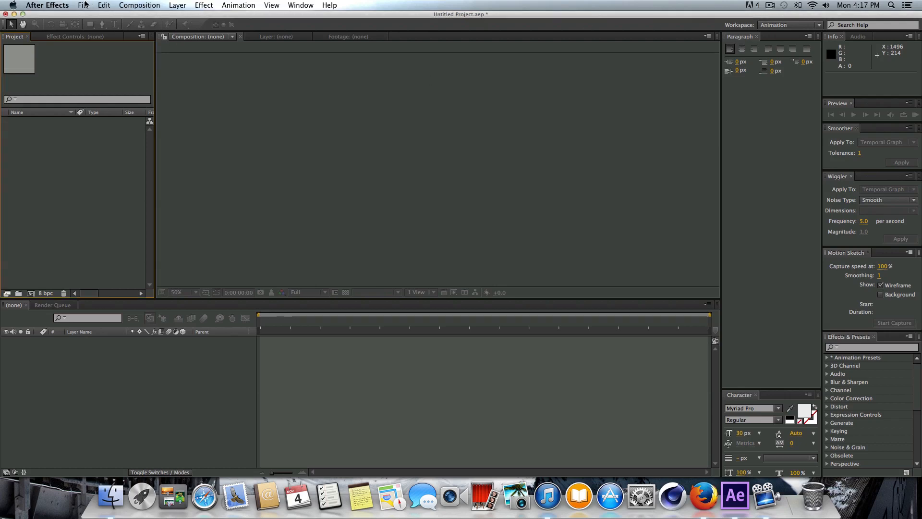
Import My Custom Intro0000.tif from the Intro folder as a TIFF sequence.
left_click(82, 5)
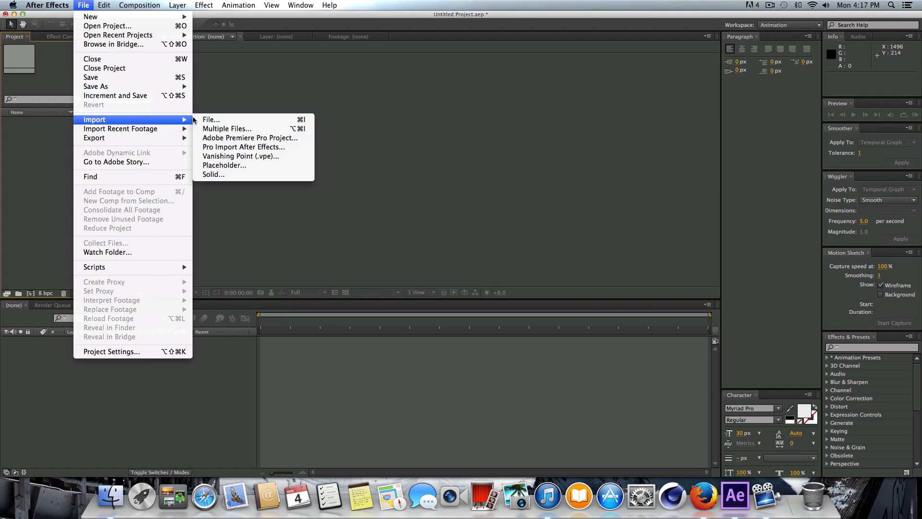
left_click(211, 119)
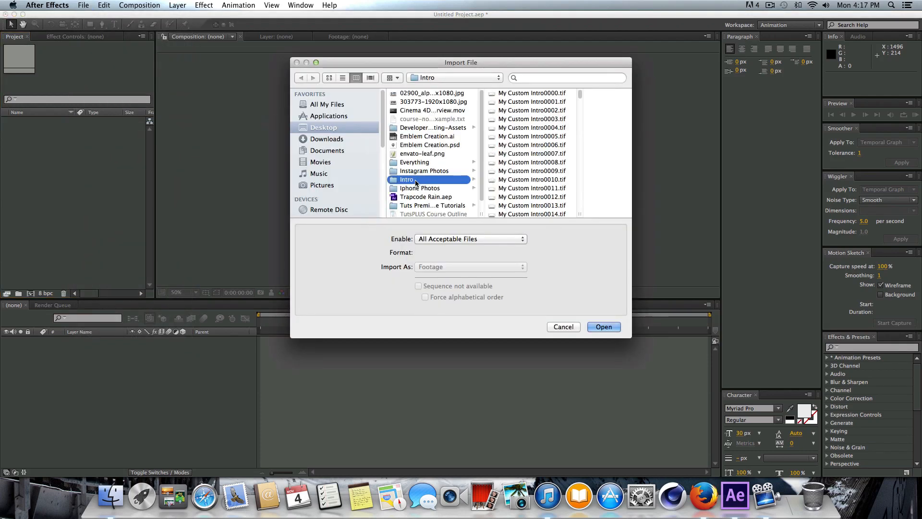
mouse_move(428, 183)
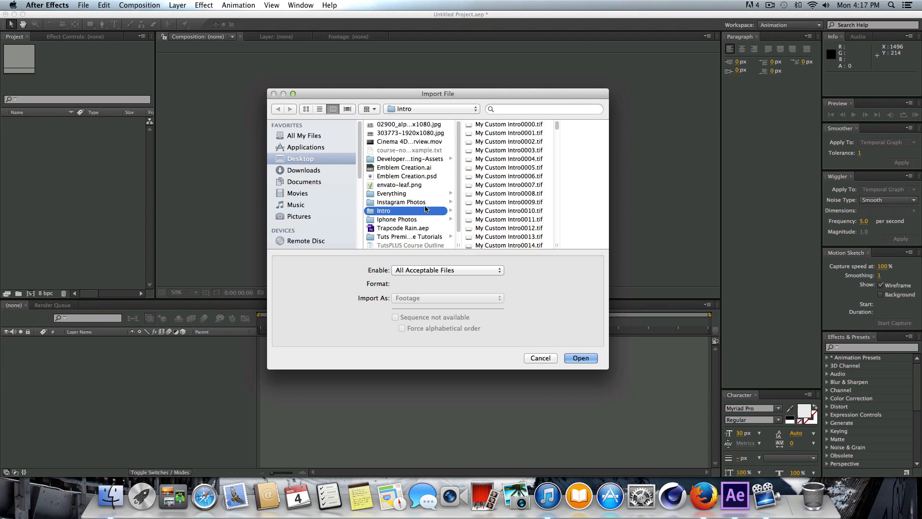
left_click(455, 124)
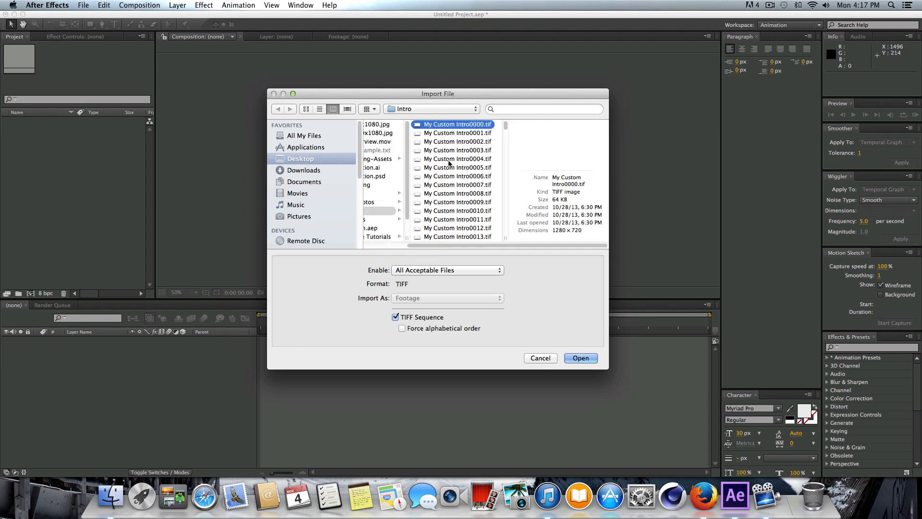
mouse_move(398, 305)
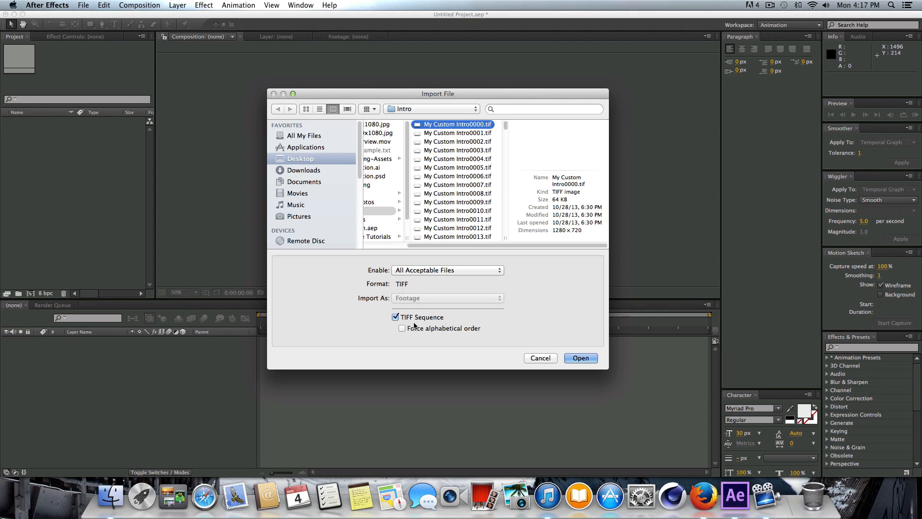
left_click(580, 358)
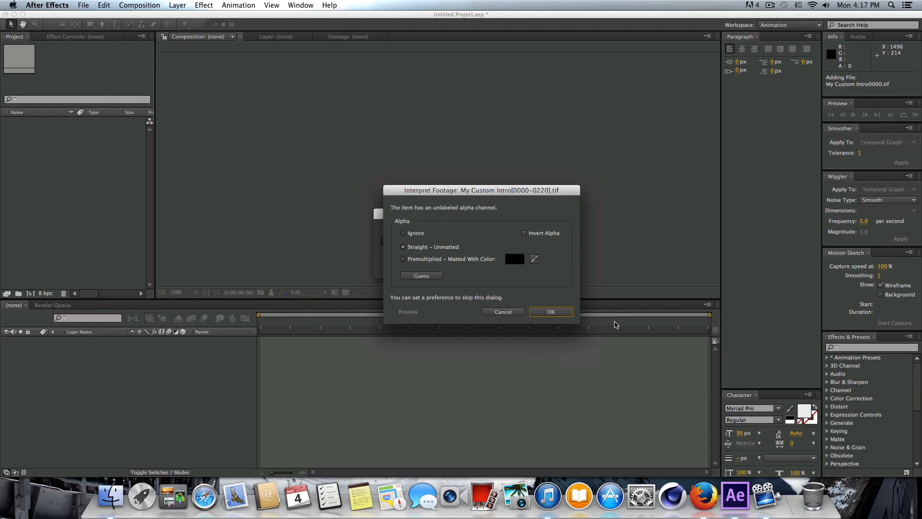
Accept the Straight – Unmatted alpha interpretation for the imported sequence.
left_click(550, 312)
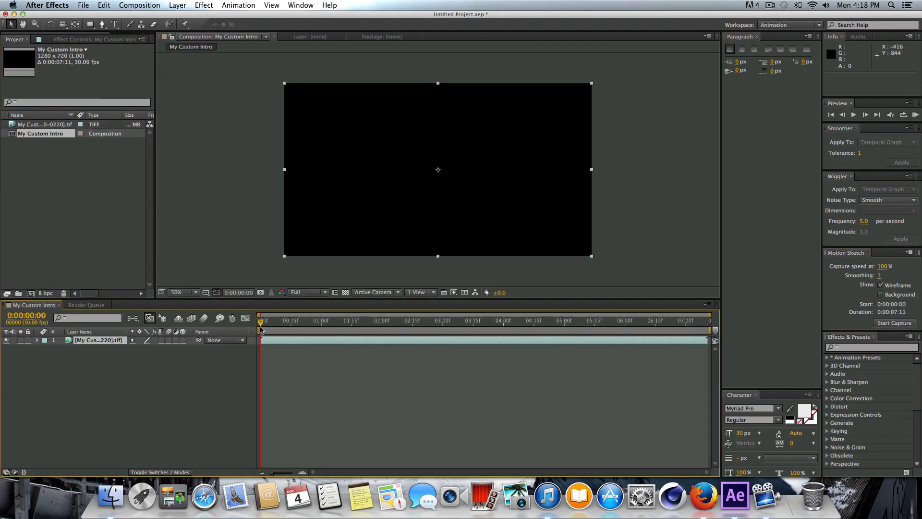
left_click_drag(260, 323, 272, 323)
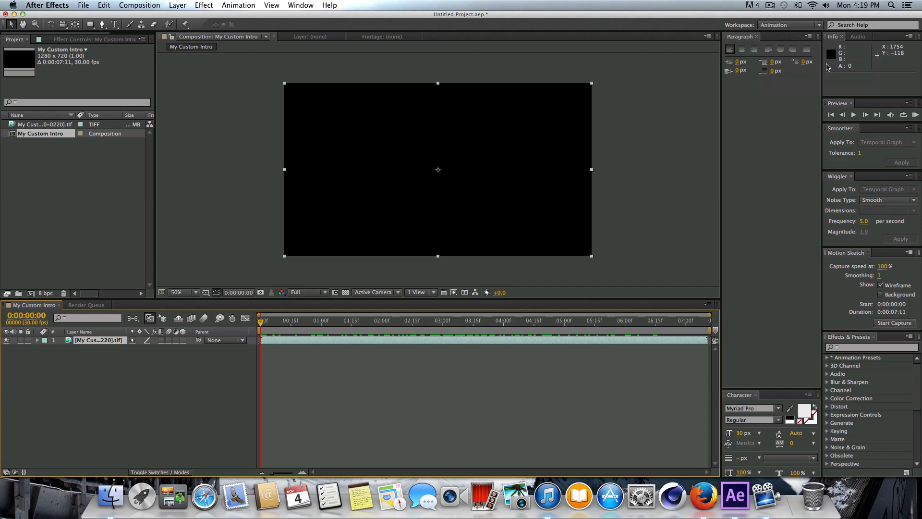
mouse_move(531, 172)
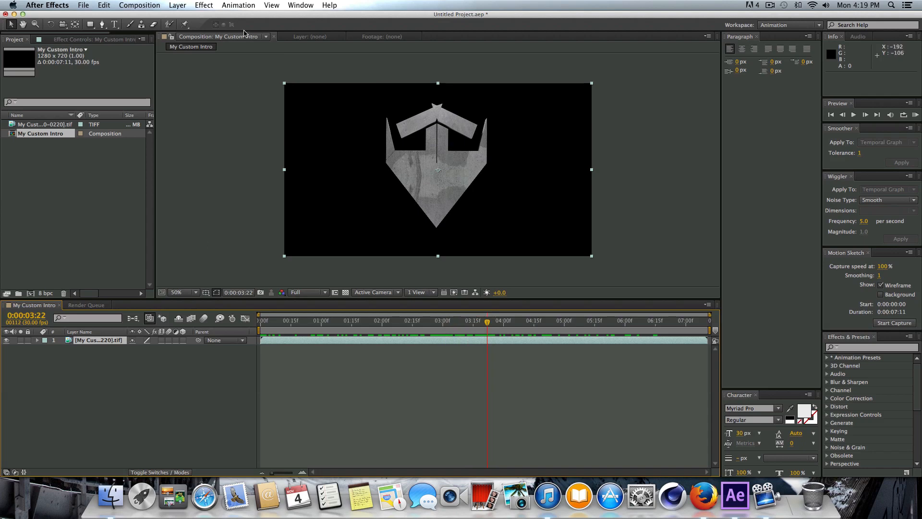
Apply RE:Vision RSMB motion blur to the intro footage layer and scrub to check it.
left_click(203, 5)
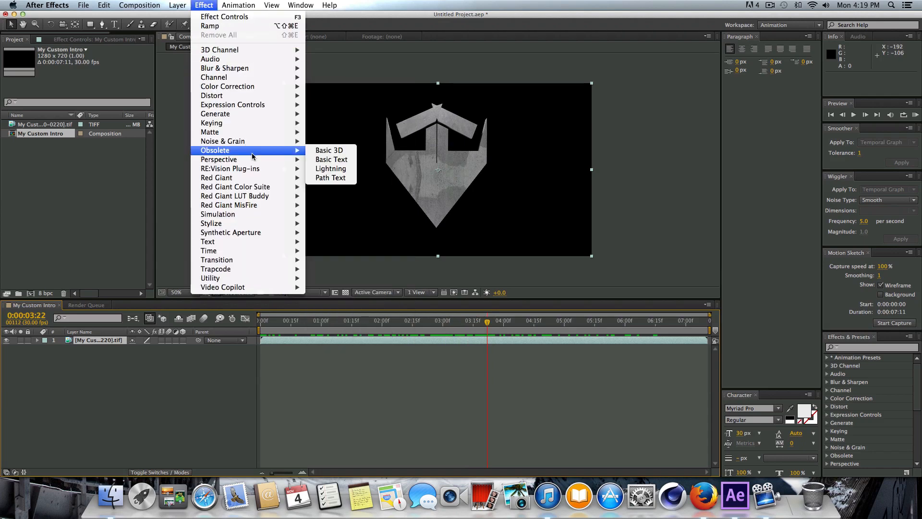
mouse_move(230, 168)
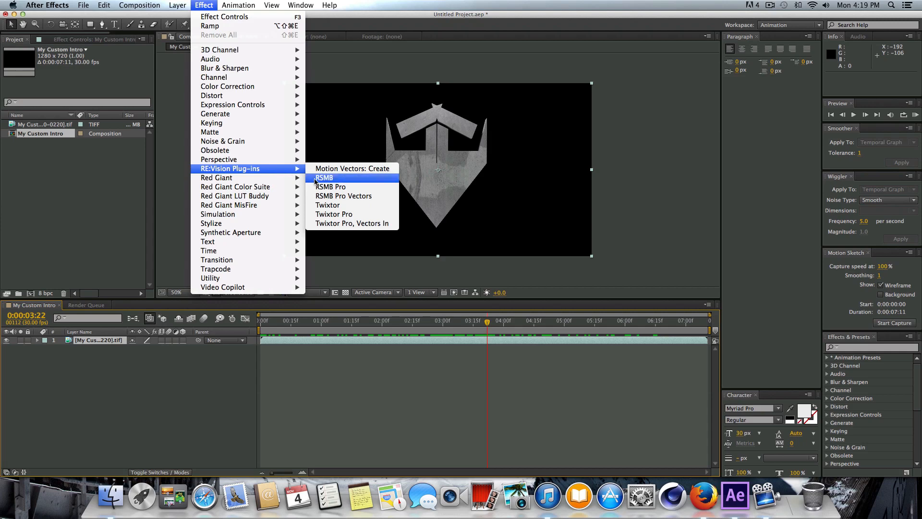
left_click(324, 178)
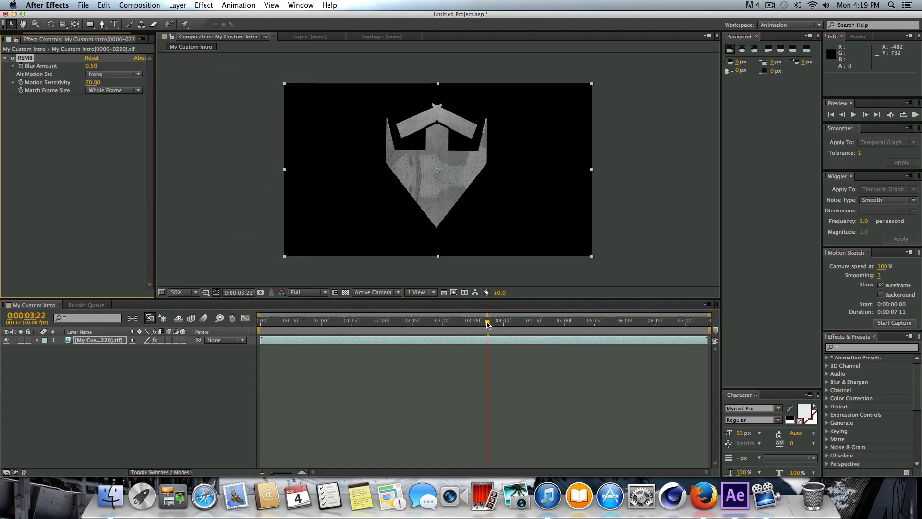
left_click_drag(488, 324, 463, 325)
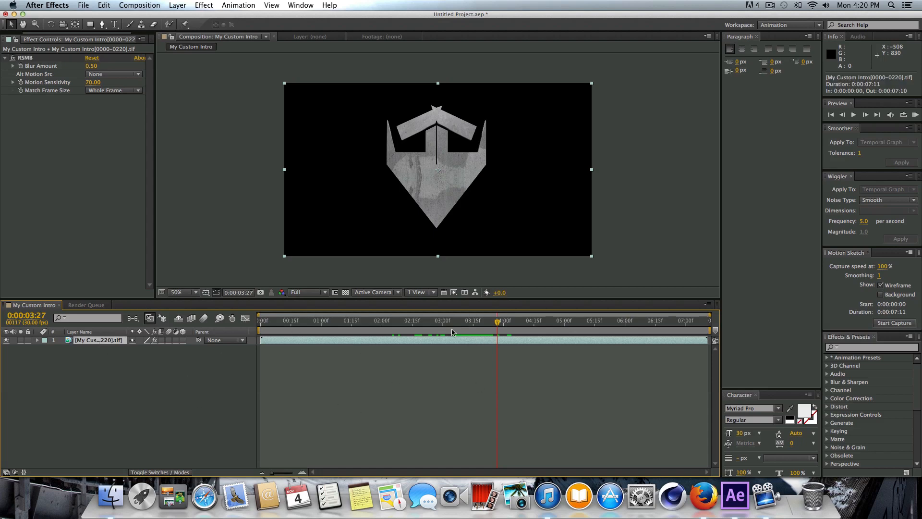
mouse_move(523, 355)
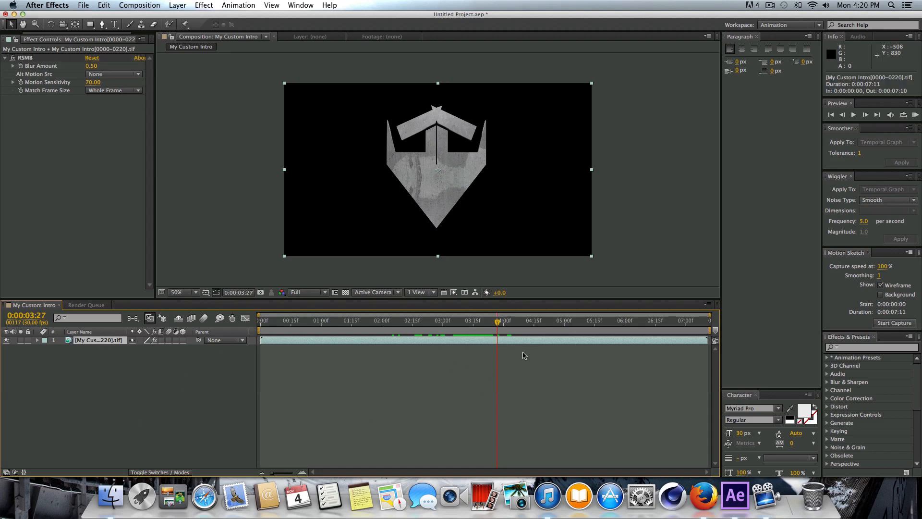
mouse_move(498, 321)
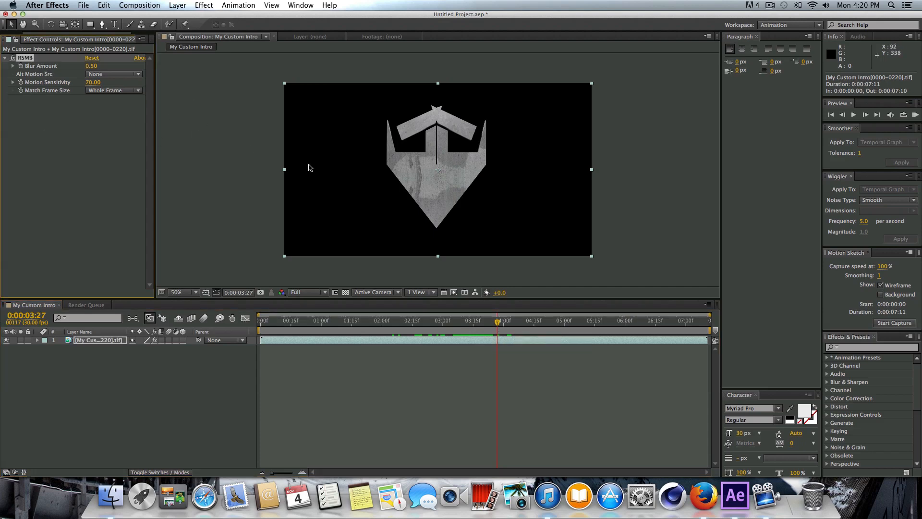
mouse_move(350, 171)
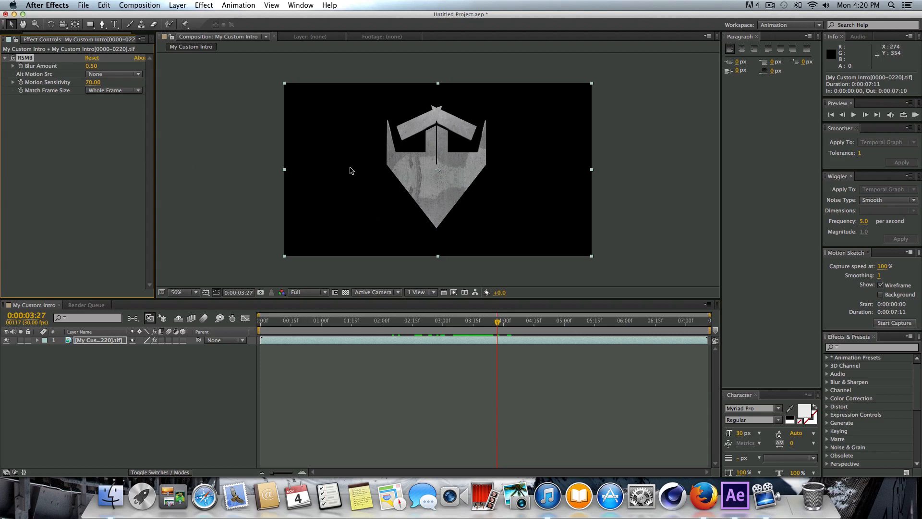
mouse_move(185, 211)
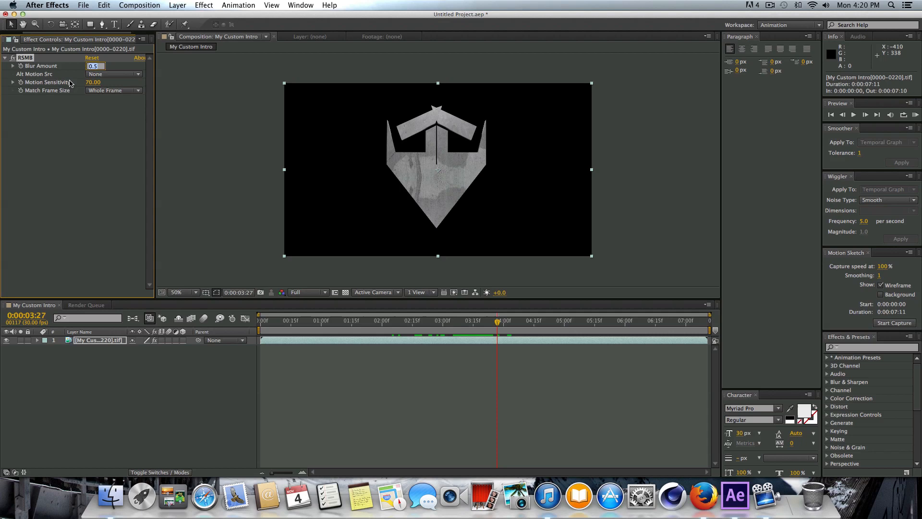
mouse_move(517, 330)
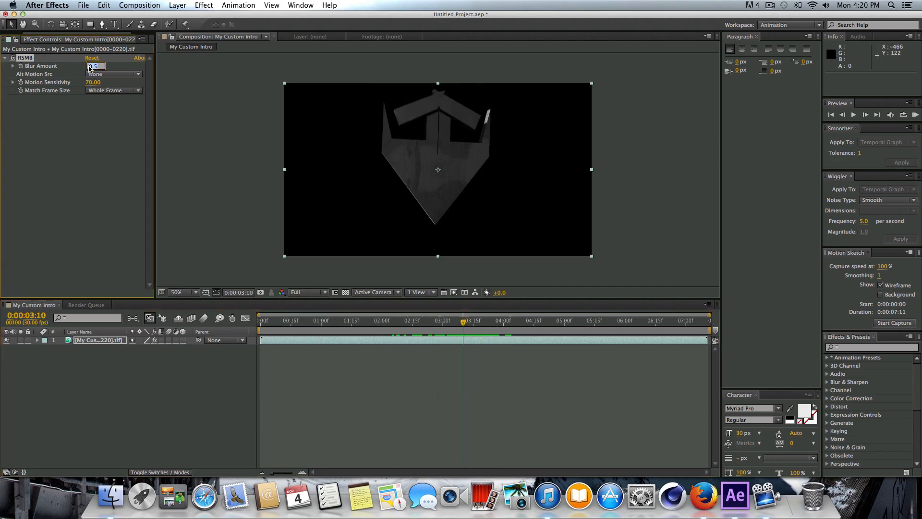
Set RSMB Blur Amount to 2.50 and Motion Sensitivity to 80.
type("2.00")
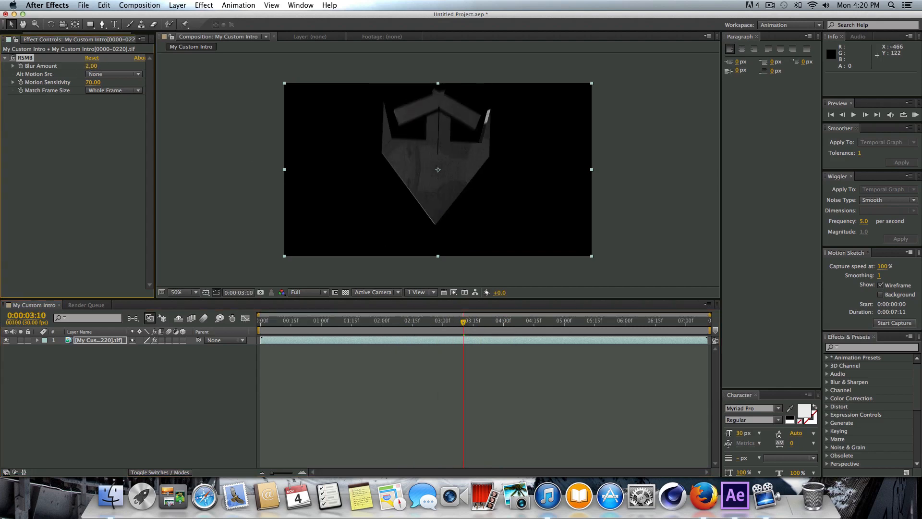
left_click(521, 320)
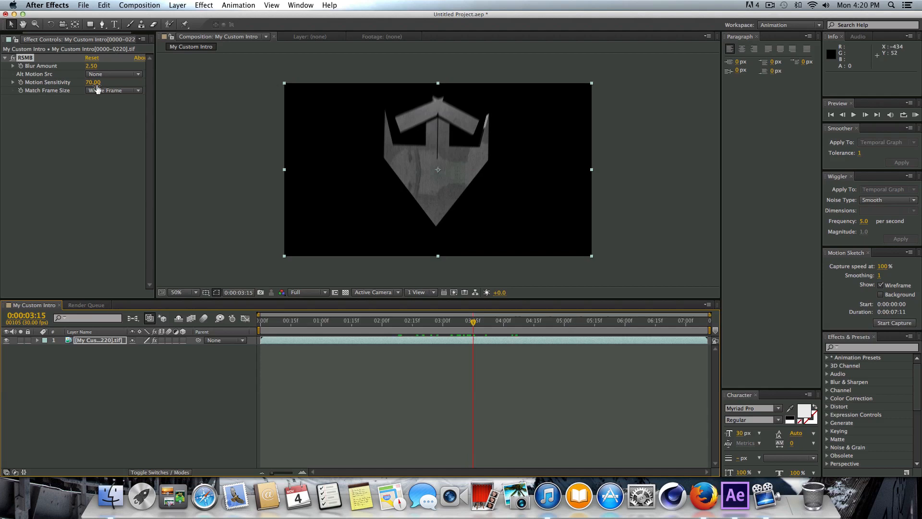
double_click(92, 83)
type("80")
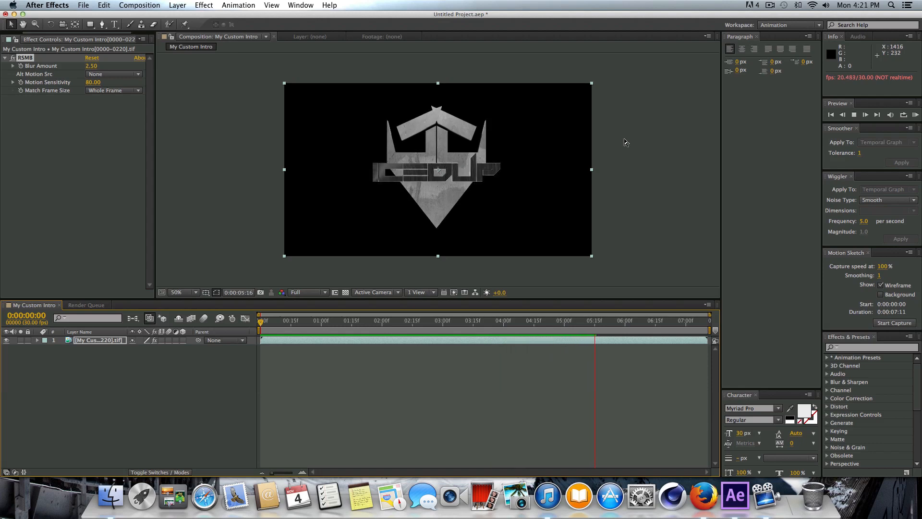
Stop the preview and browse the Effect > Color Correction list for the footage layer.
left_click(427, 321)
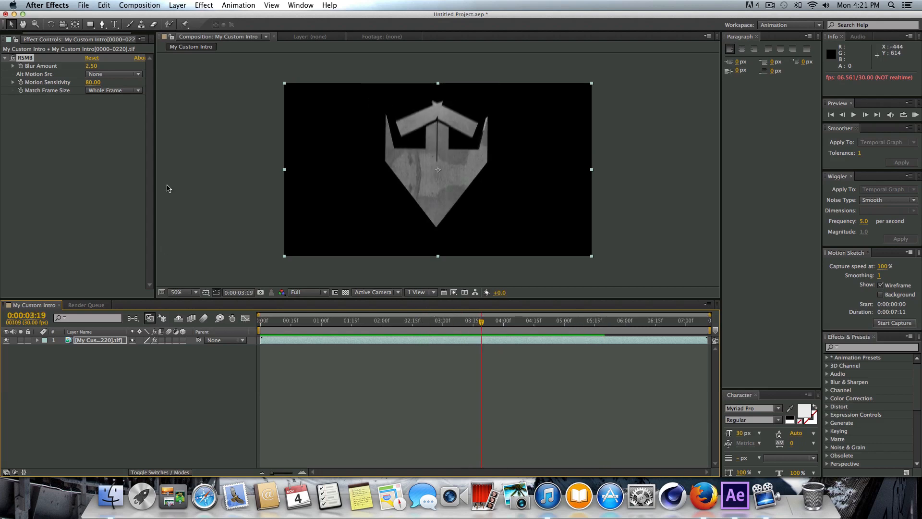
left_click(203, 6)
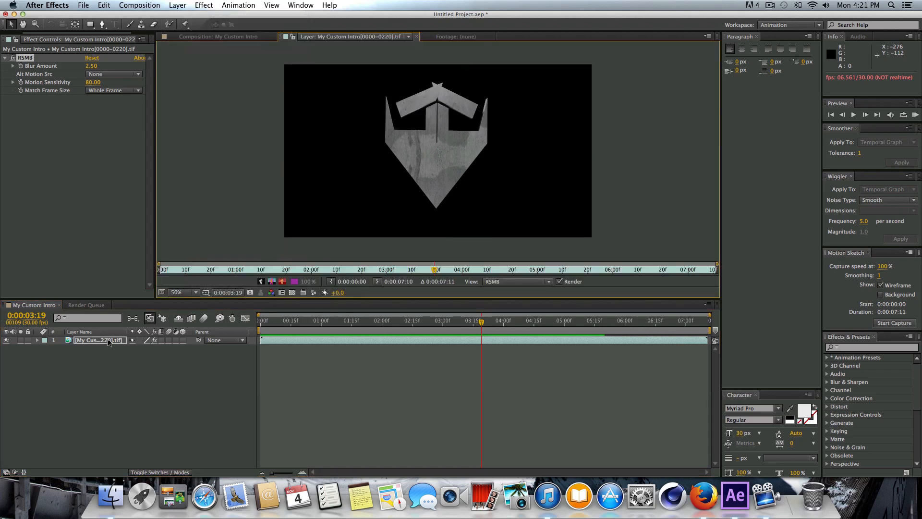
left_click(204, 5)
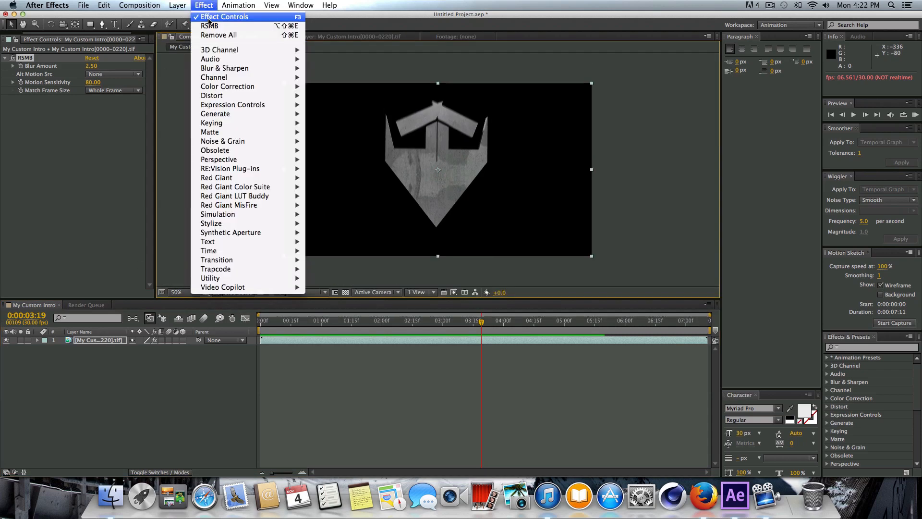
mouse_move(215, 114)
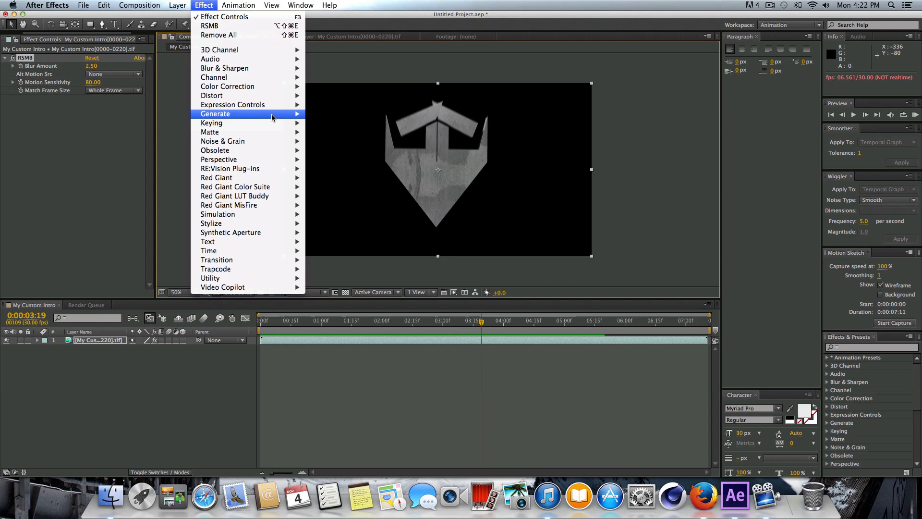
mouse_move(228, 86)
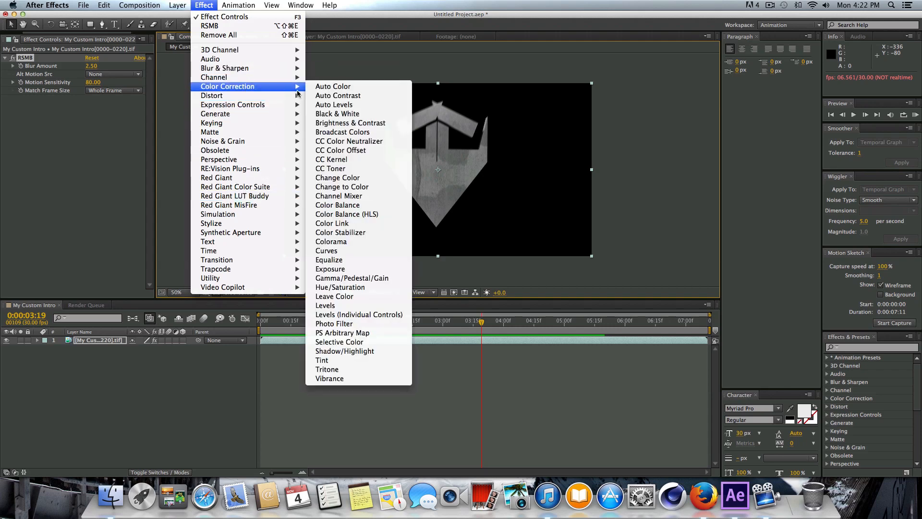
mouse_move(351, 256)
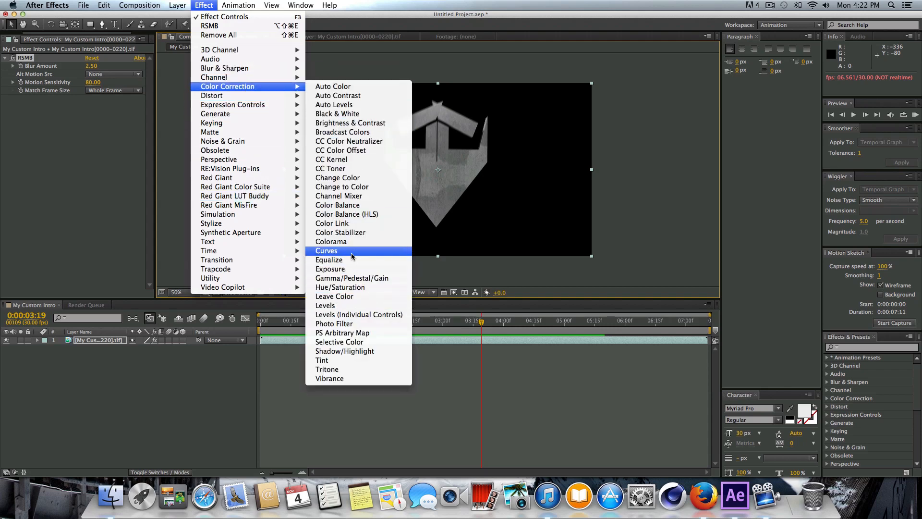
Add a Curves effect and bend its RGB curve upward for more emblem contrast.
left_click(326, 250)
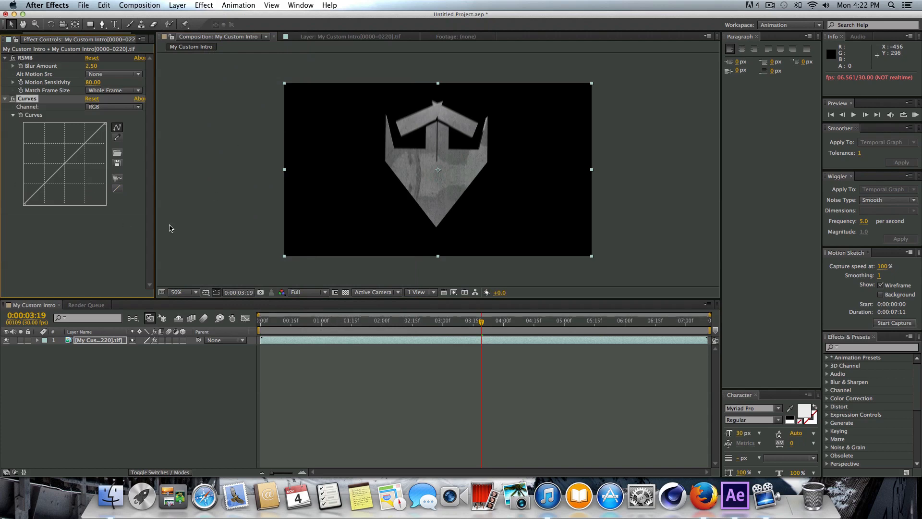
left_click_drag(62, 171, 62, 163)
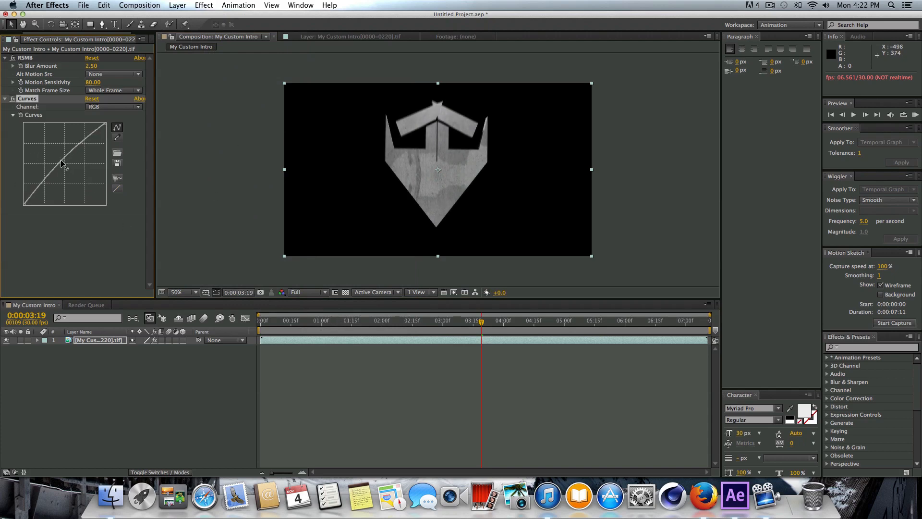
left_click_drag(64, 162, 63, 163)
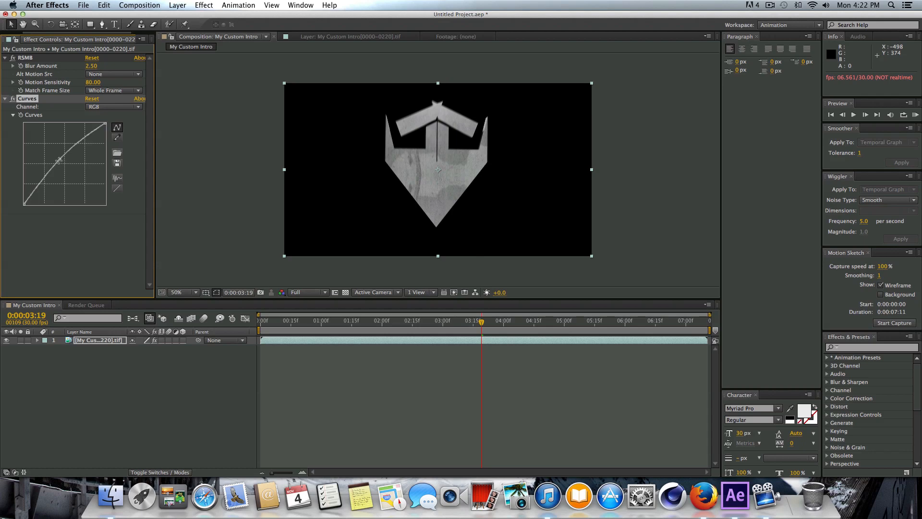
left_click_drag(58, 160, 81, 140)
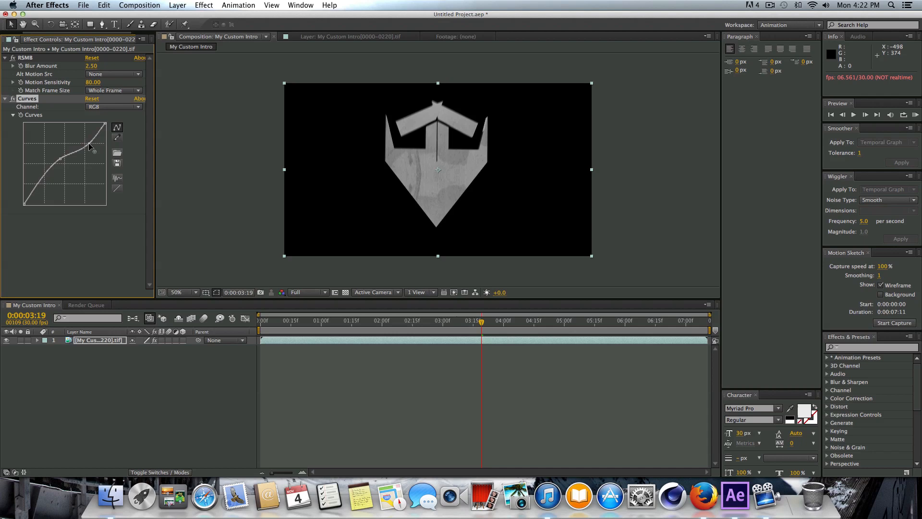
left_click_drag(91, 145, 83, 149)
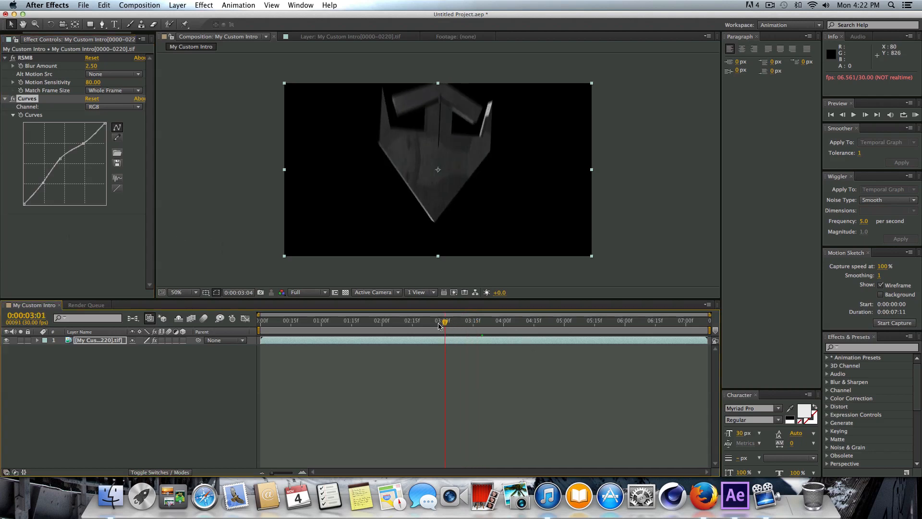
left_click_drag(445, 321, 490, 321)
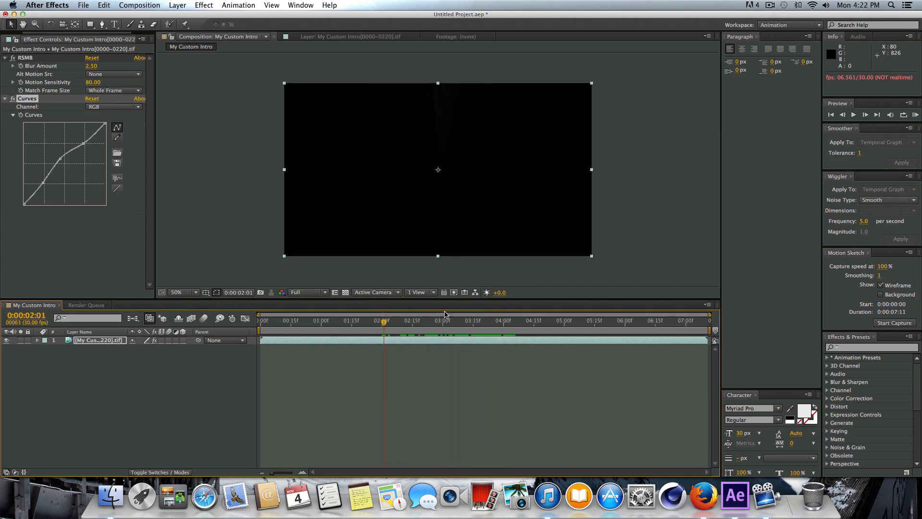
mouse_move(439, 324)
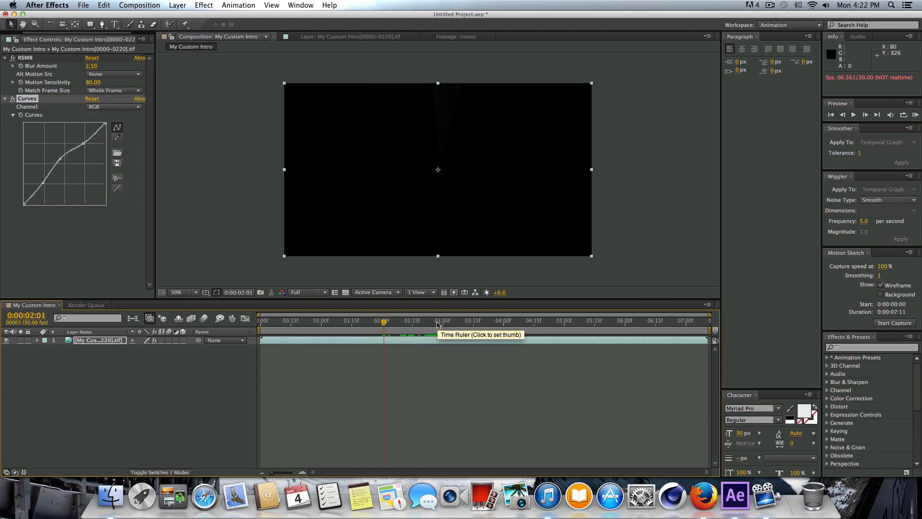
mouse_move(397, 330)
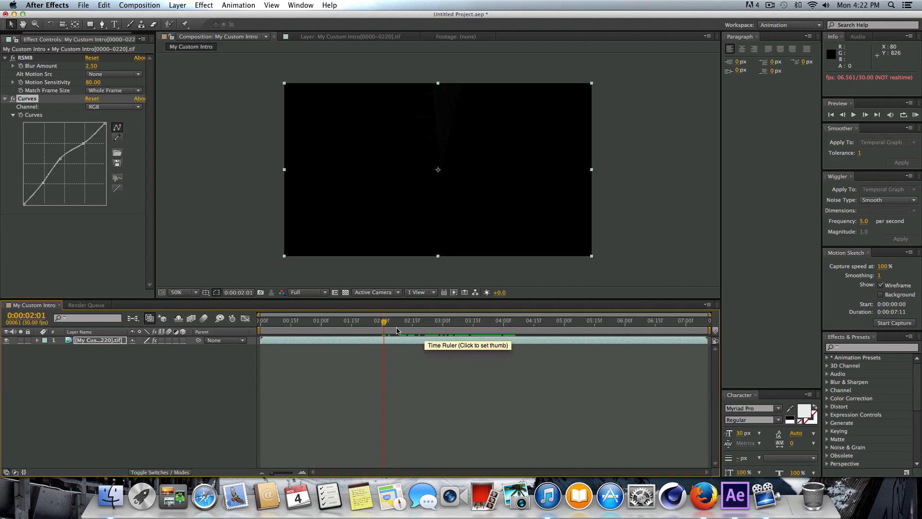
left_click(500, 321)
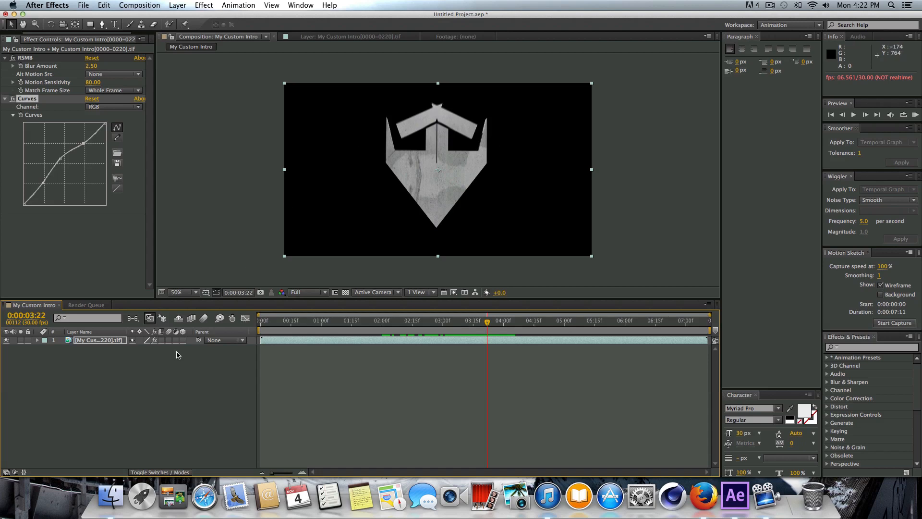
Create a new black solid layer with default settings.
right_click(177, 355)
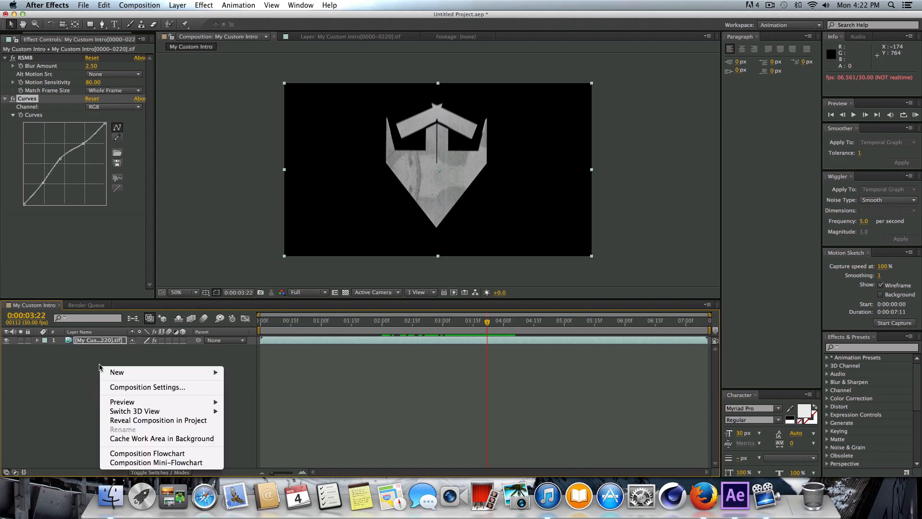
left_click(116, 372)
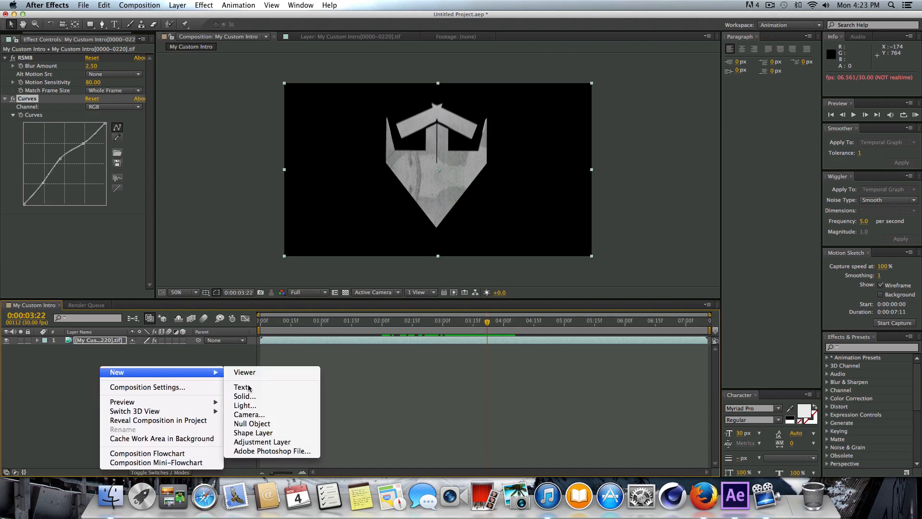
left_click(243, 395)
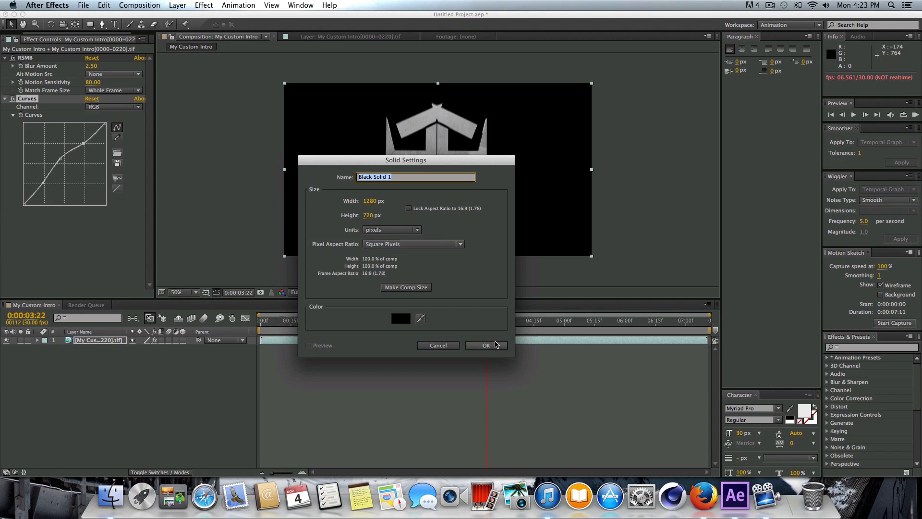
left_click(486, 345)
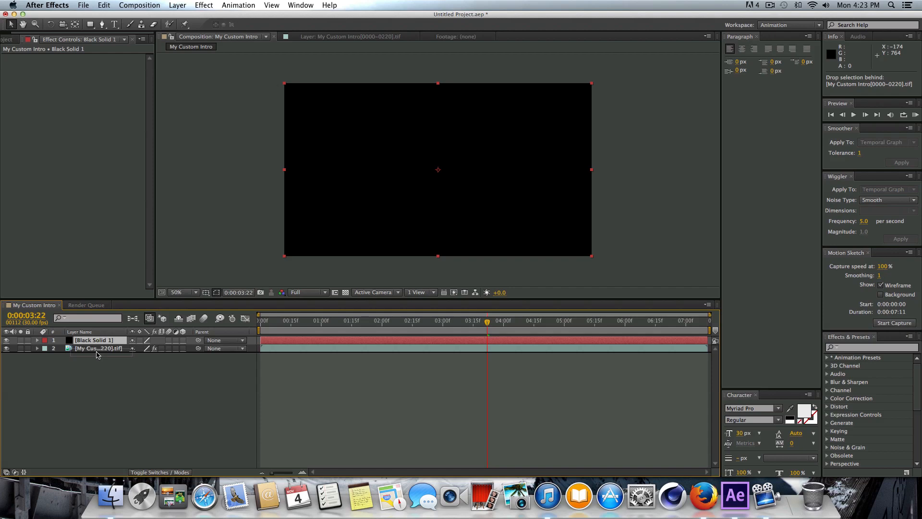
Move the solid below the emblem layer and rename it Bg.
left_click_drag(98, 348, 98, 338)
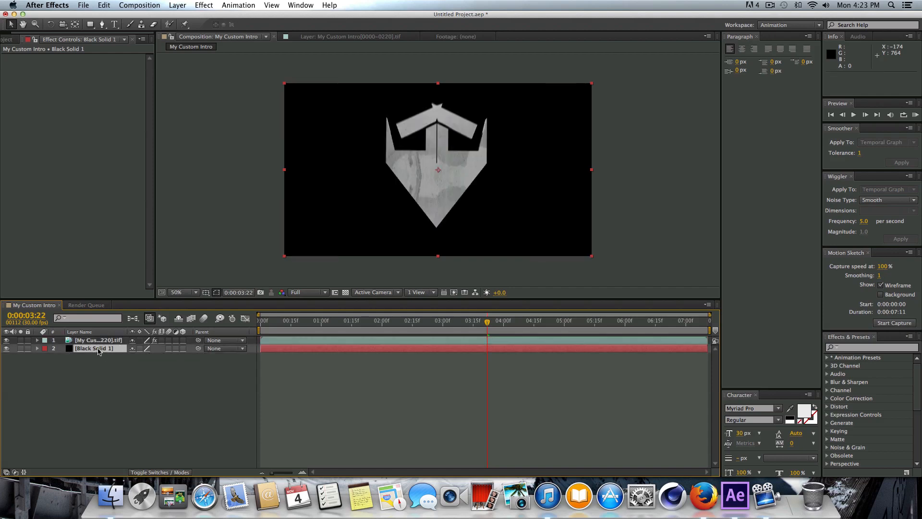
double_click(98, 348)
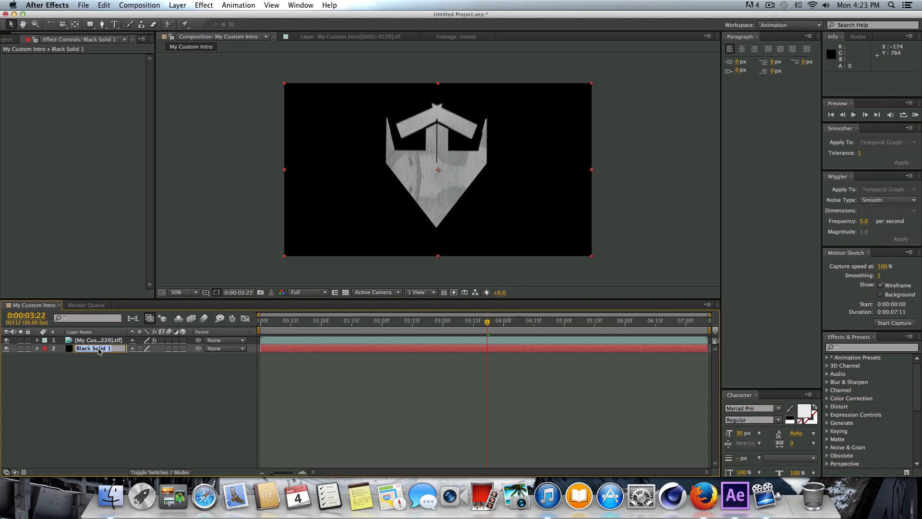
type("Bg")
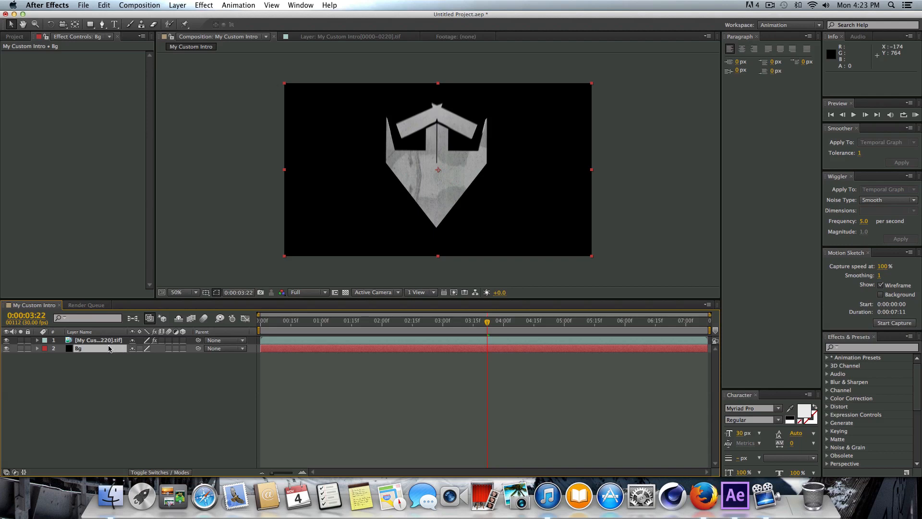
Apply a Ramp effect to Bg and set its shape to Radial Ramp.
right_click(88, 348)
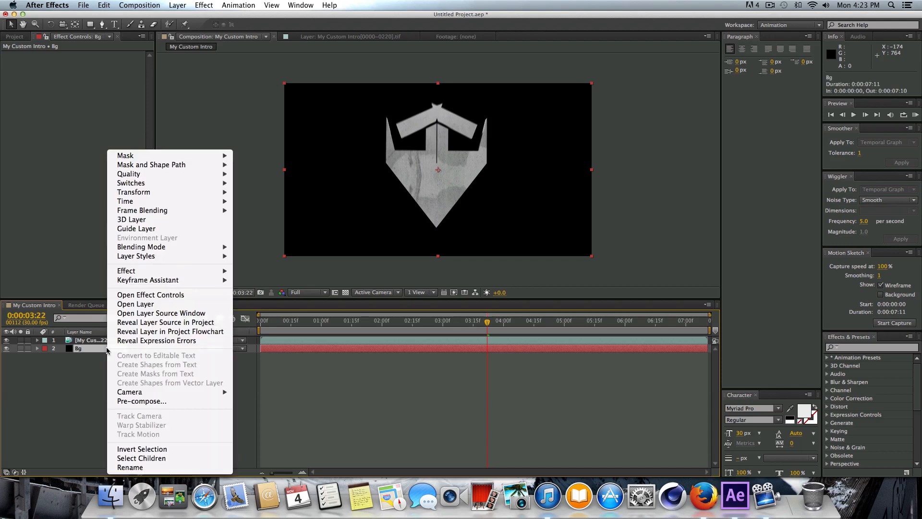
mouse_move(126, 271)
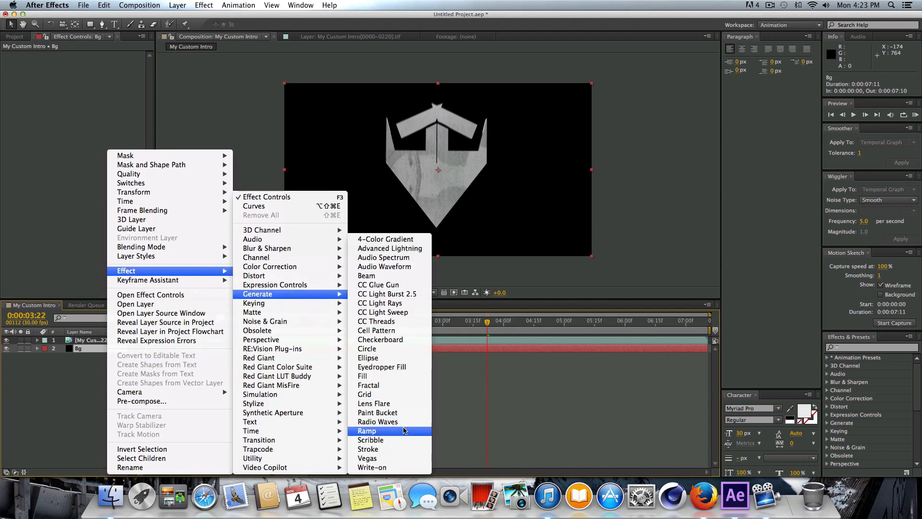
left_click(366, 431)
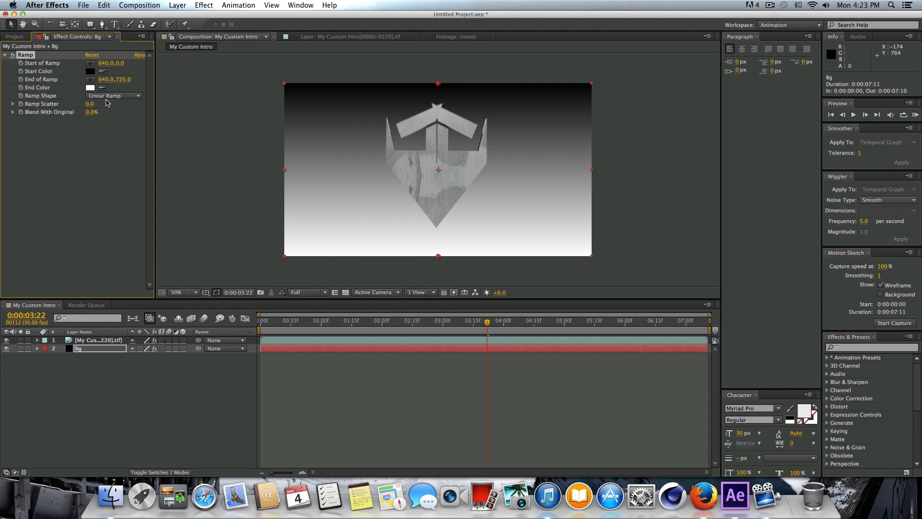
left_click(112, 95)
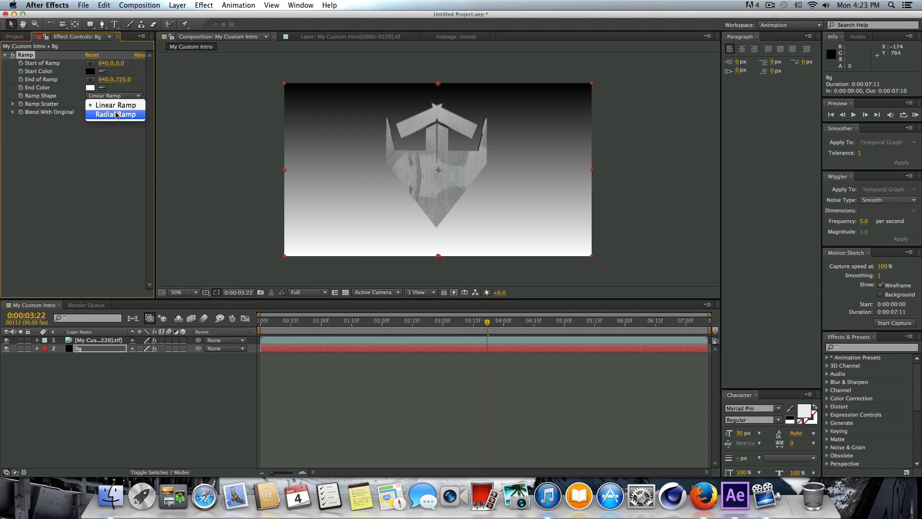
left_click(114, 114)
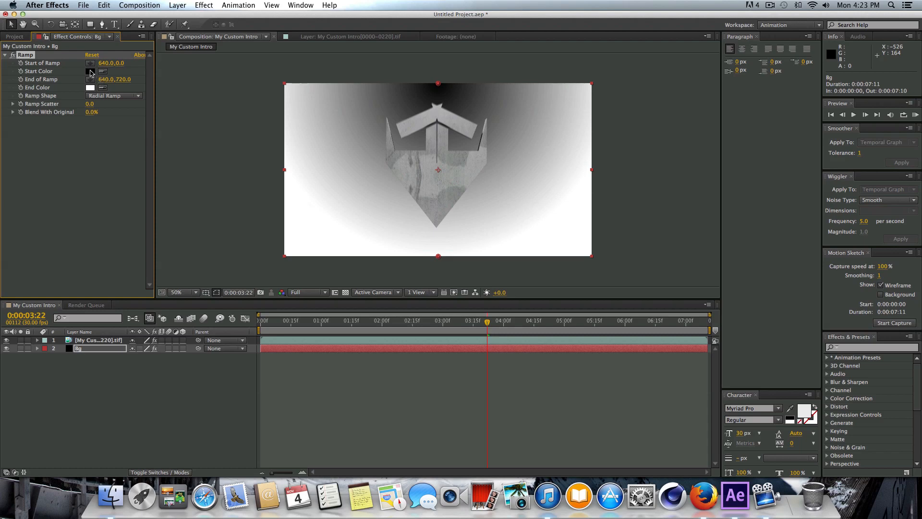
Set the ramp's start colour to dark blue and end colour to very dark blue.
left_click(89, 71)
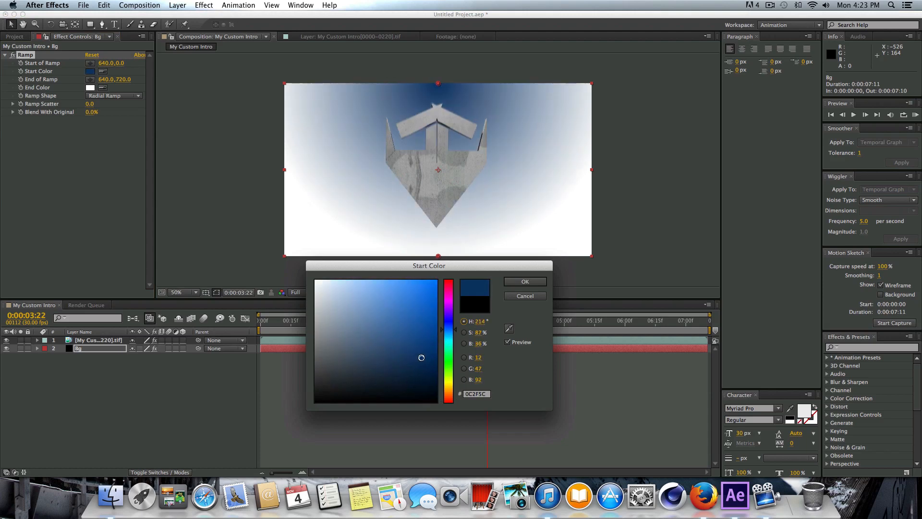
left_click(418, 344)
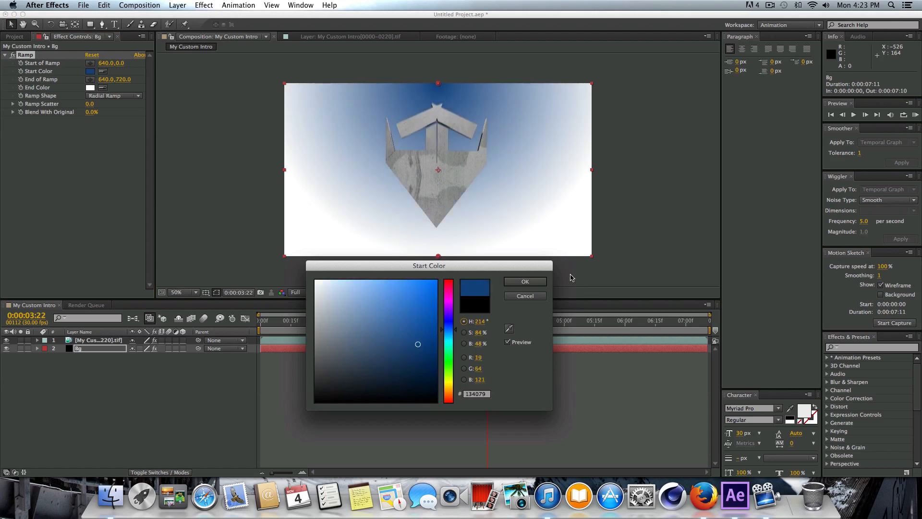
left_click(525, 281)
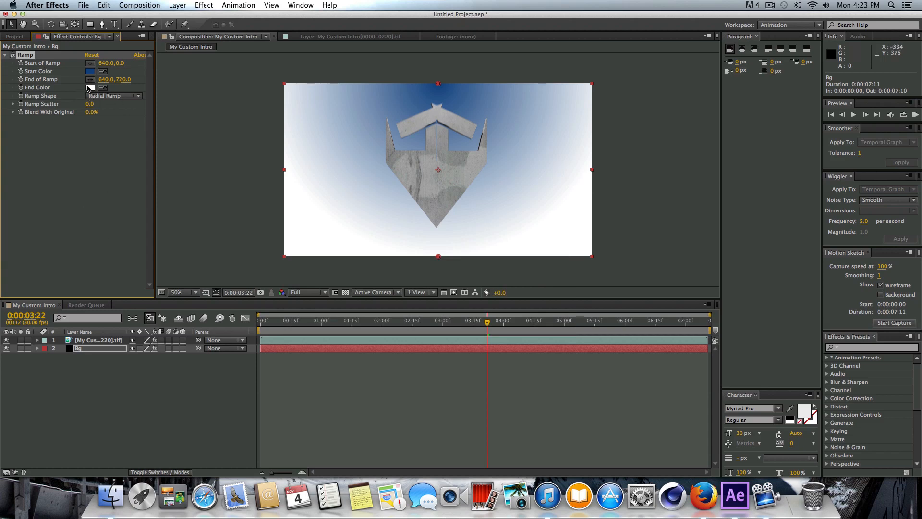
left_click(89, 88)
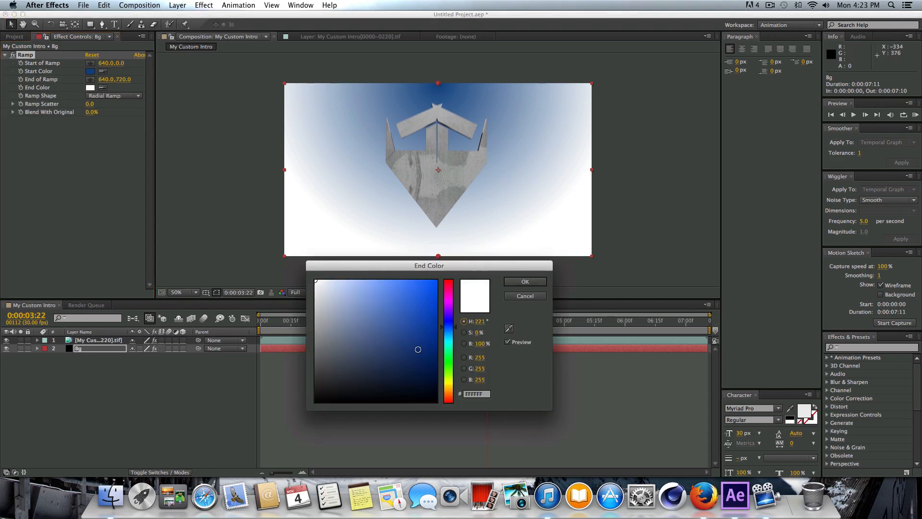
left_click(427, 367)
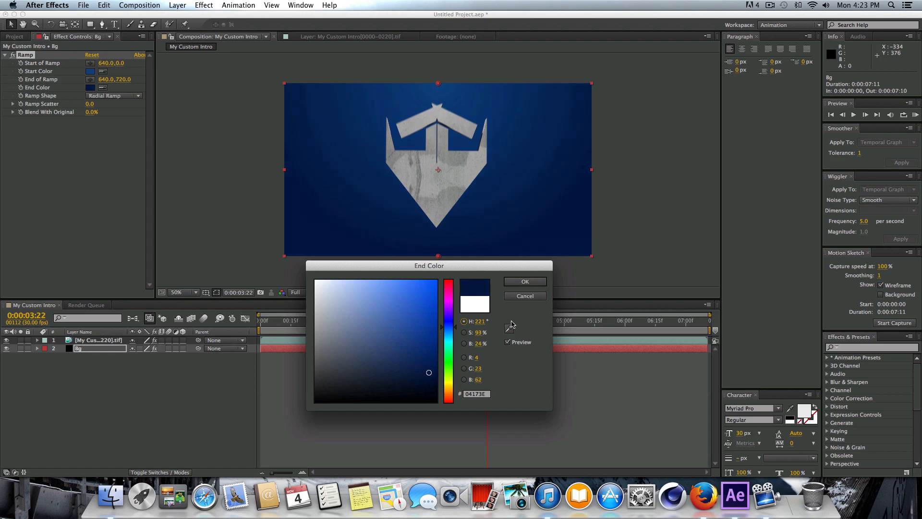
left_click(525, 282)
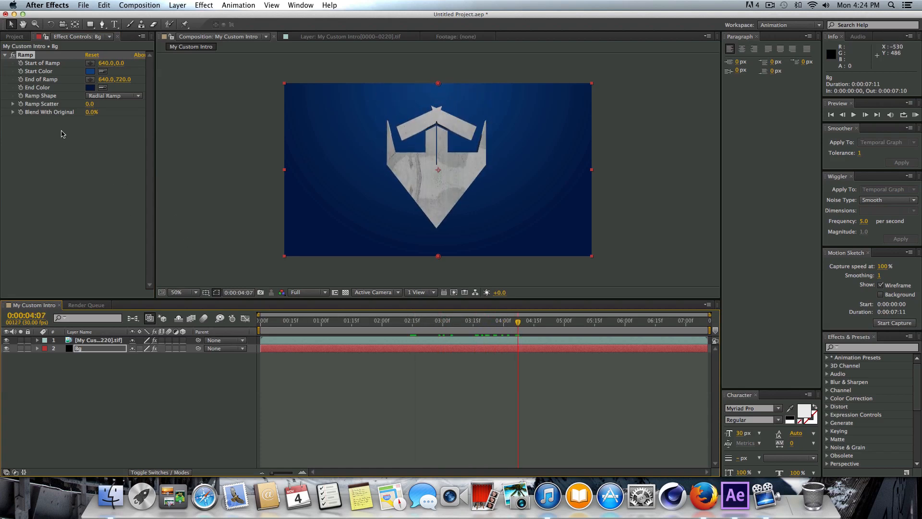
left_click(103, 70)
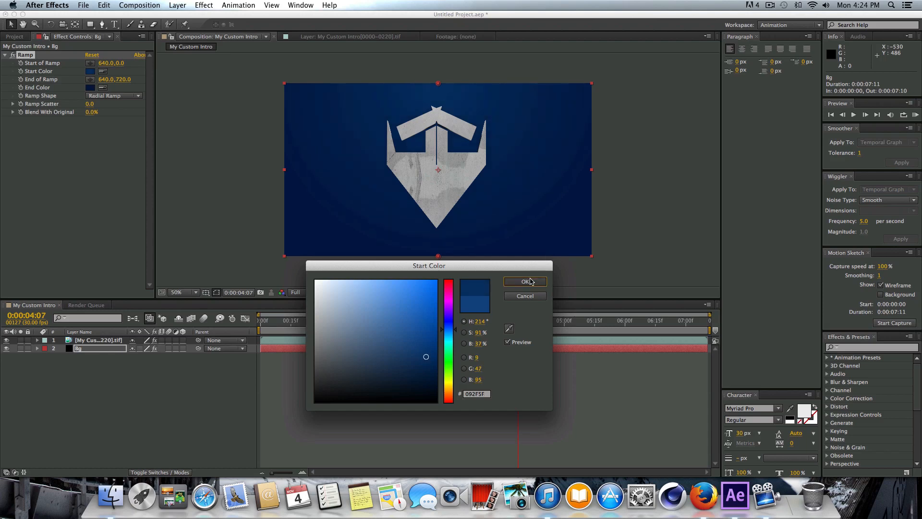
left_click(524, 282)
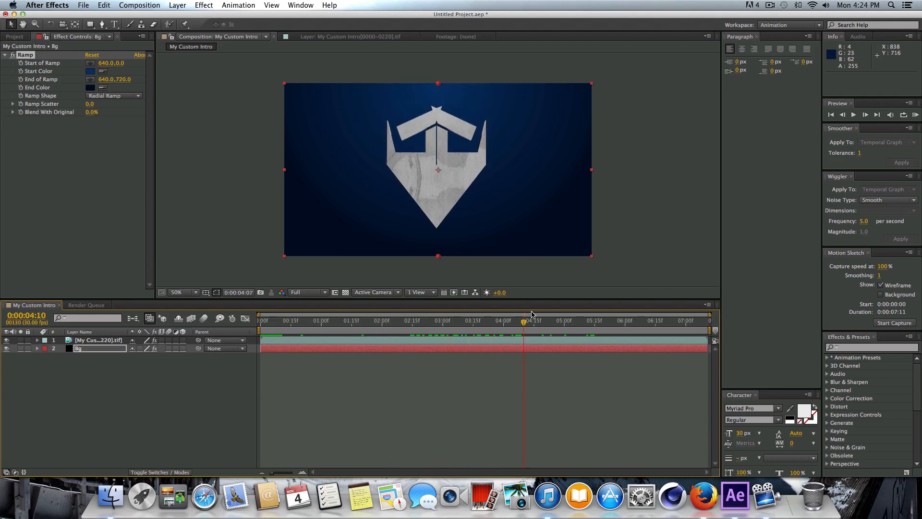
Scrub around the four-second mark to preview the gradient behind the emblem.
left_click_drag(522, 313, 581, 314)
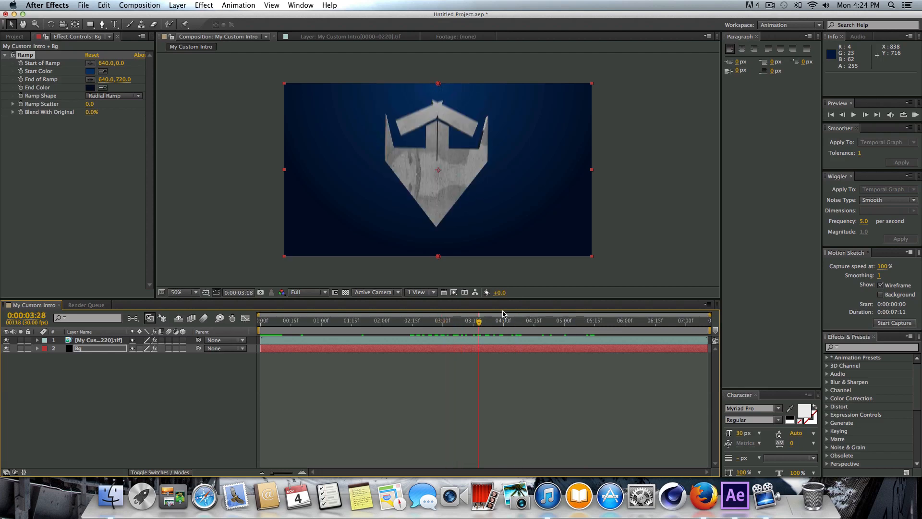
left_click(454, 320)
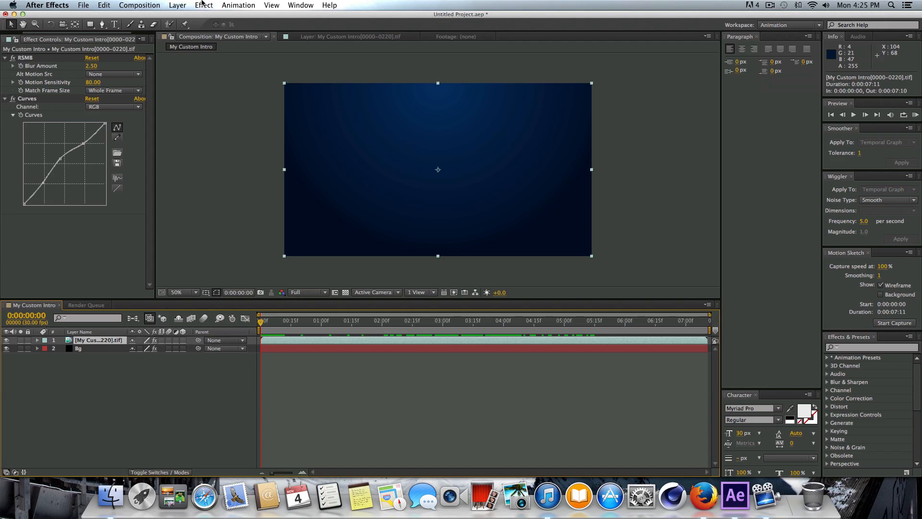
Add an Exposure effect to the emblem layer with exposure raised to 0.77.
left_click(203, 5)
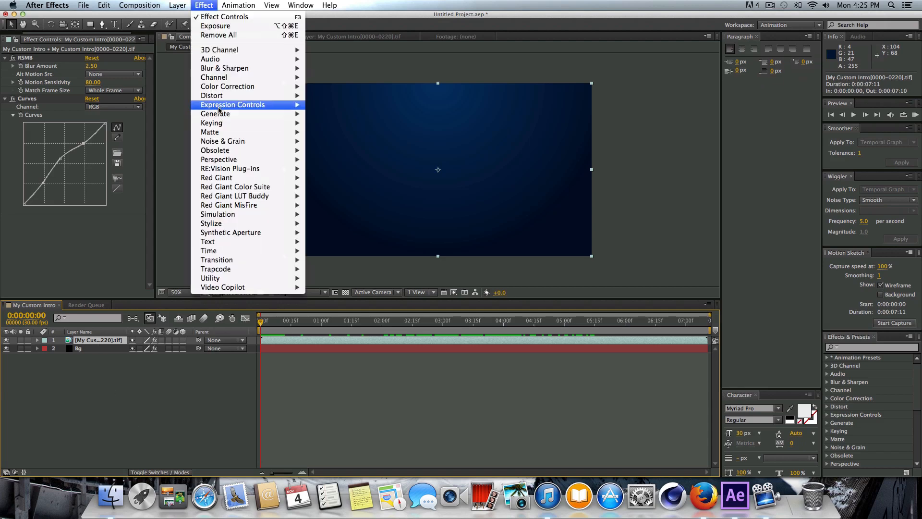
mouse_move(227, 86)
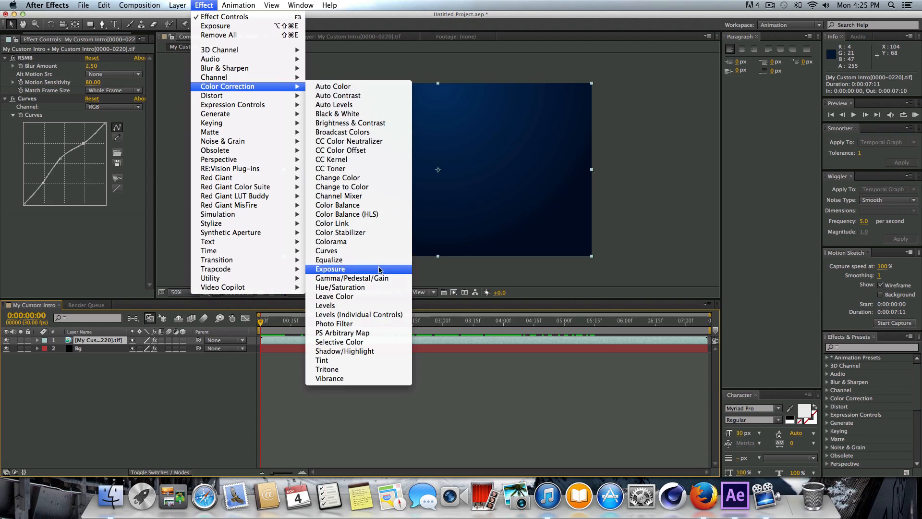
left_click(329, 269)
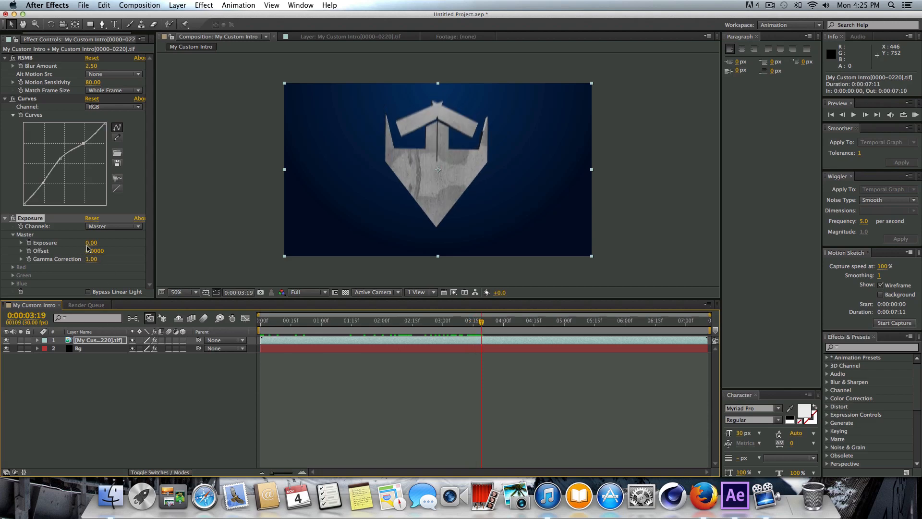
left_click_drag(92, 242, 102, 242)
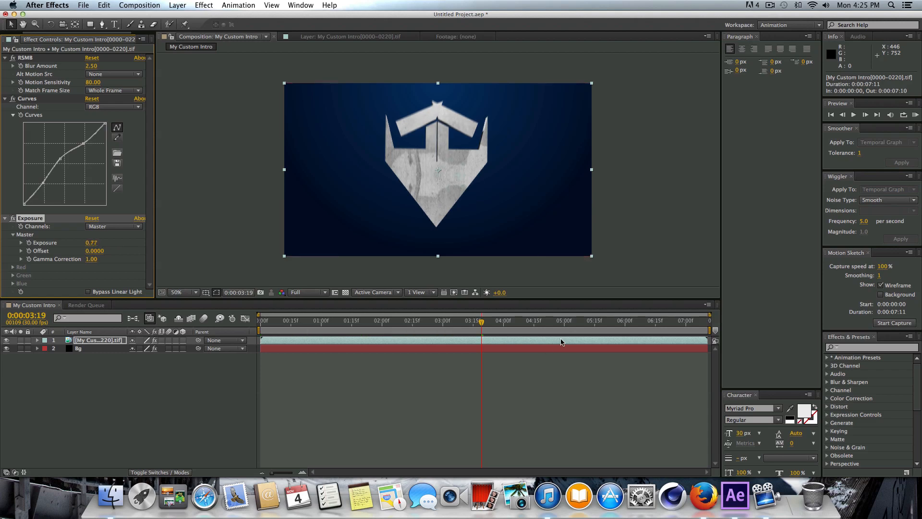
left_click(387, 320)
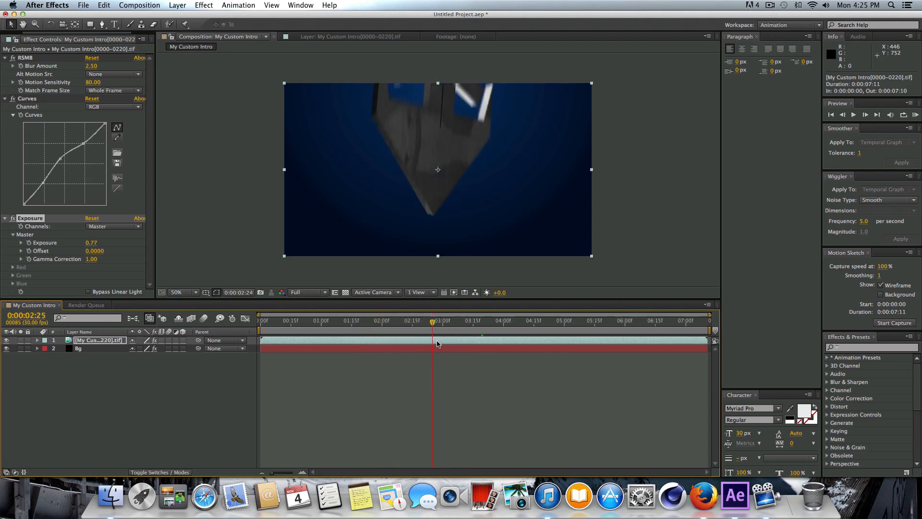
left_click(522, 321)
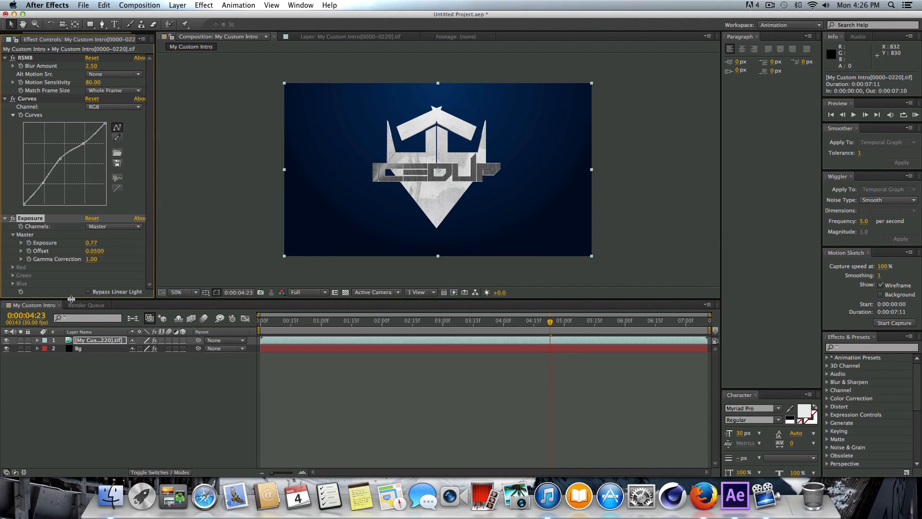
Raise Gamma Correction to 1.29 and keep the exposure offset at zero.
left_click_drag(92, 258, 101, 259)
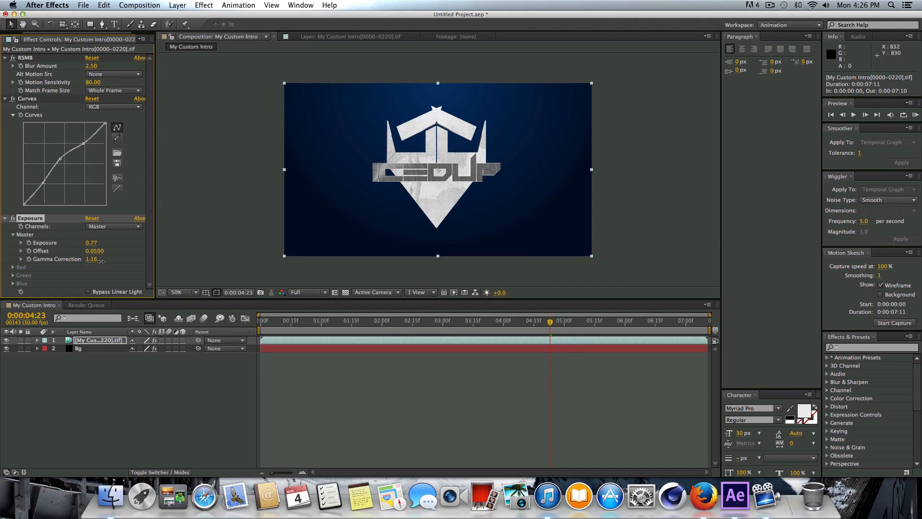
left_click_drag(91, 258, 103, 258)
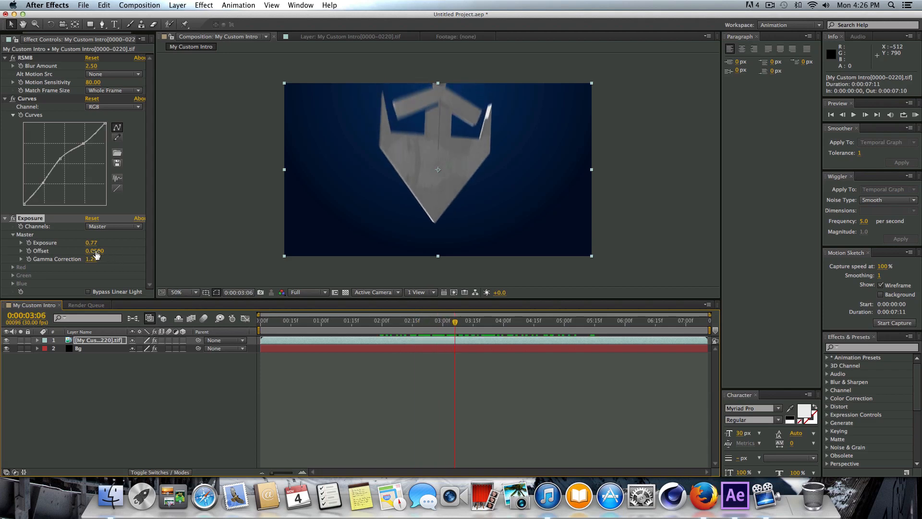
left_click_drag(94, 258, 97, 259)
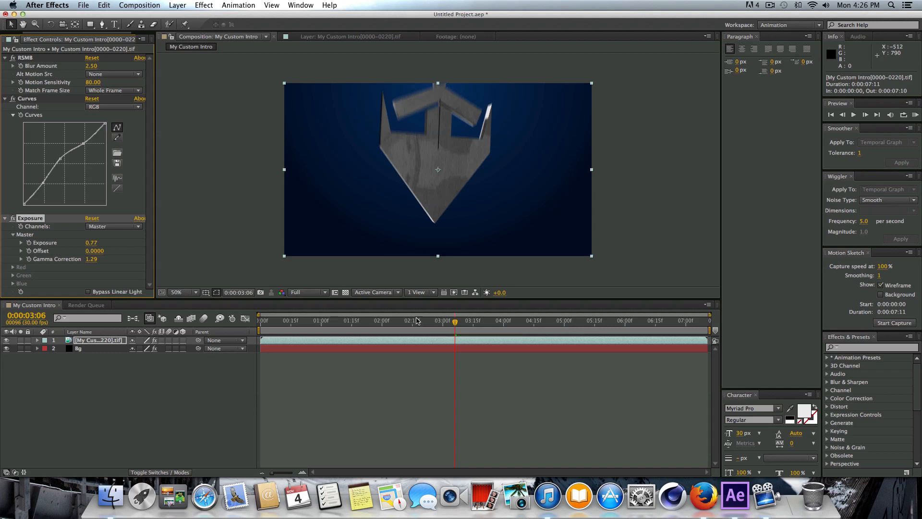
left_click(526, 321)
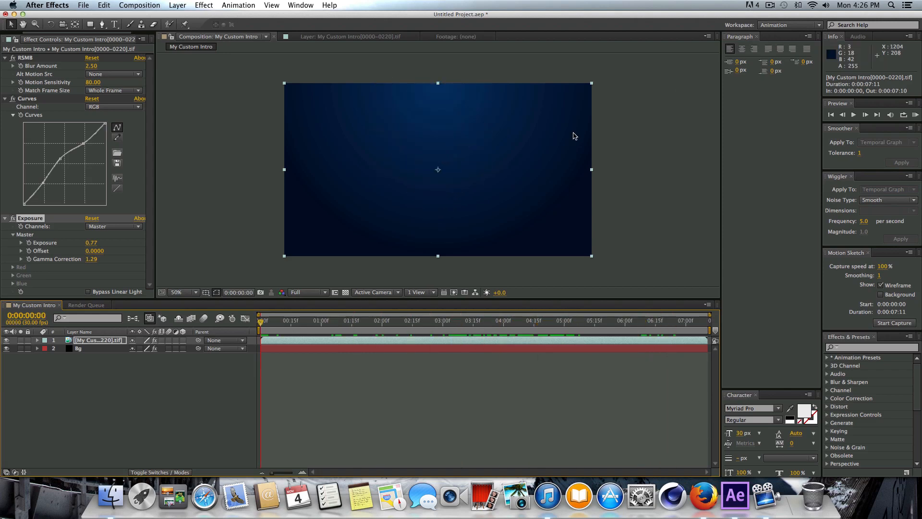
mouse_move(376, 258)
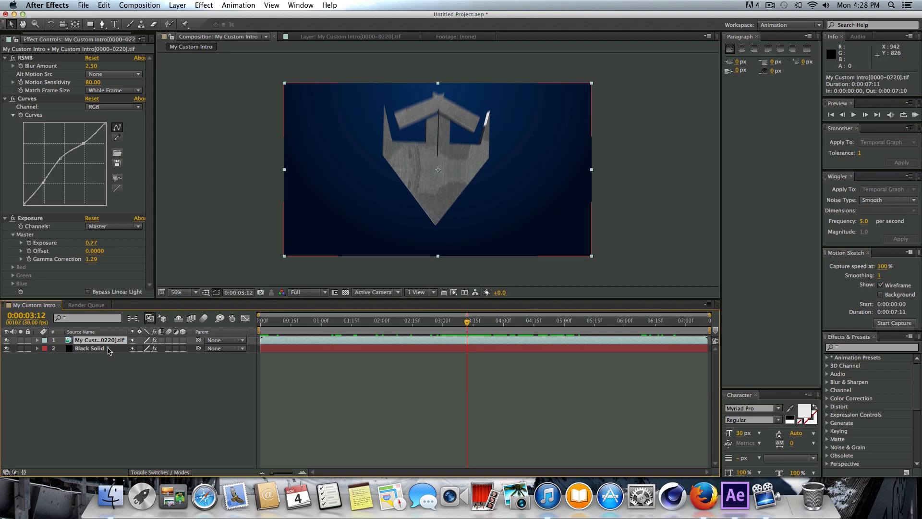
Add Optical Flares to the background solid, Over Original, flare at top-left.
left_click(204, 5)
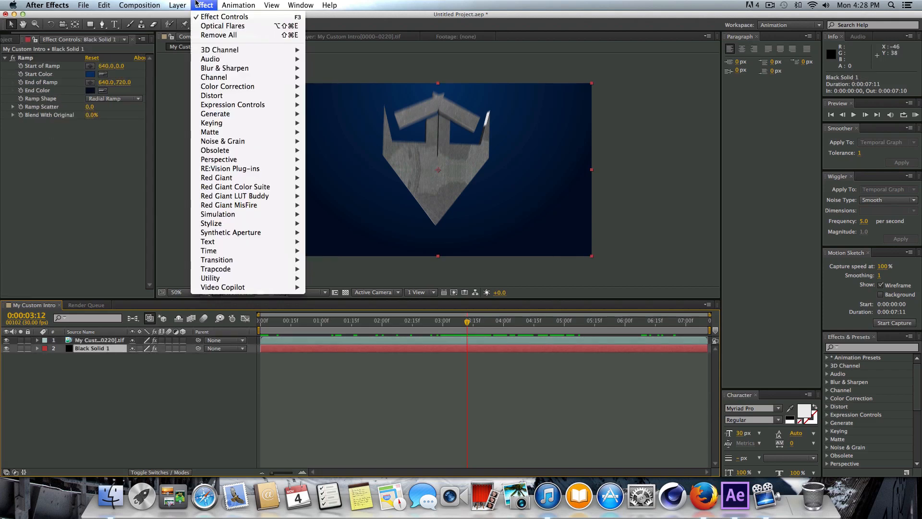
mouse_move(222, 288)
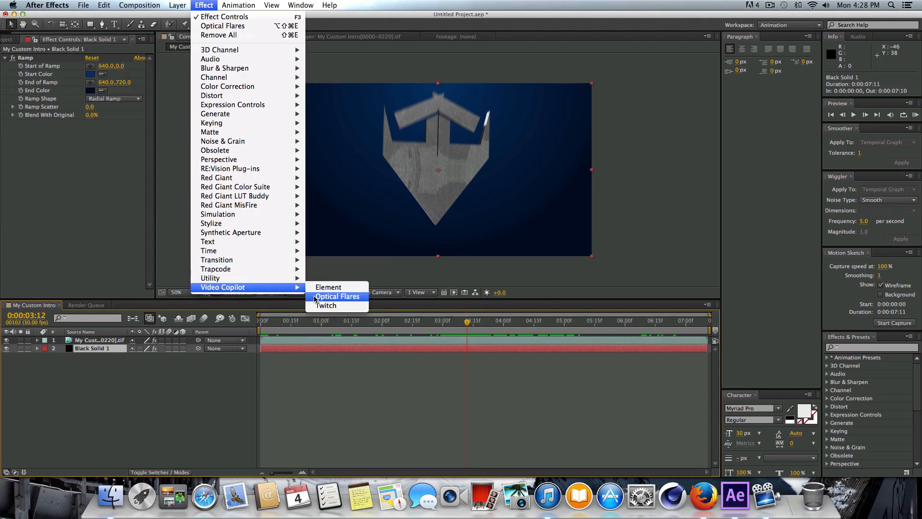
left_click(337, 296)
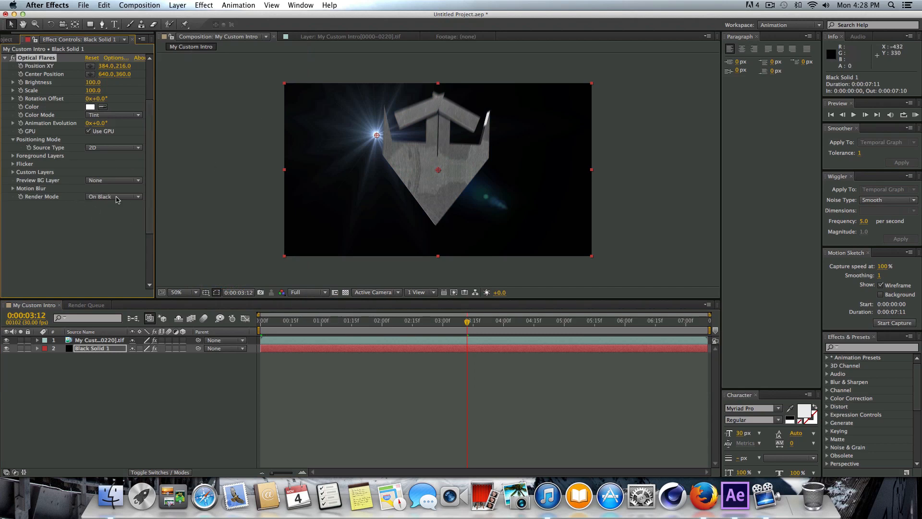
left_click(111, 196)
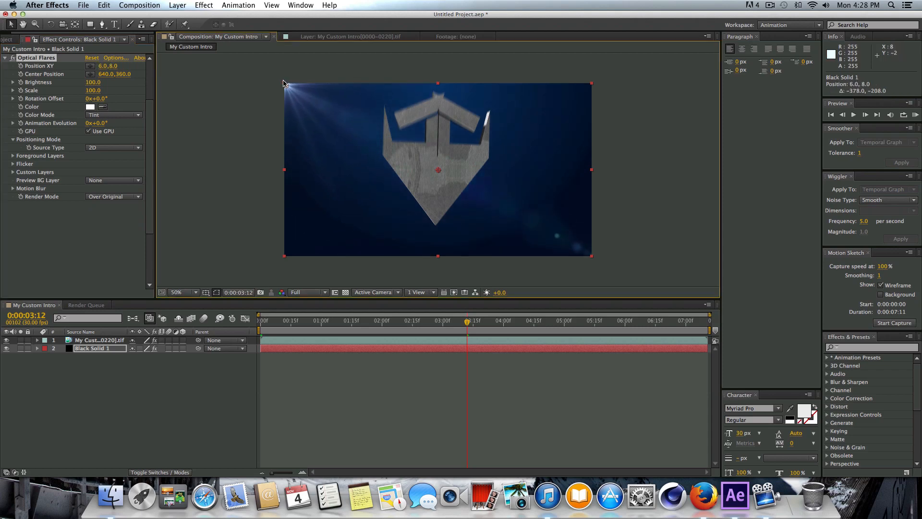
left_click_drag(288, 88, 282, 80)
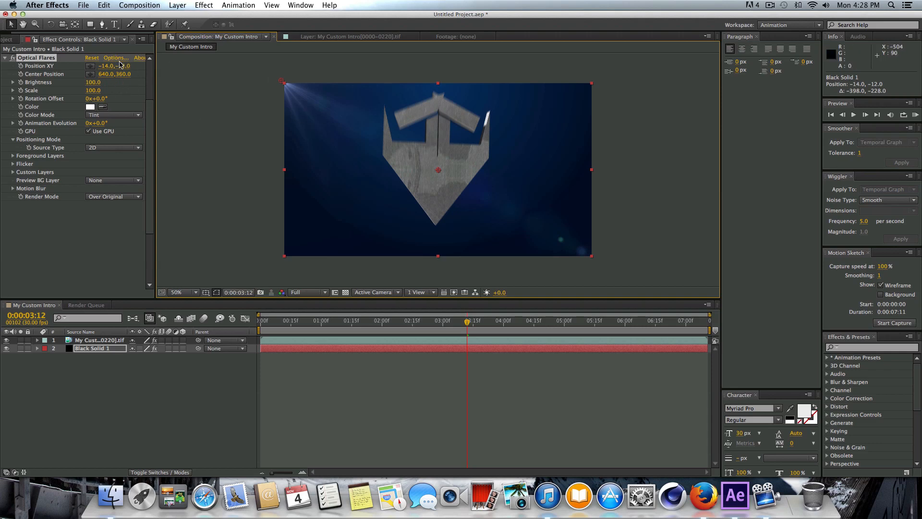
Browse the Pro Presets folder in the Optical Flares preset browser.
left_click(117, 58)
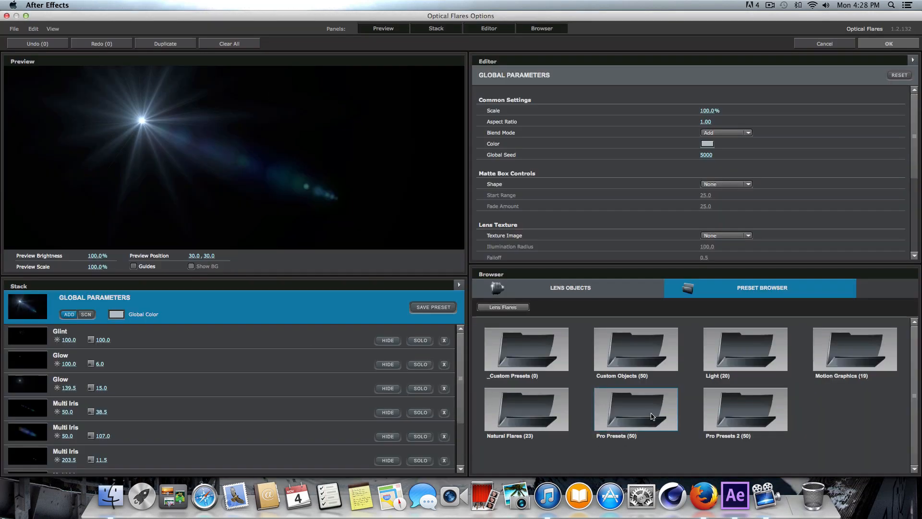
double_click(635, 409)
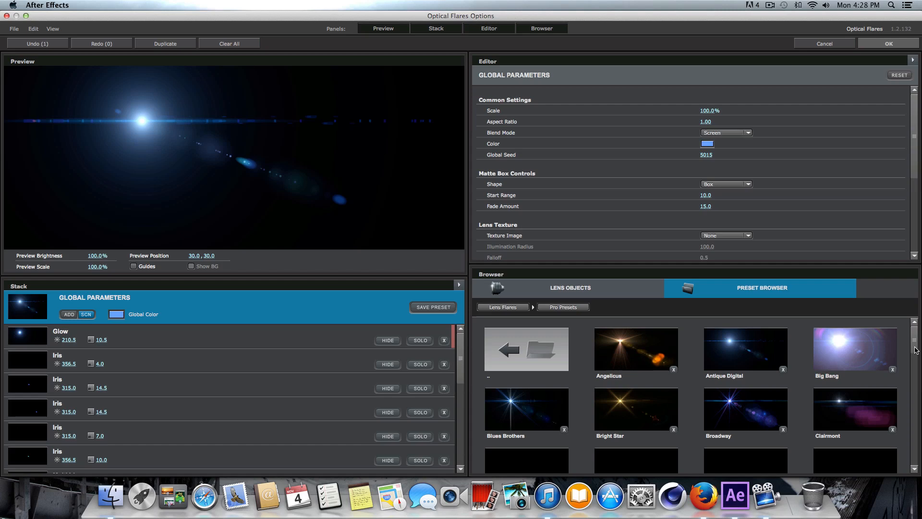
scroll("down", 3)
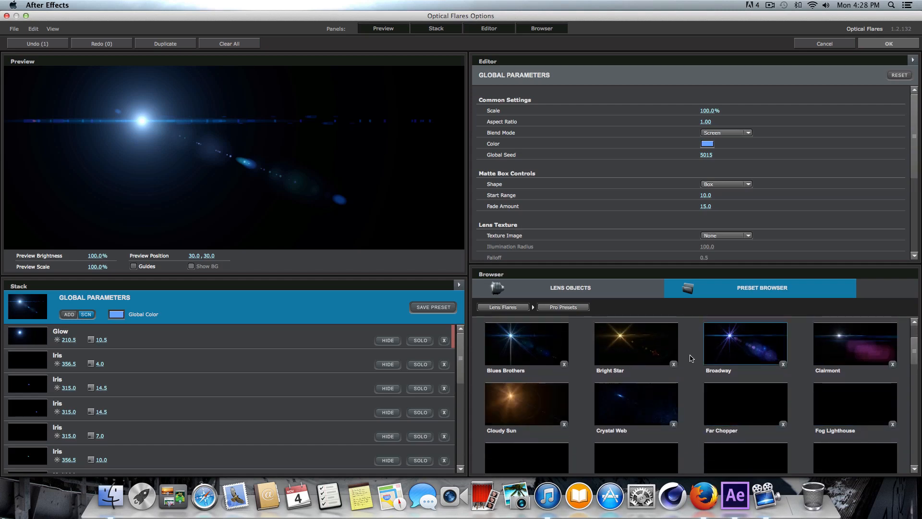
Pick a bluish Pro Preset flare and confirm it onto the Bg layer.
left_click(636, 403)
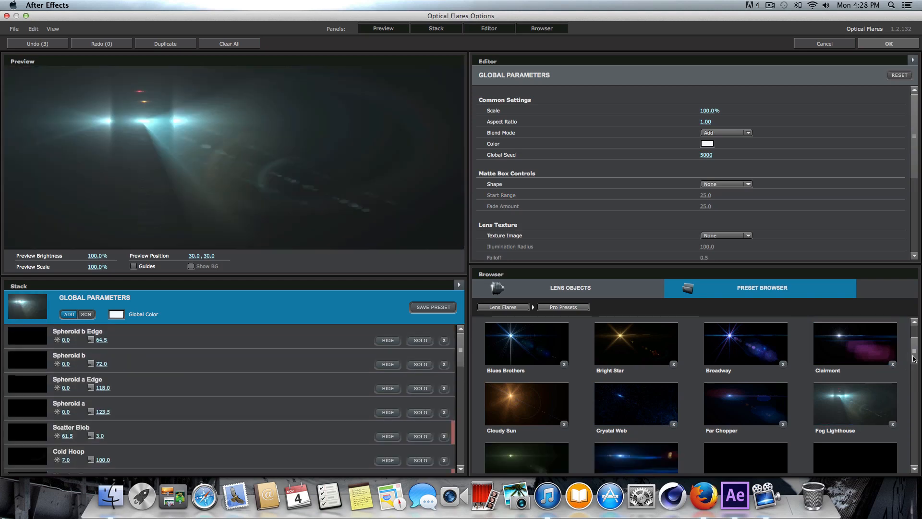
scroll("down", 3)
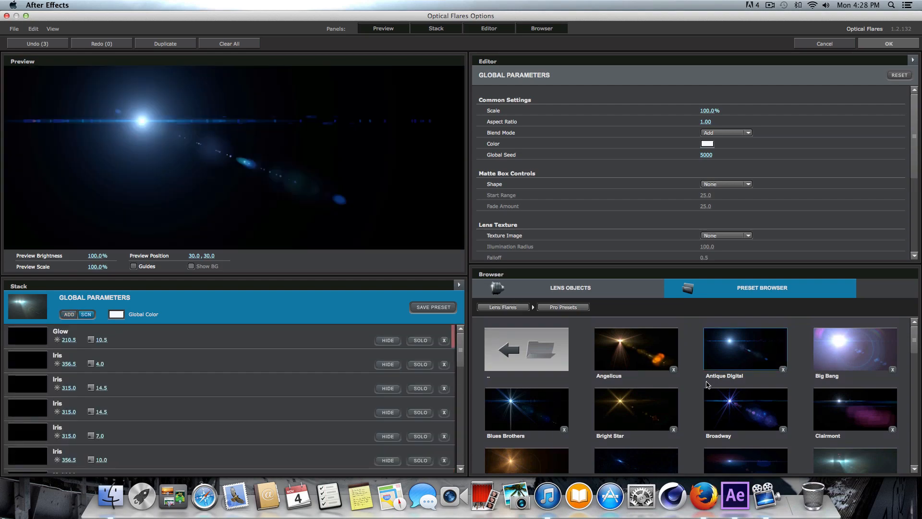
left_click(889, 43)
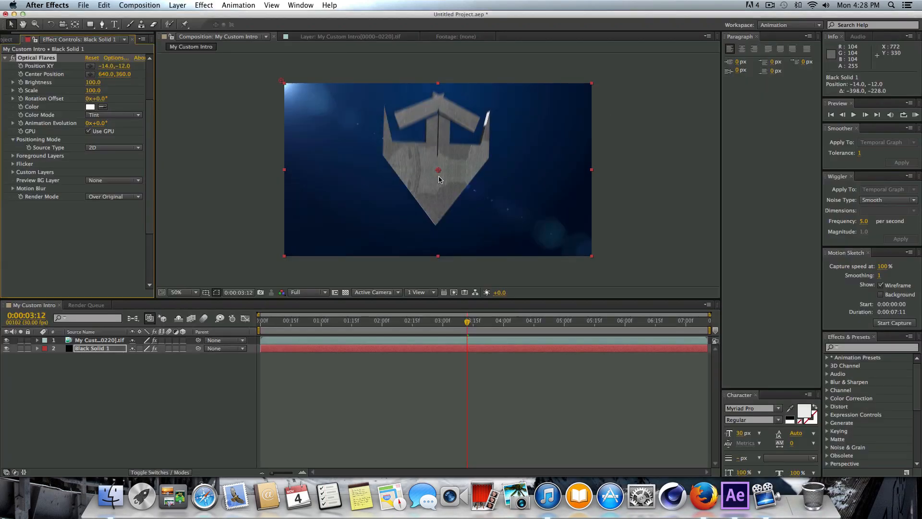
Move the flare to the top-left corner, tint it dark blue, brightness 160, scale 60.
left_click_drag(438, 171, 297, 99)
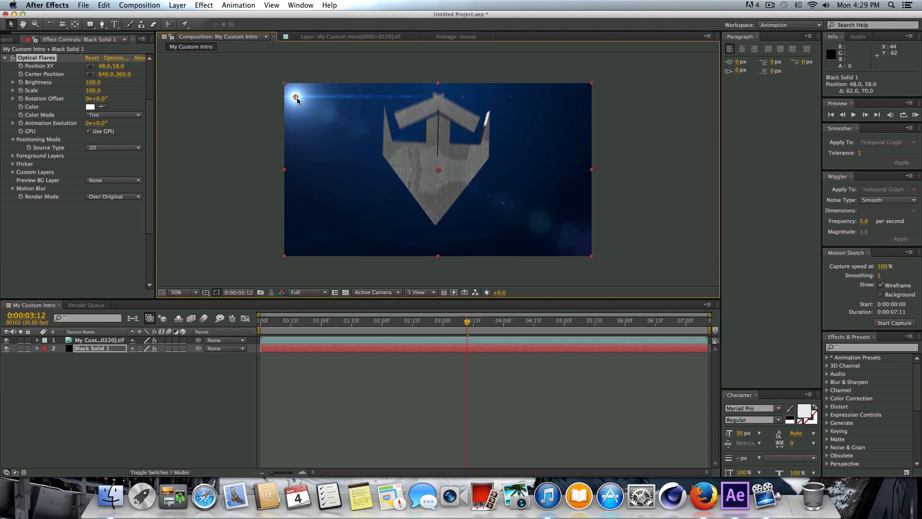
left_click(90, 107)
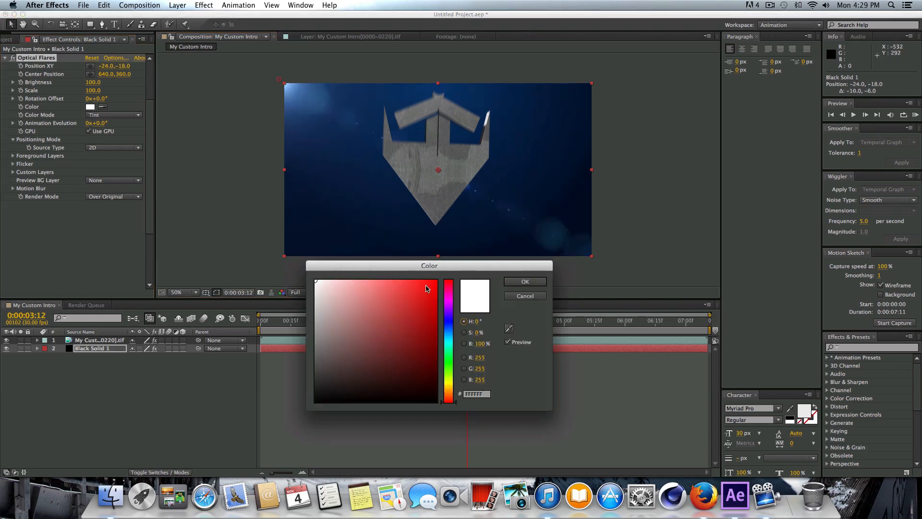
left_click(404, 341)
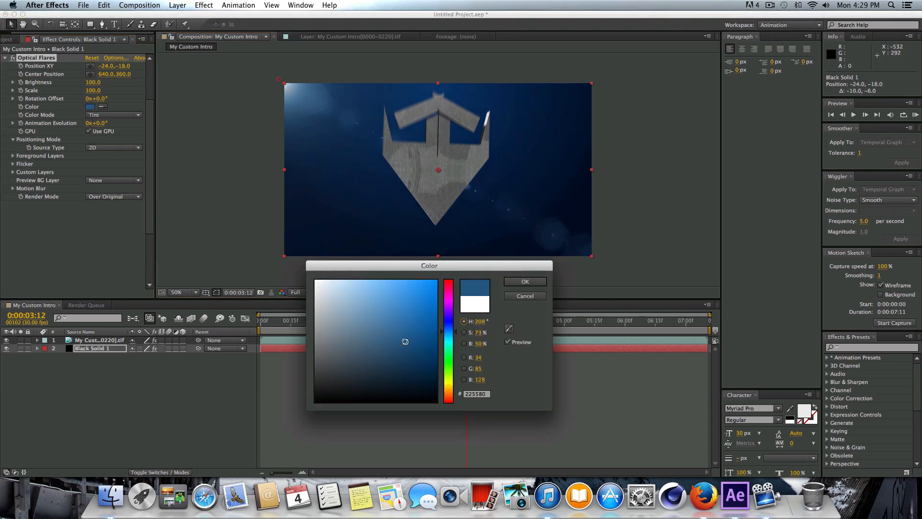
left_click(524, 282)
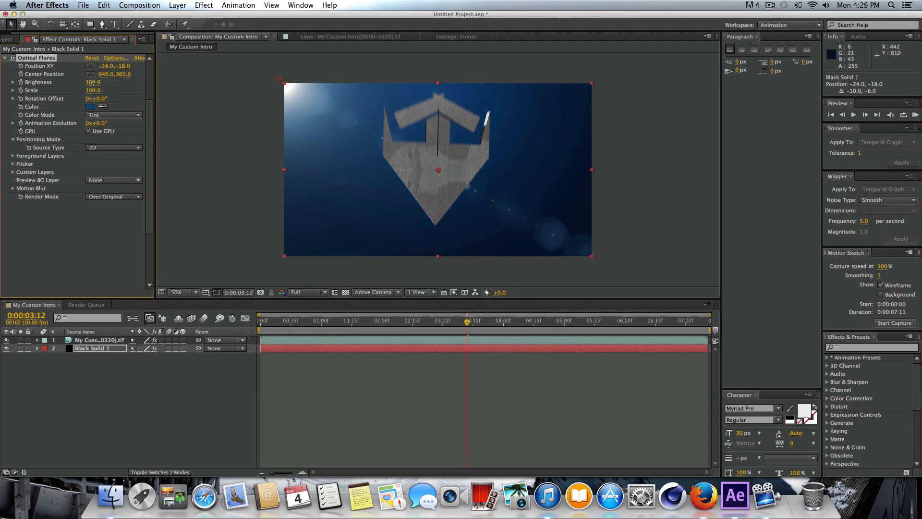
left_click(480, 321)
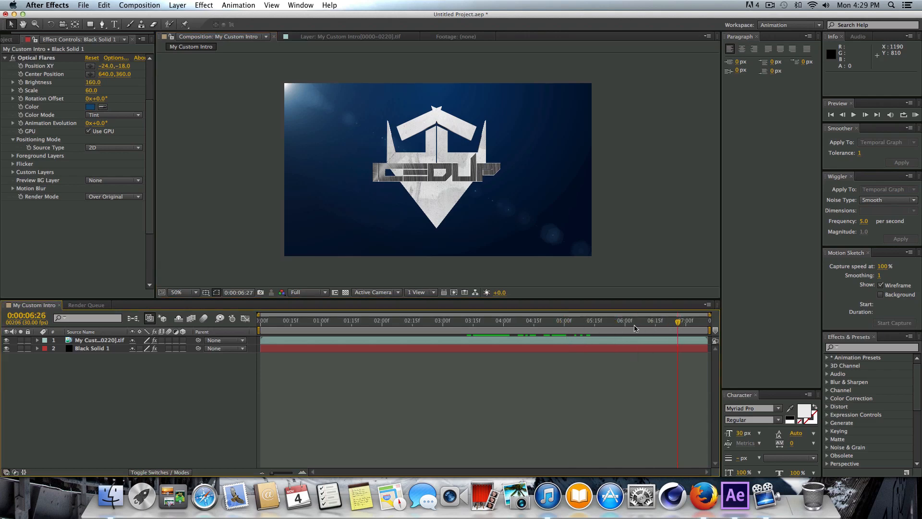
left_click(412, 321)
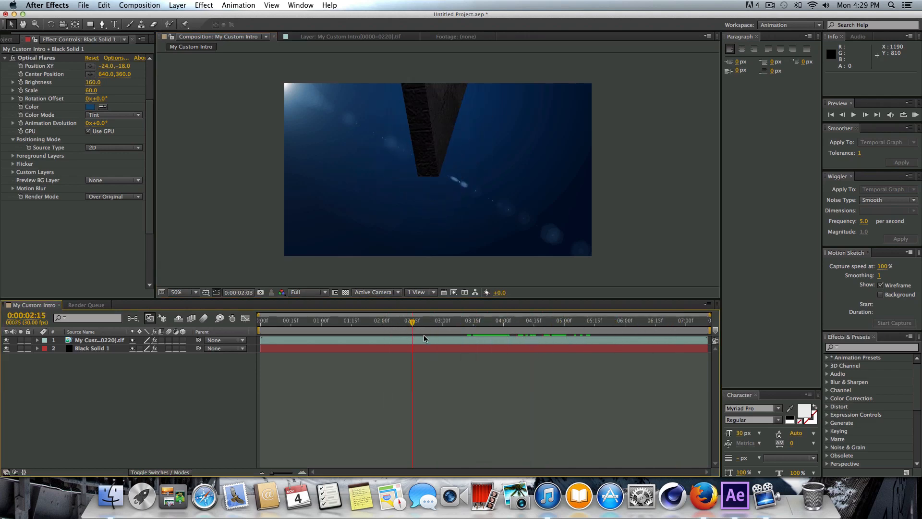
left_click(520, 320)
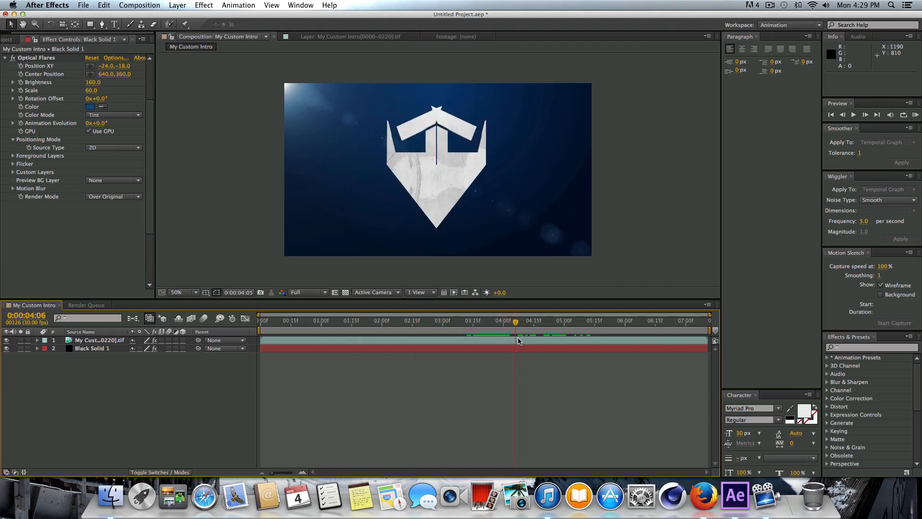
left_click(402, 321)
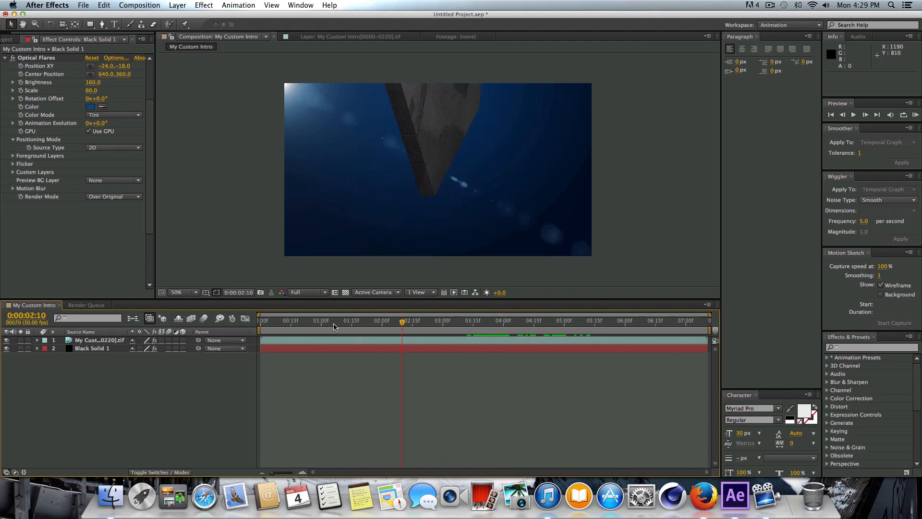
left_click(261, 321)
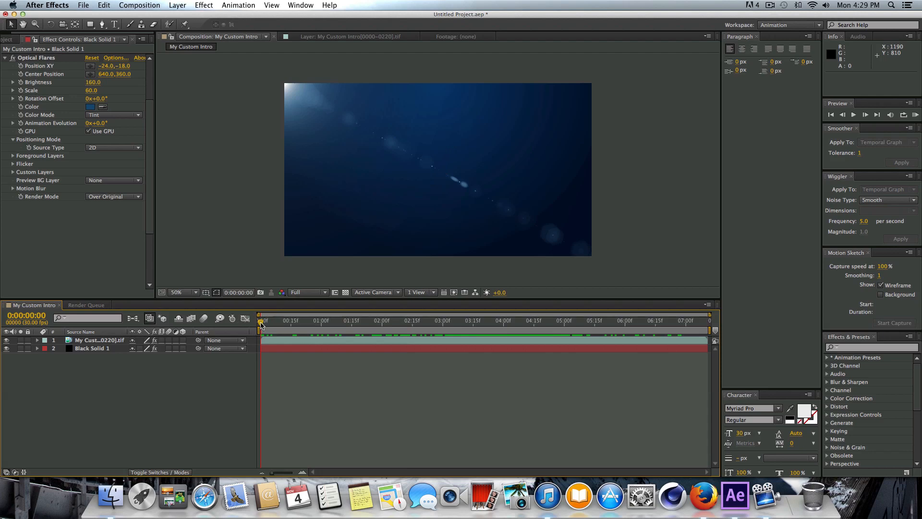
mouse_move(261, 324)
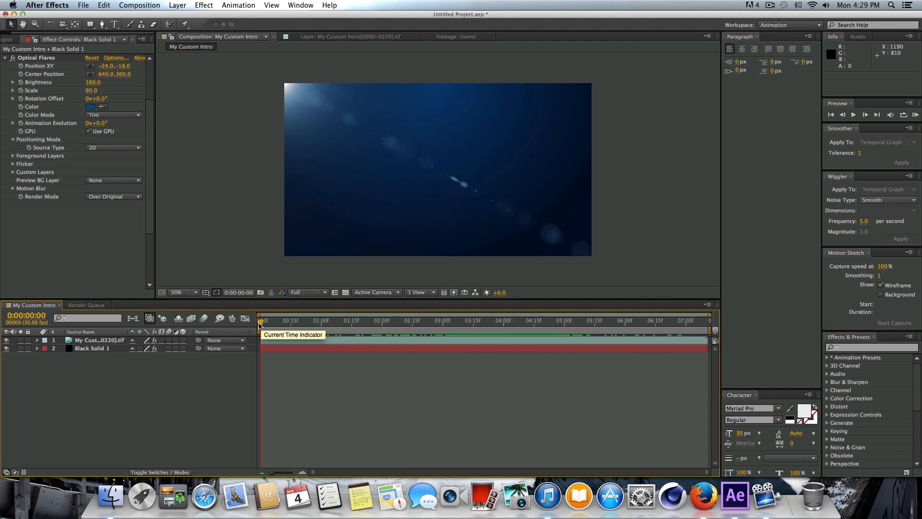
Add a black solid layer named Fade on top and reveal its Transform group.
right_click(206, 377)
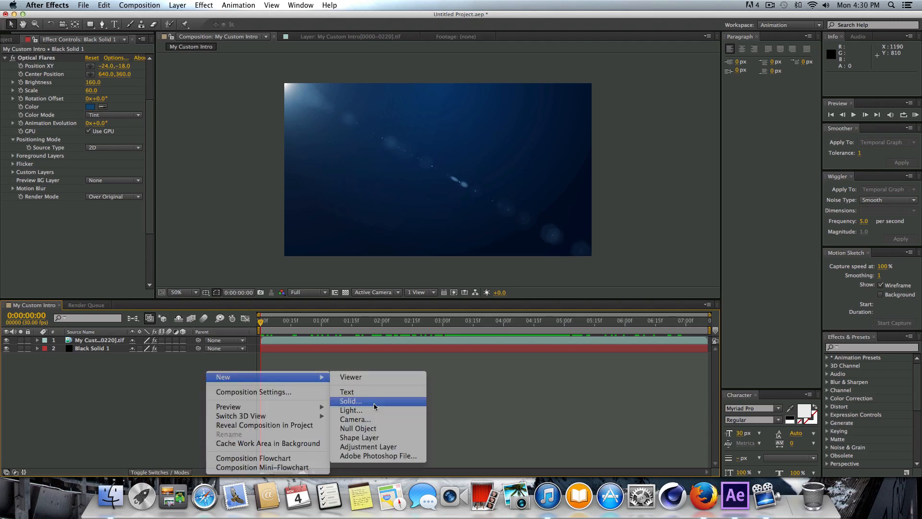
left_click(351, 401)
type("FAd")
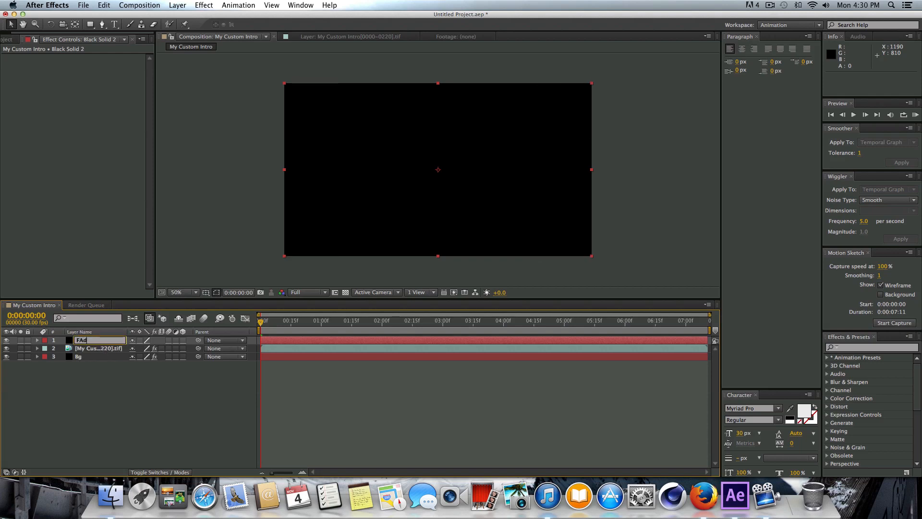
key("Backspace")
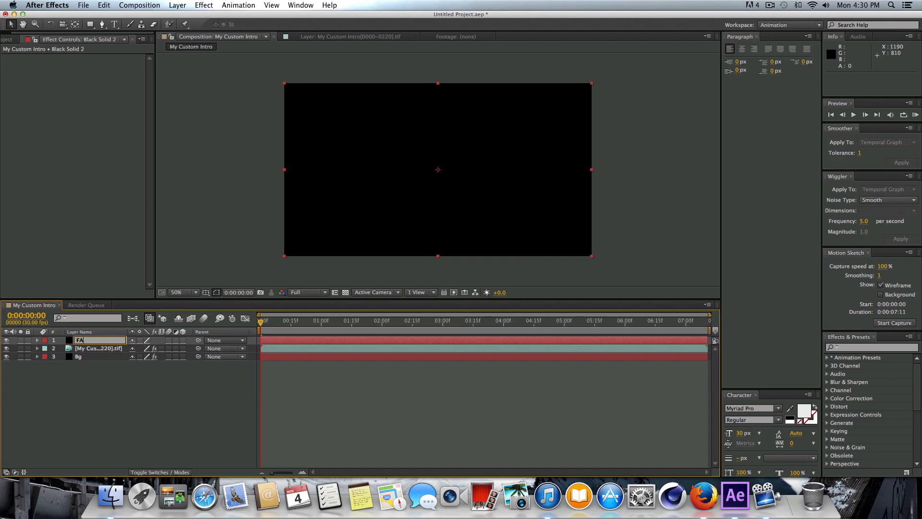
type("Fade")
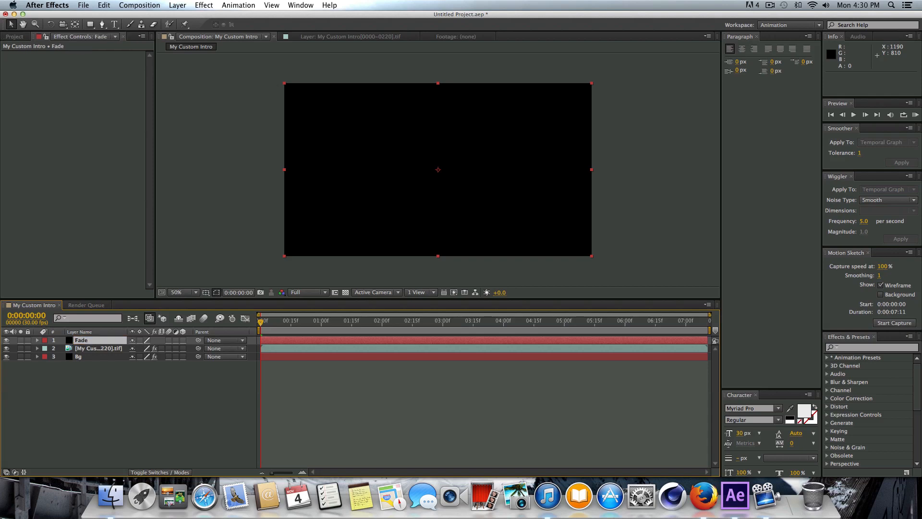
left_click(36, 340)
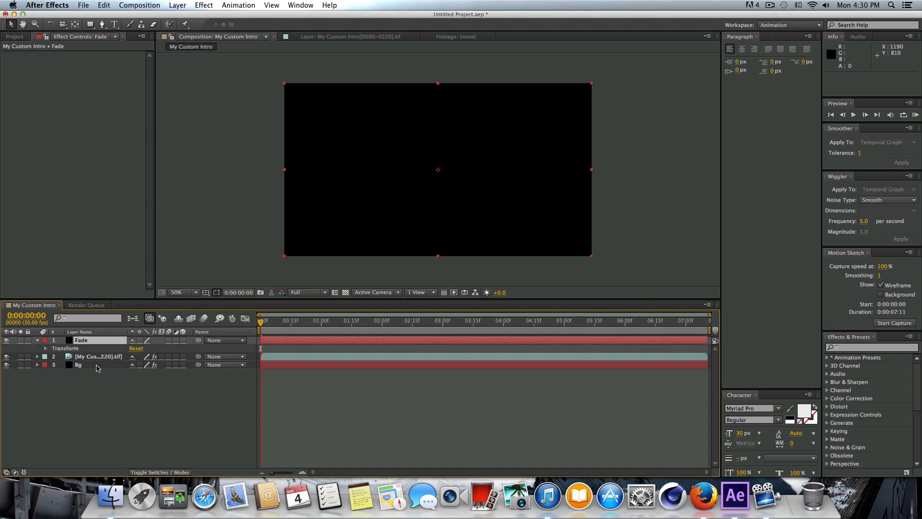
Keyframe Fade opacity 100% at 0:00, 0% near 1:00 and 6:15, 100% at the end.
left_click(45, 348)
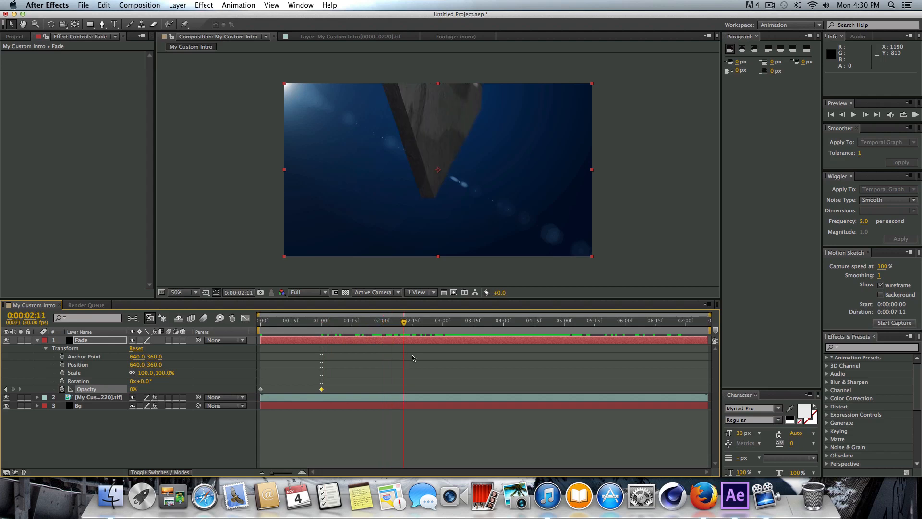
left_click(630, 321)
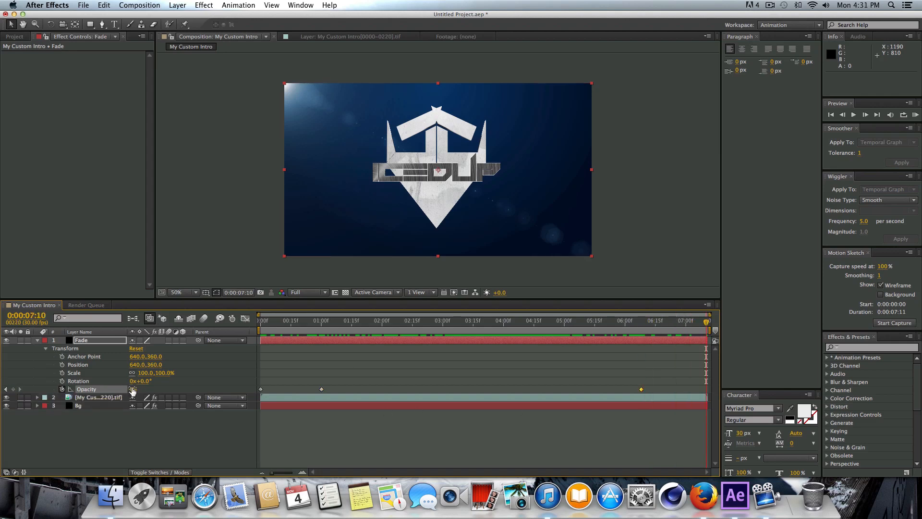
double_click(139, 389)
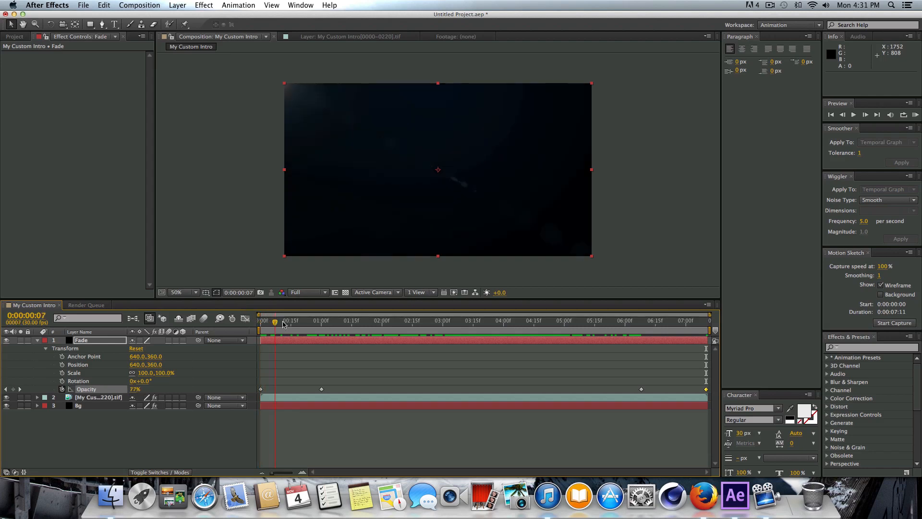
left_click(385, 321)
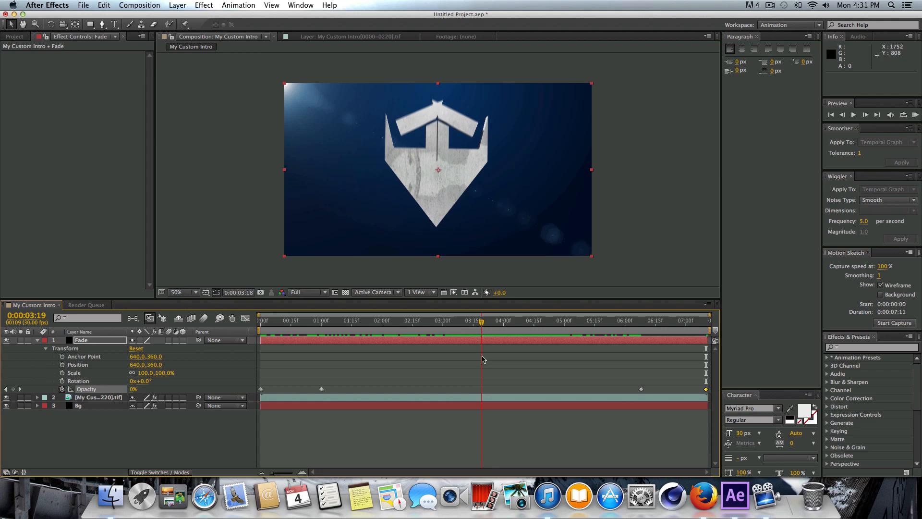
left_click(595, 321)
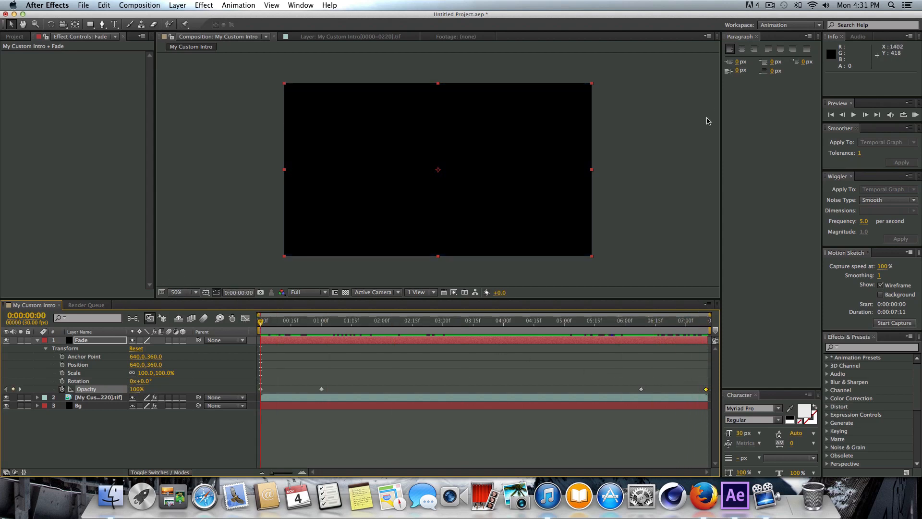
mouse_move(750, 91)
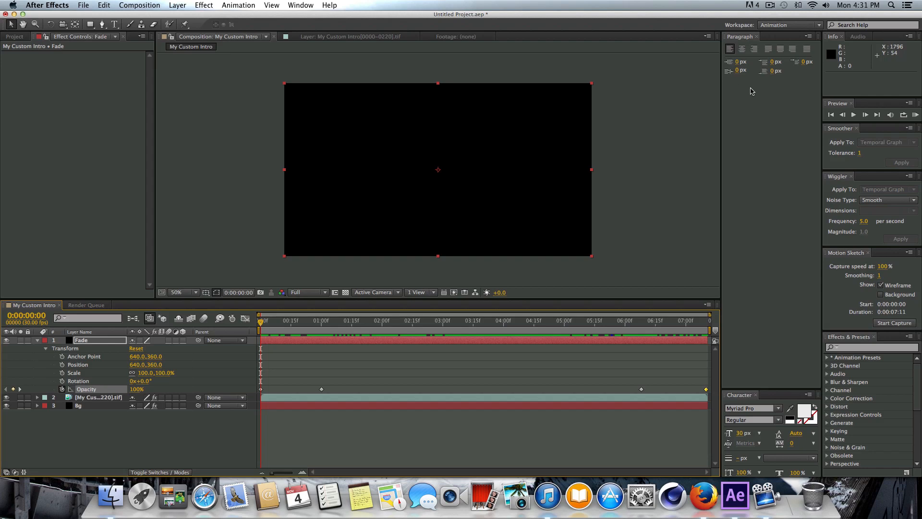
mouse_move(772, 10)
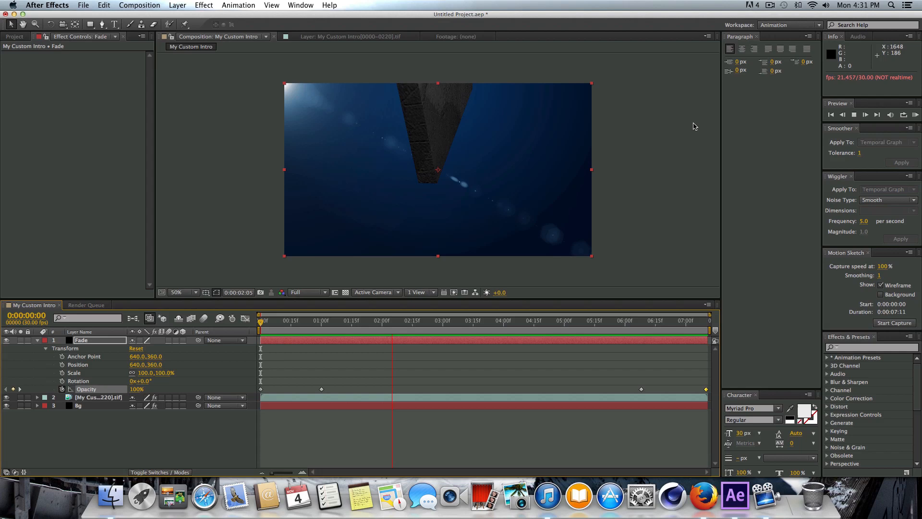
Stop the preview and select the emblem footage layer to show its Effect Controls.
left_click(480, 320)
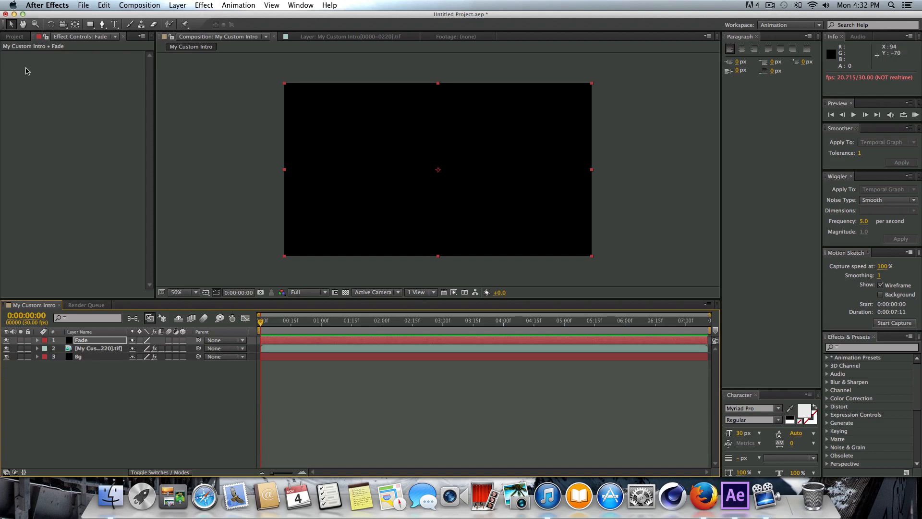
left_click(15, 37)
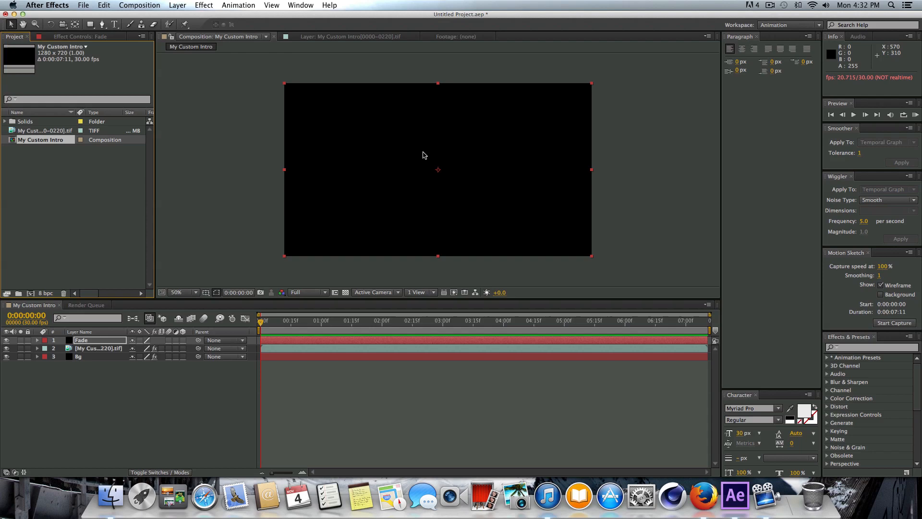
left_click(202, 5)
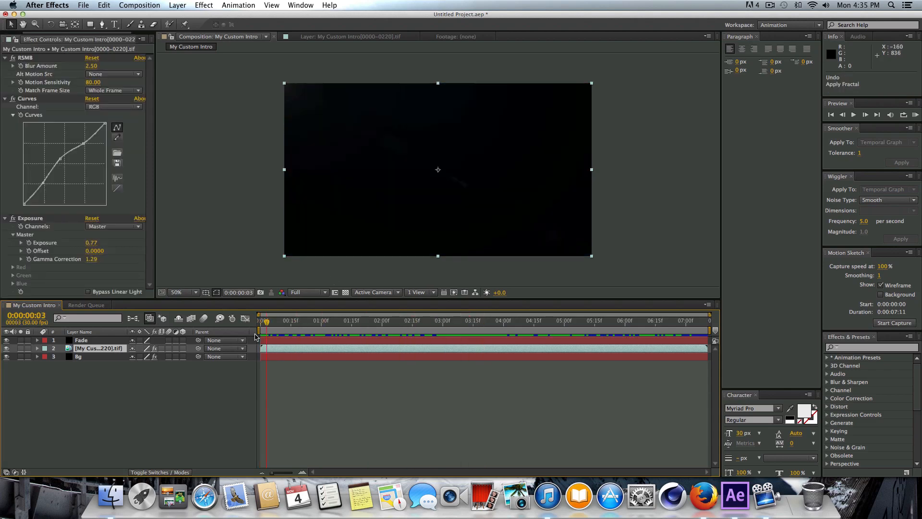
Apply Video Copilot's Twitch effect to the emblem footage layer.
left_click(442, 320)
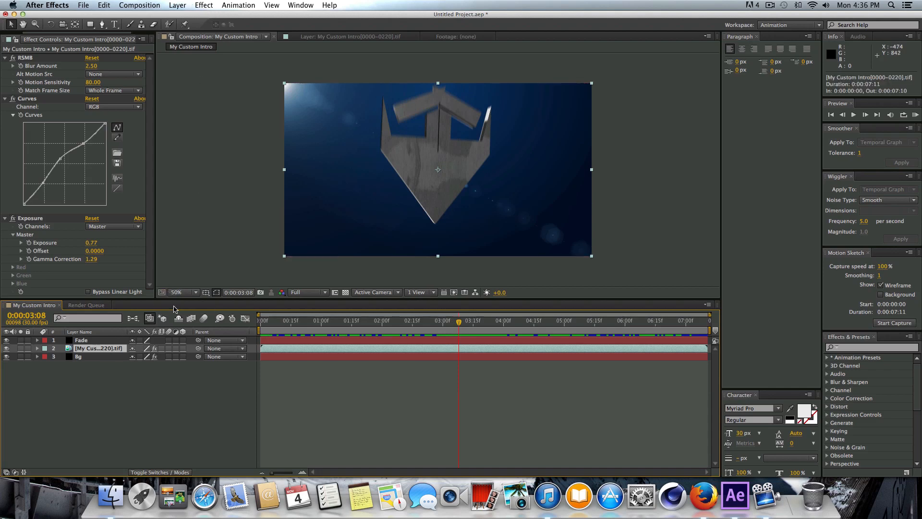
left_click(204, 5)
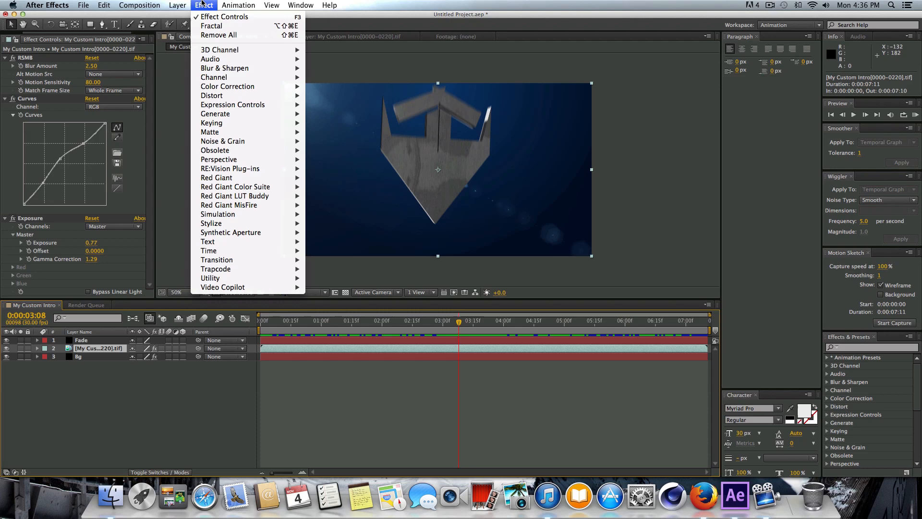
mouse_move(222, 287)
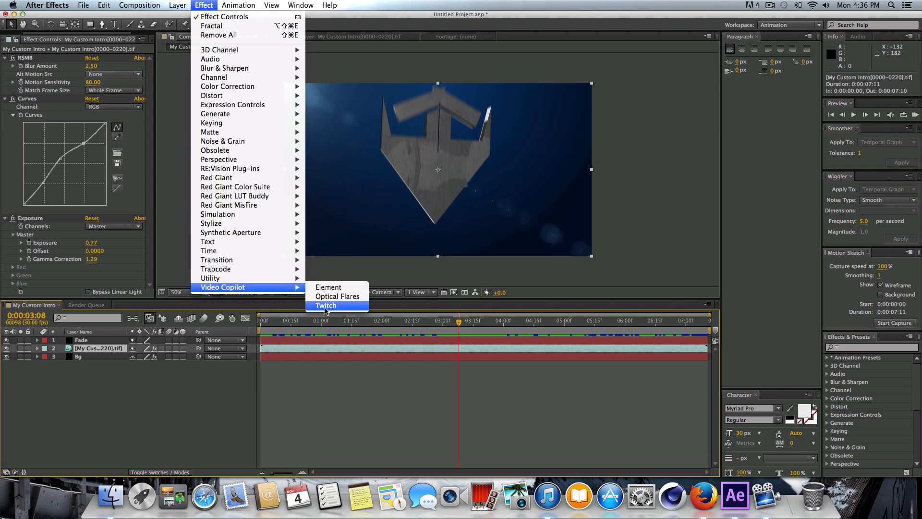
left_click(326, 305)
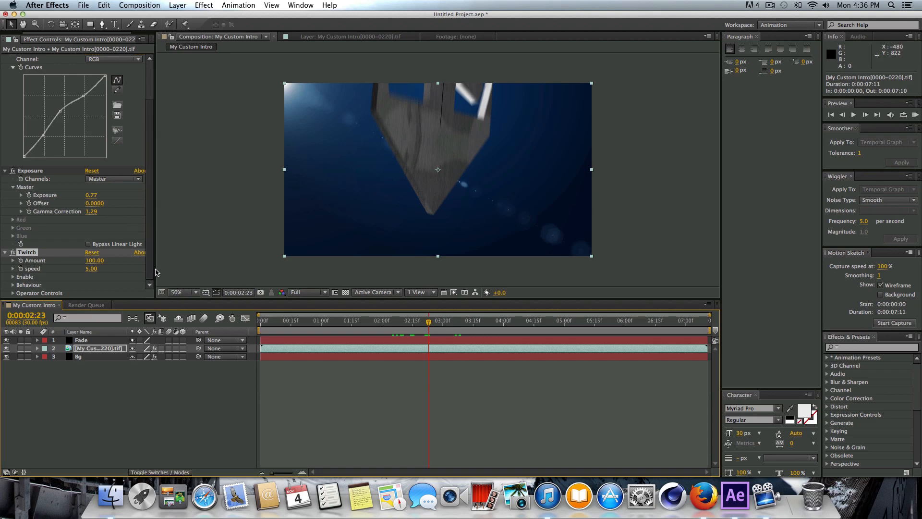
mouse_move(214, 253)
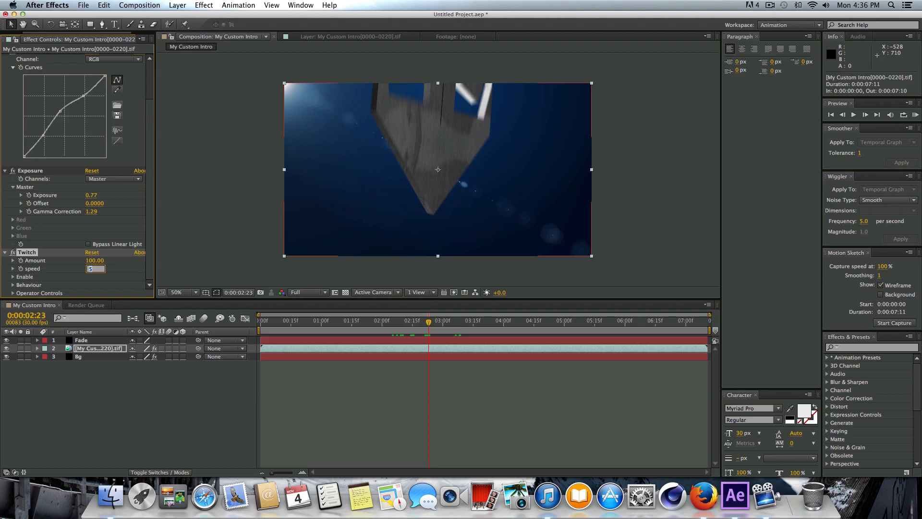
Set Twitch speed 2, amount 60, and enable blur, color, light and slide glitches.
type("2.00")
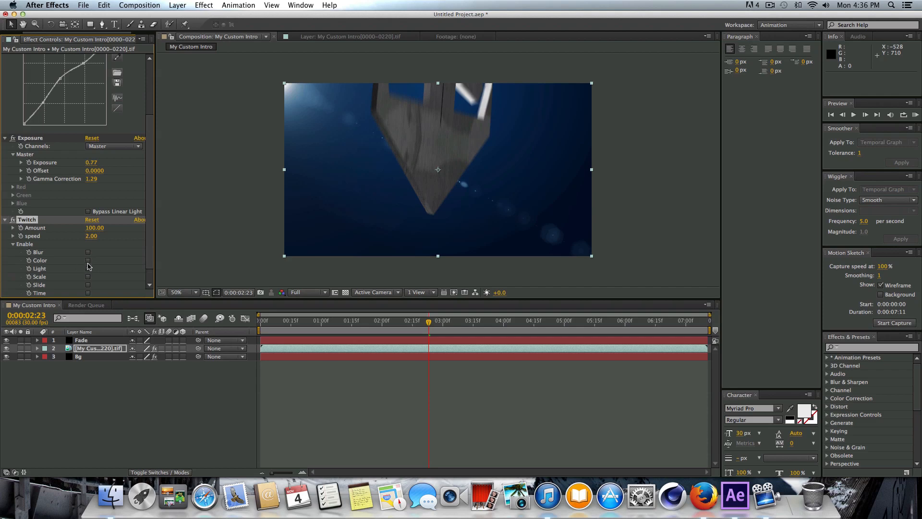
left_click(87, 261)
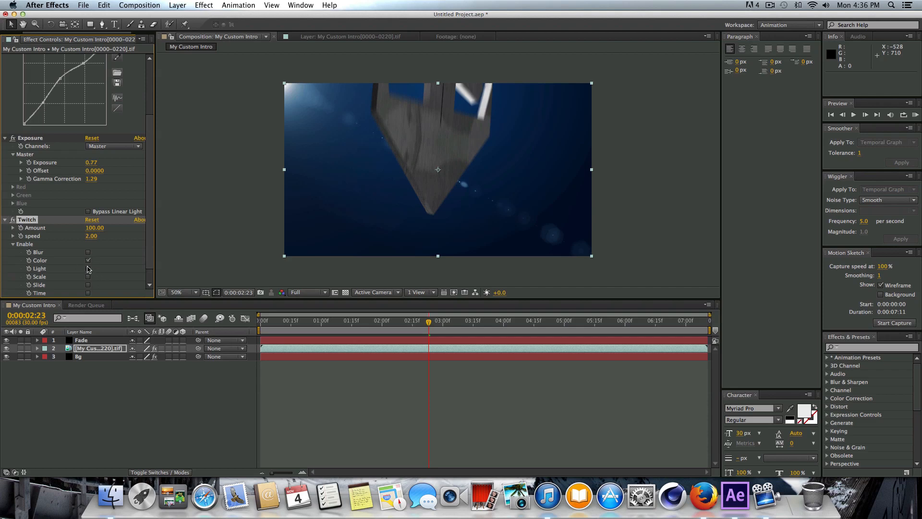
left_click(88, 277)
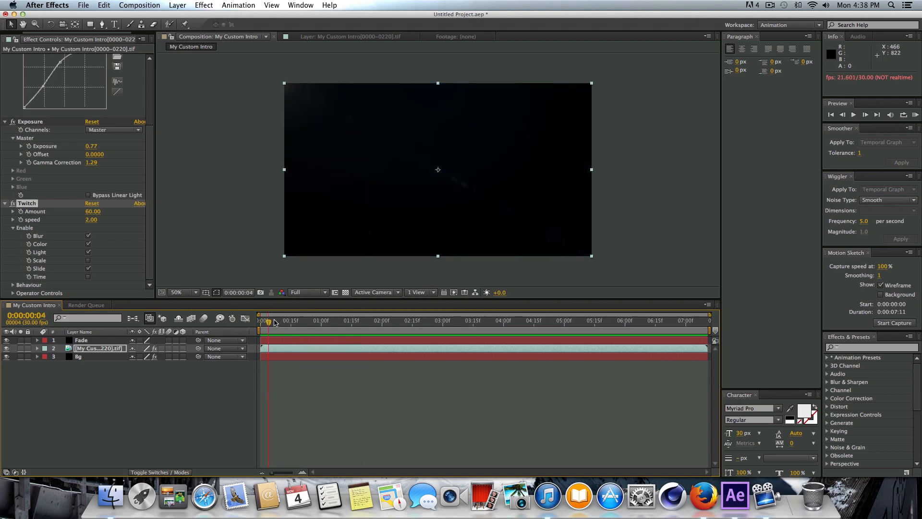
left_click(398, 320)
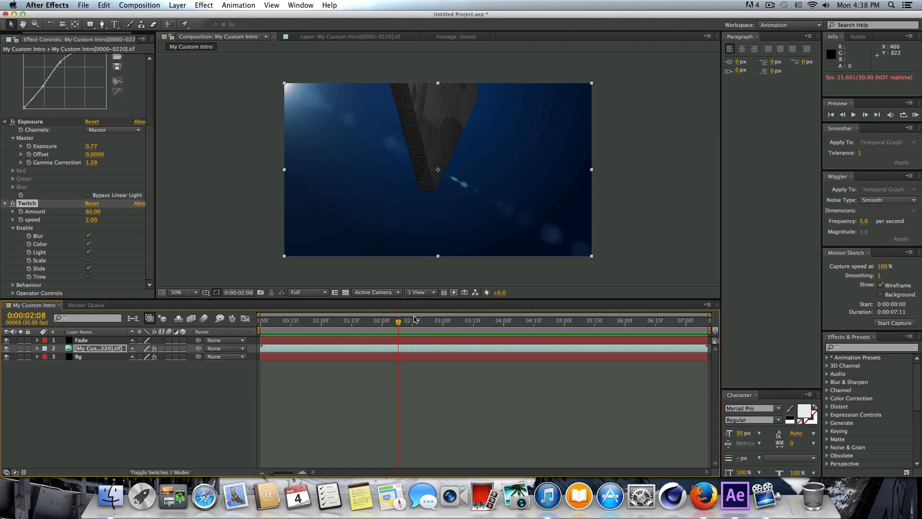
left_click(571, 320)
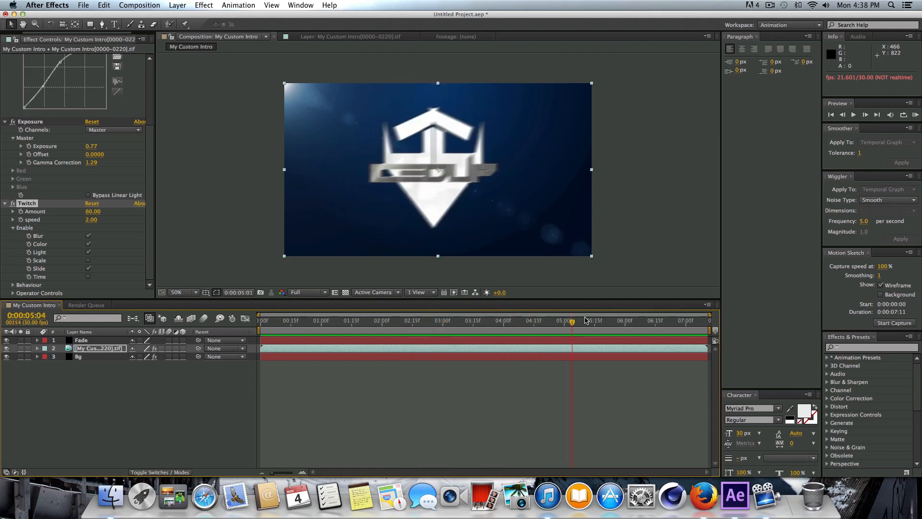
left_click(286, 320)
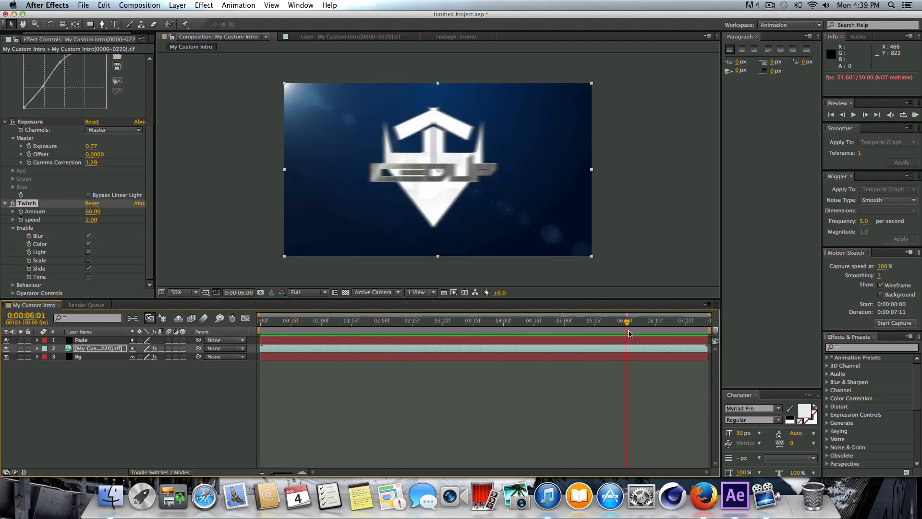
left_click(545, 320)
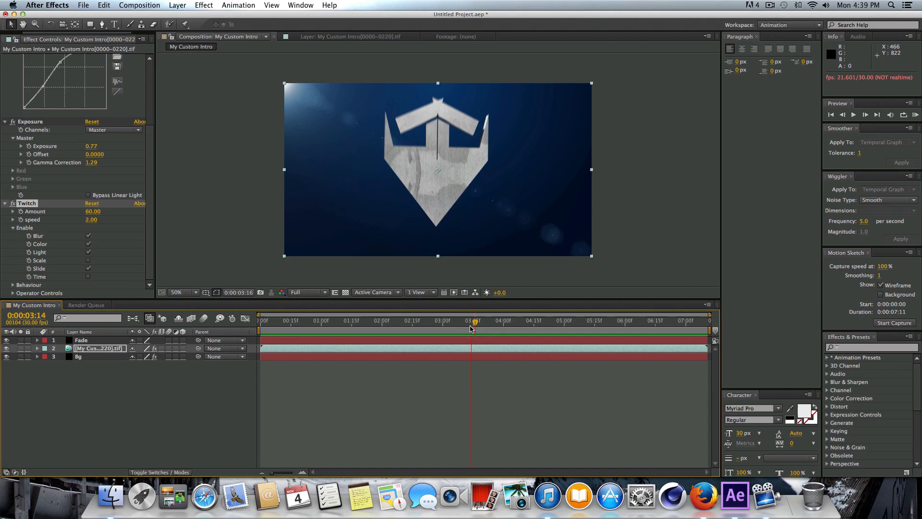
left_click(581, 321)
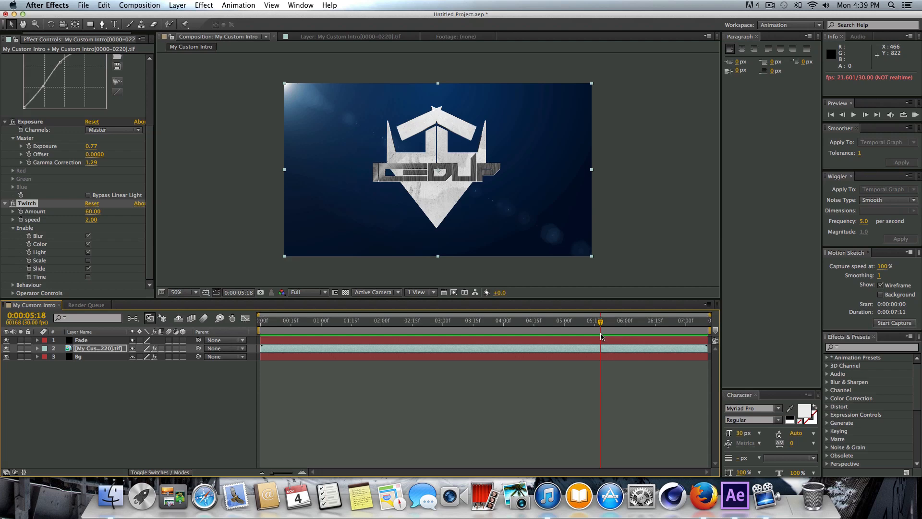
left_click_drag(599, 323, 529, 323)
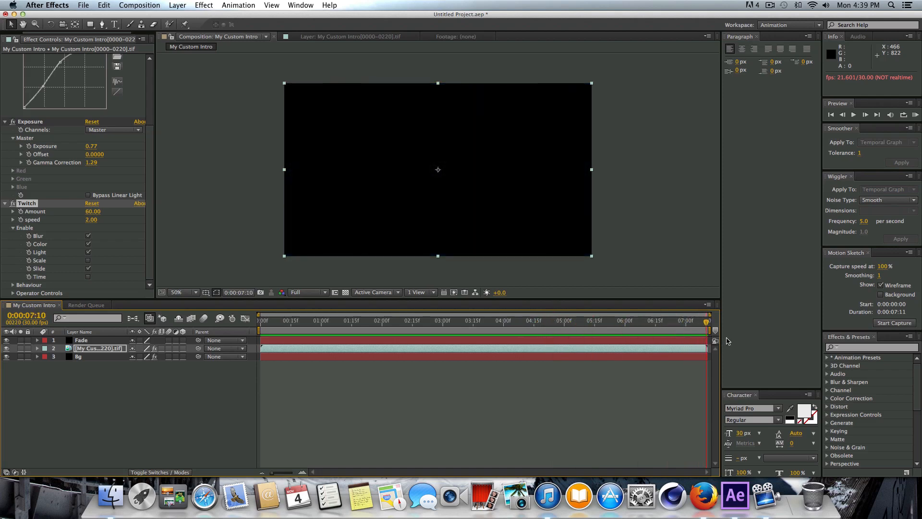
left_click(509, 320)
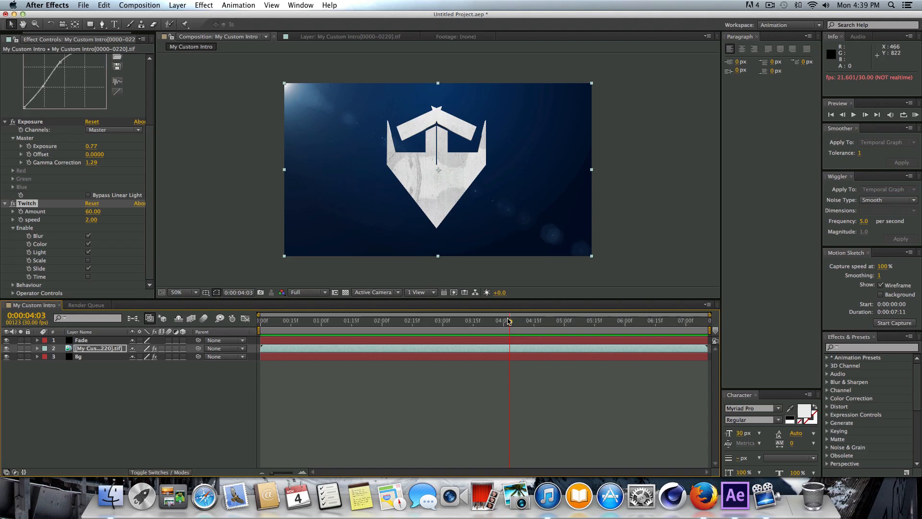
left_click(260, 320)
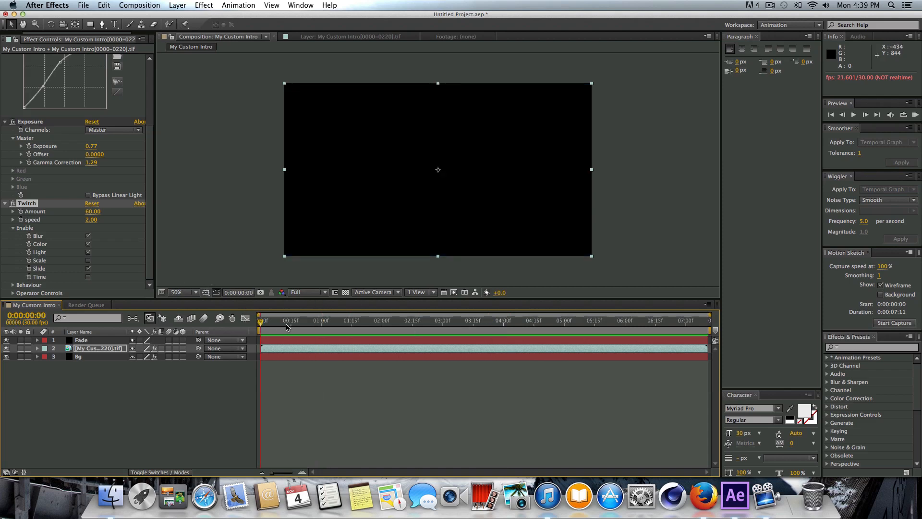
left_click(557, 320)
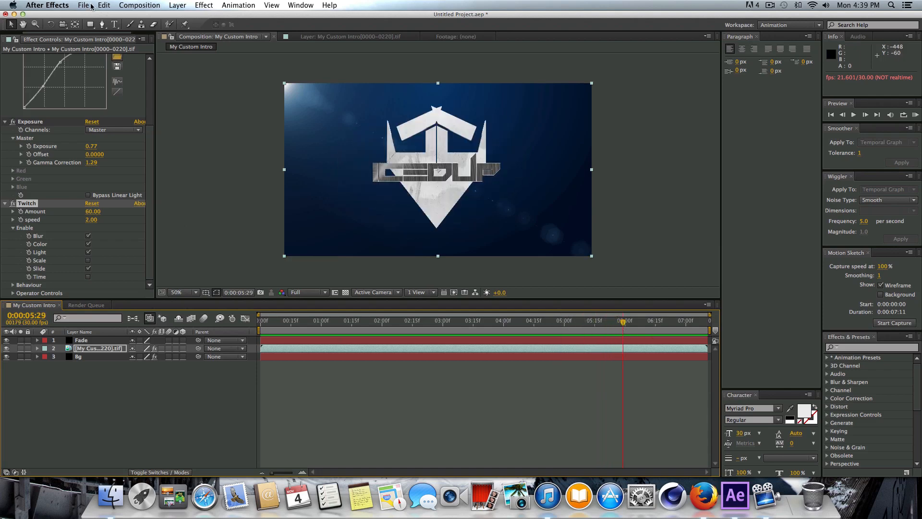
Add My Custom Intro to the Render Queue and keep QuickTime in its output module settings.
left_click(82, 6)
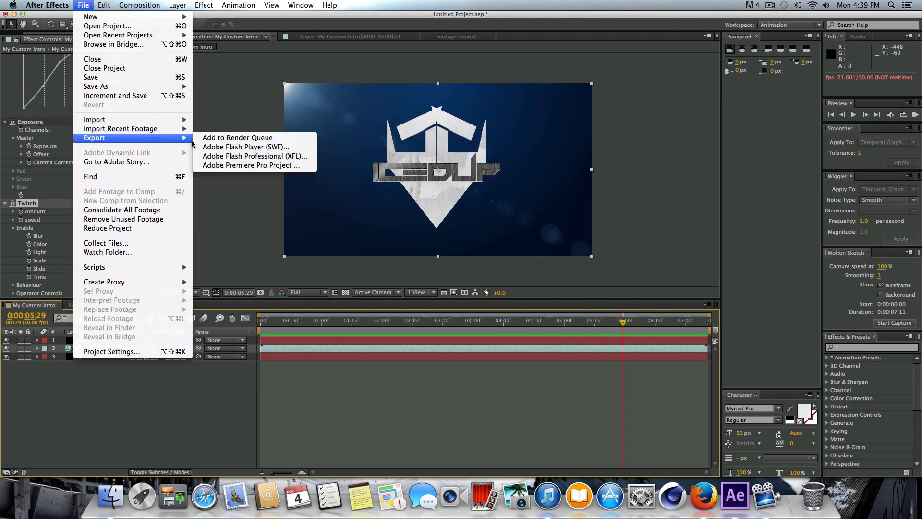
left_click(236, 137)
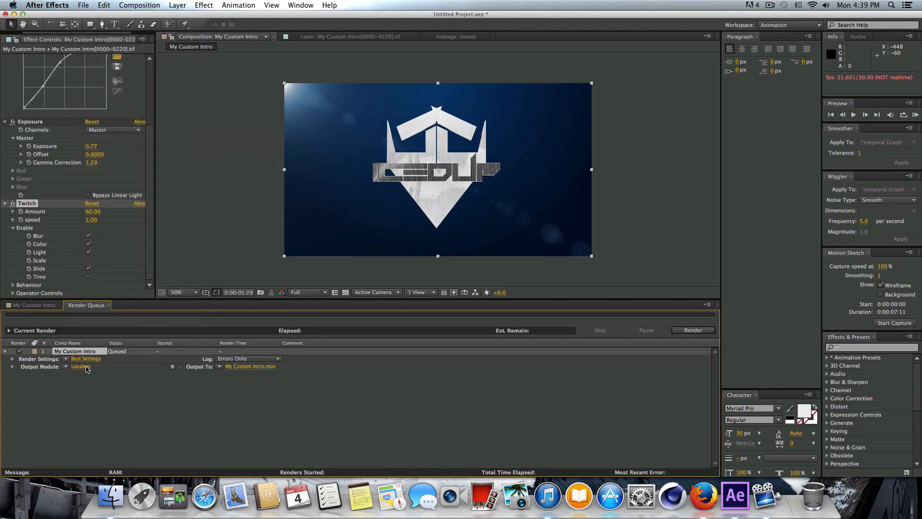
left_click(80, 366)
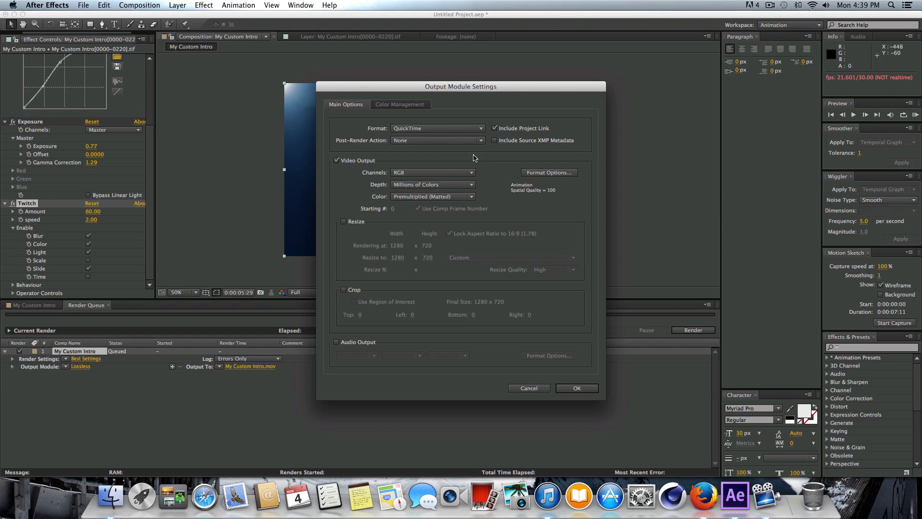
left_click(436, 127)
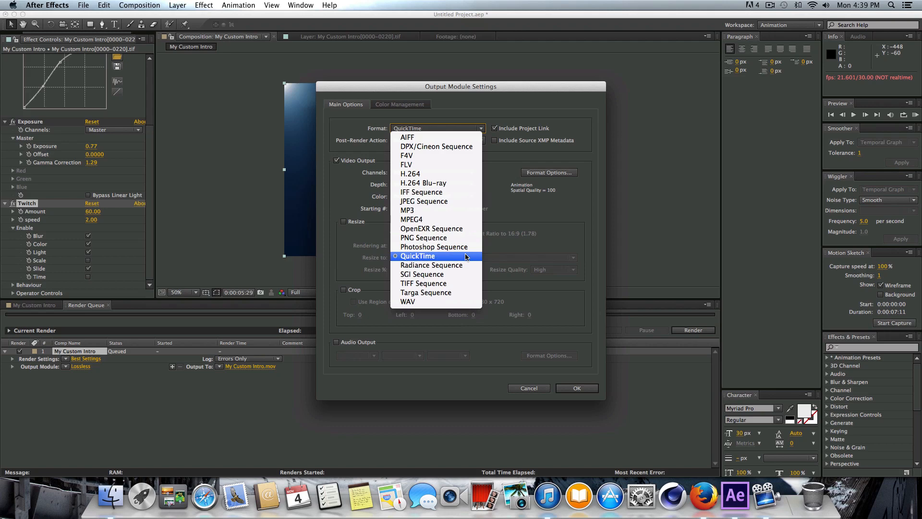
left_click(418, 255)
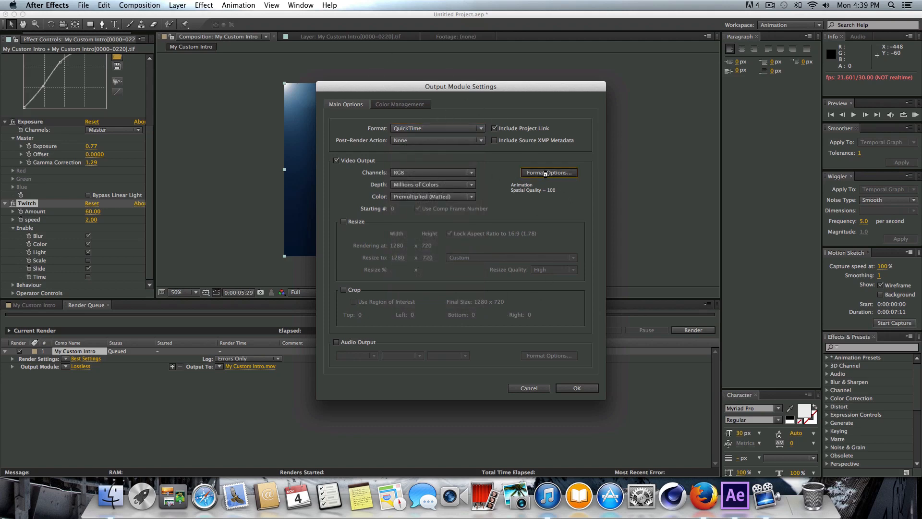
Set the QuickTime video codec to H.264 at quality 90.
left_click(549, 172)
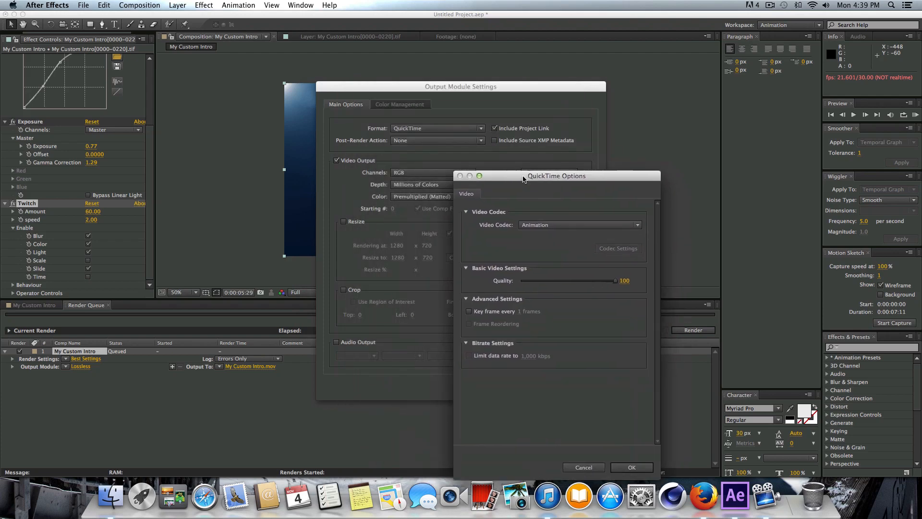
left_click(580, 224)
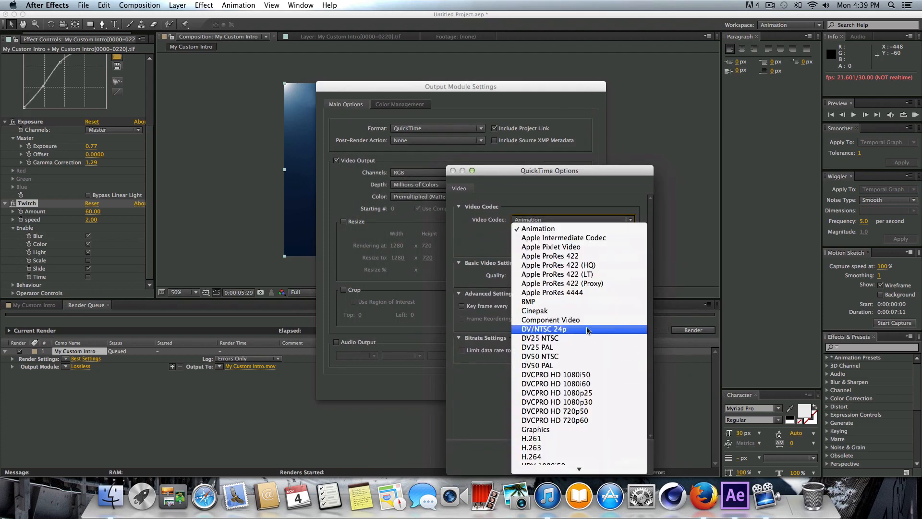
left_click(531, 456)
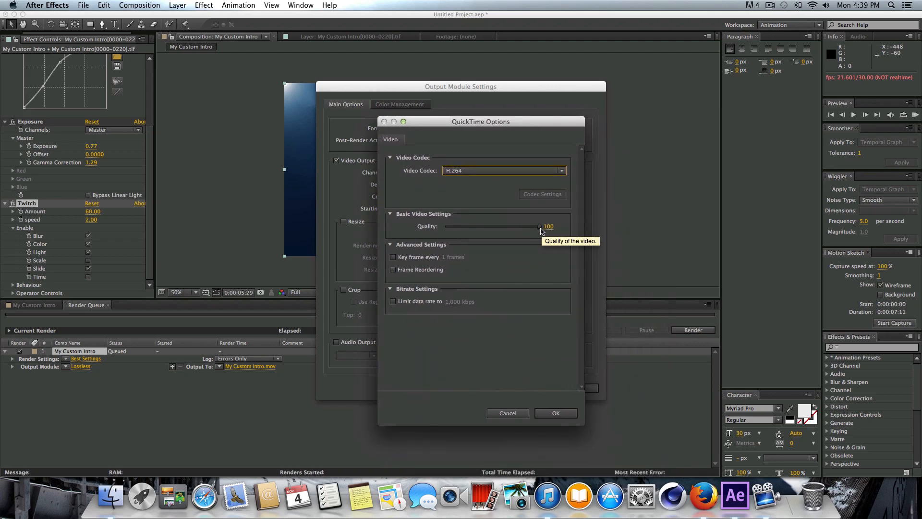
left_click_drag(540, 227, 529, 227)
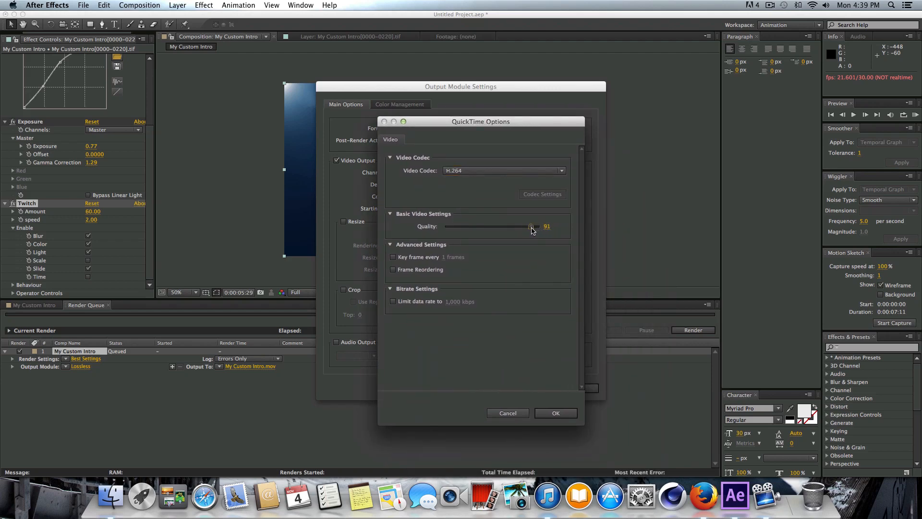
left_click_drag(532, 226, 530, 225)
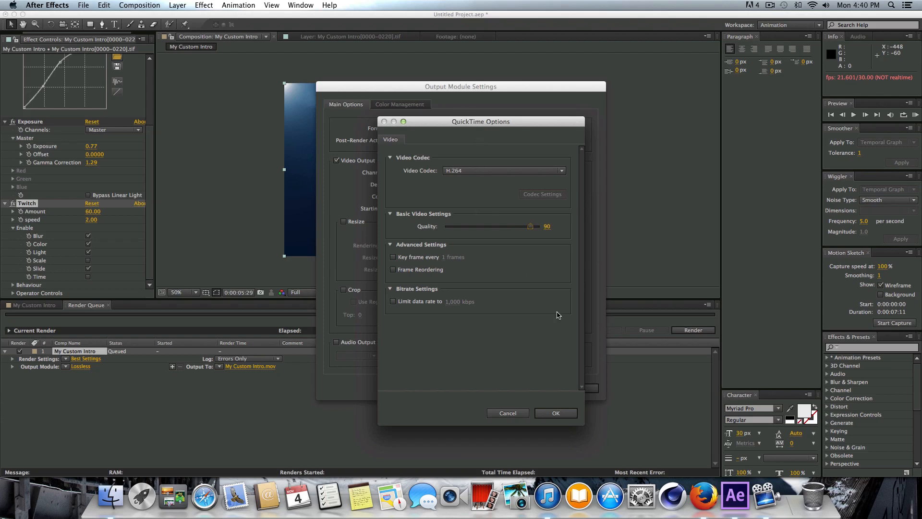
mouse_move(563, 382)
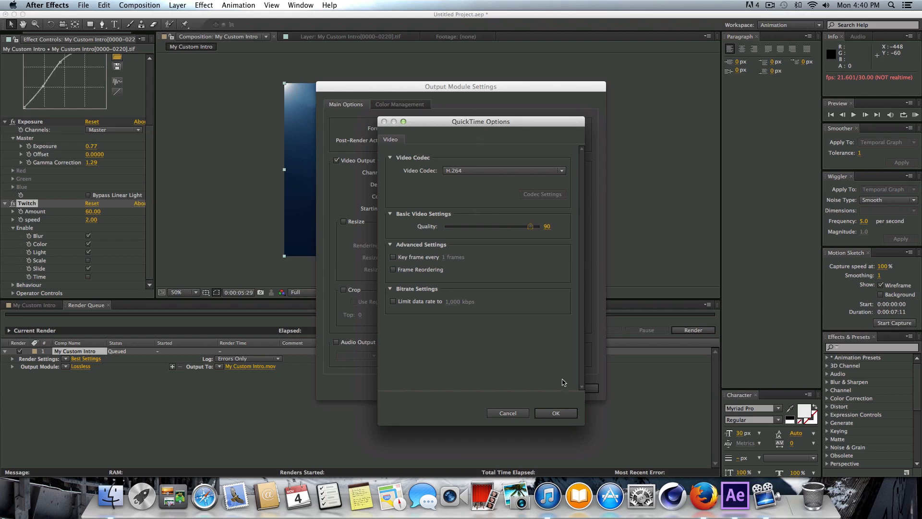
left_click(555, 413)
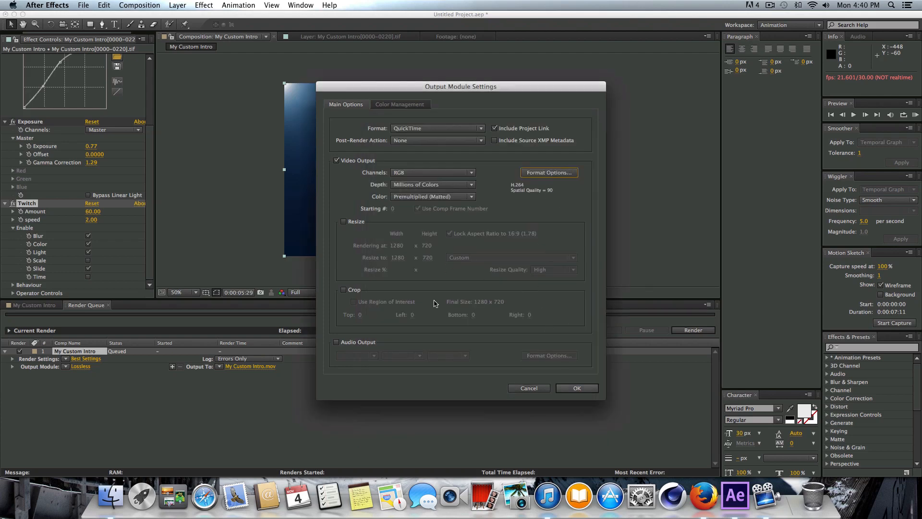
mouse_move(381, 355)
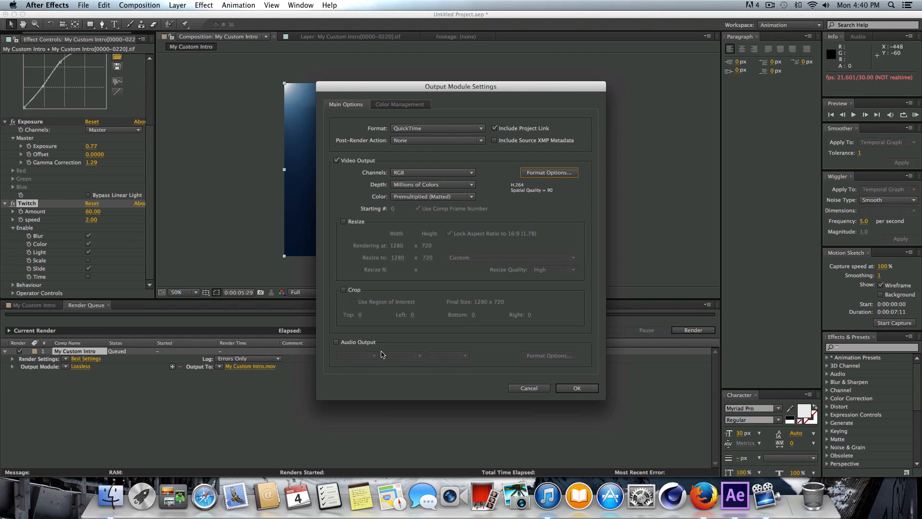
Enable audio output, try AAC then cancel, and confirm the Output Module Settings.
left_click(336, 342)
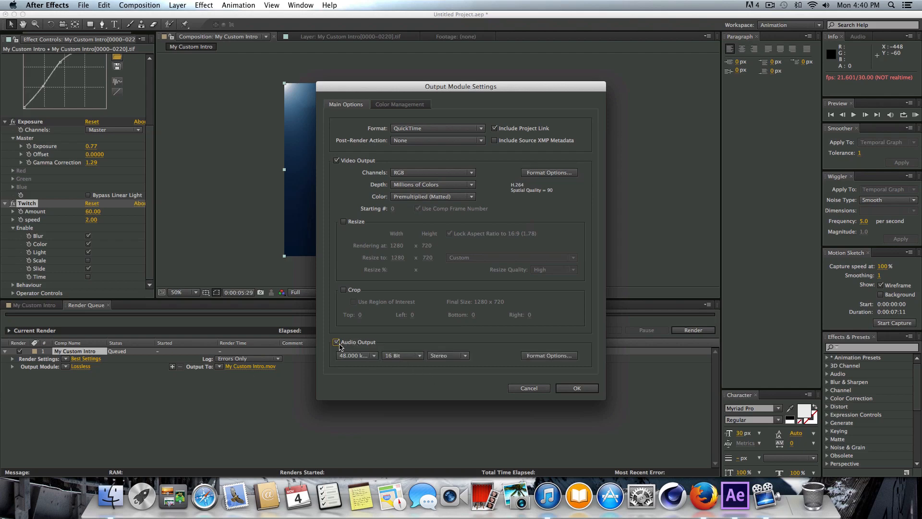
left_click(548, 355)
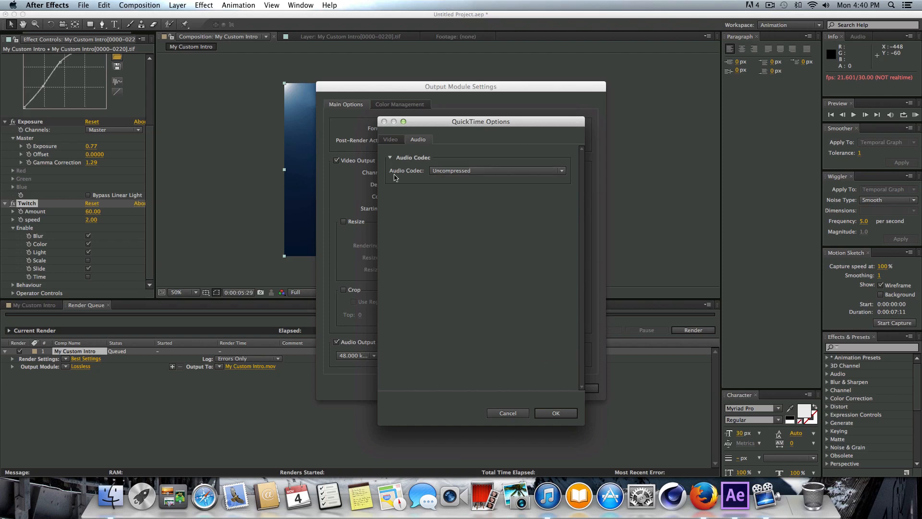
left_click(497, 171)
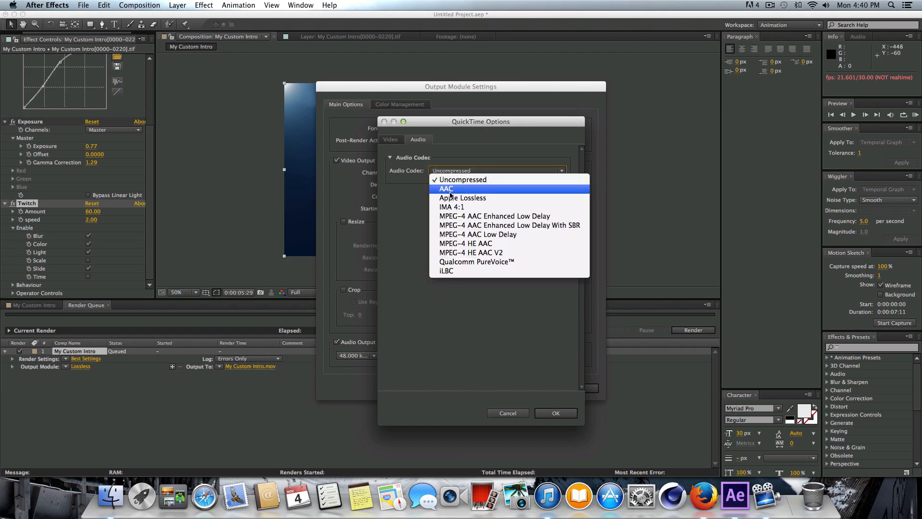
left_click(447, 188)
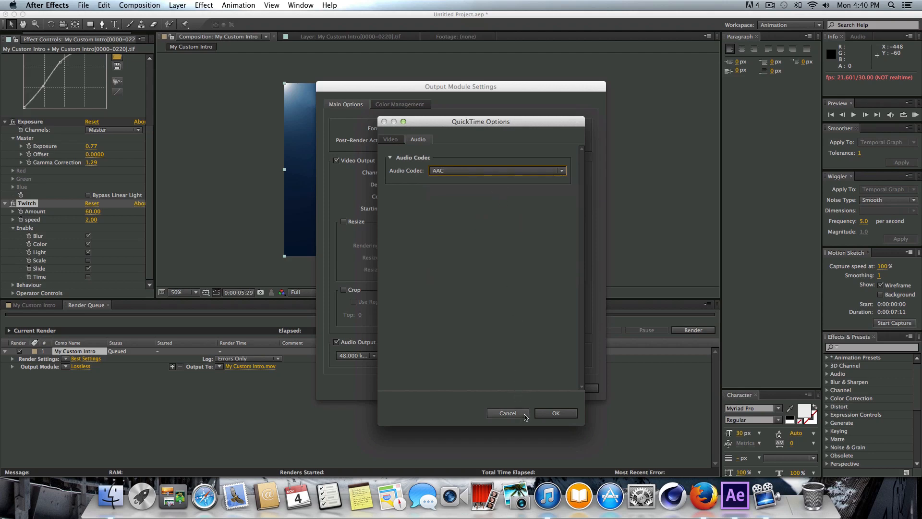
left_click(556, 412)
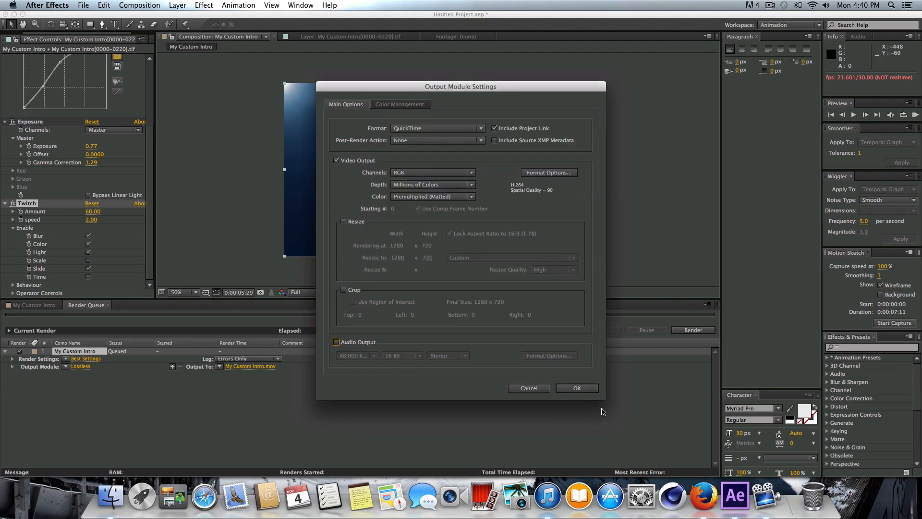
left_click(576, 388)
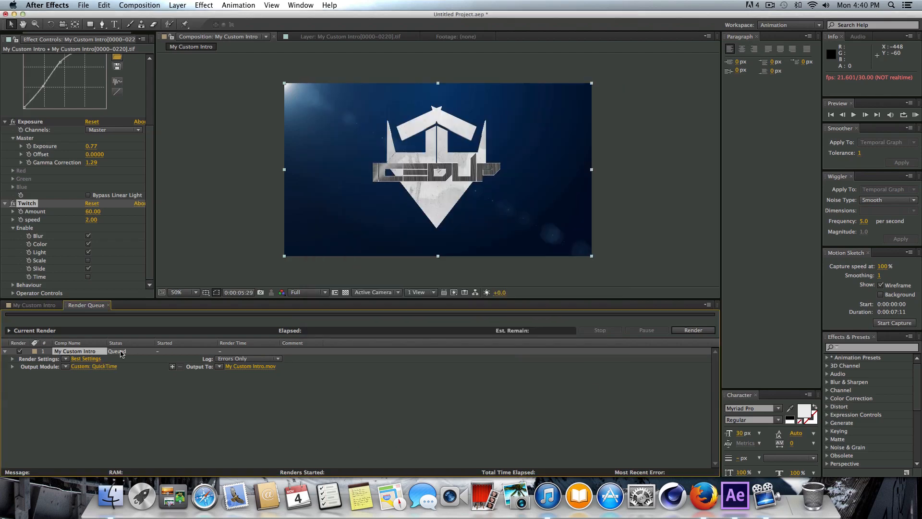
mouse_move(235, 375)
type("nmvbsd")
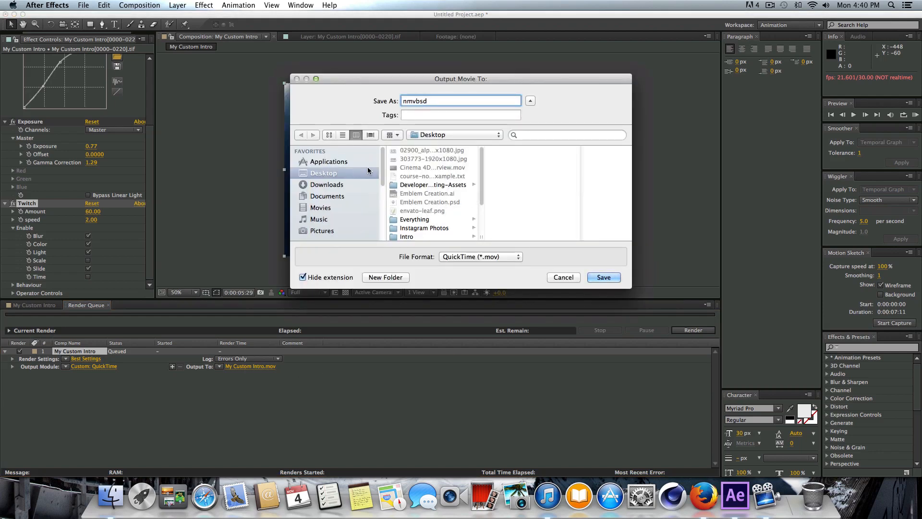
Save the output as nmvbsd.mov on the desktop and start the render.
left_click(603, 277)
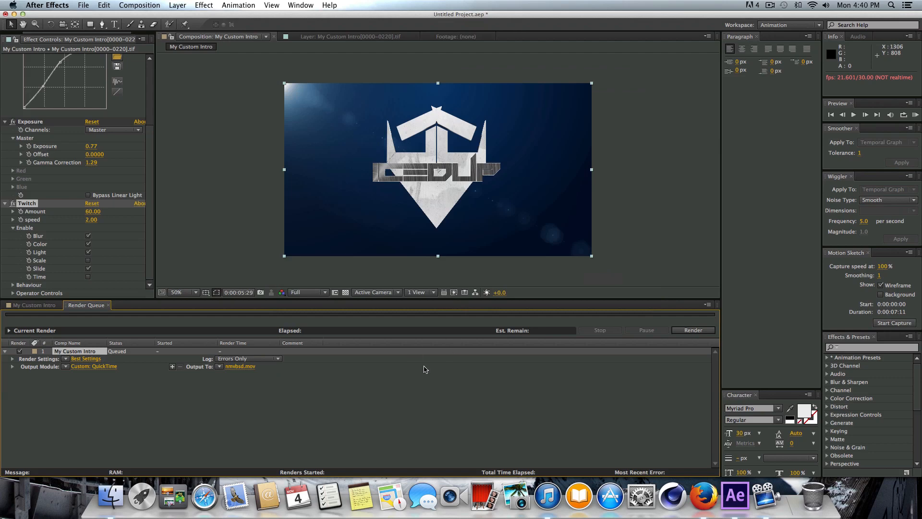
left_click(692, 330)
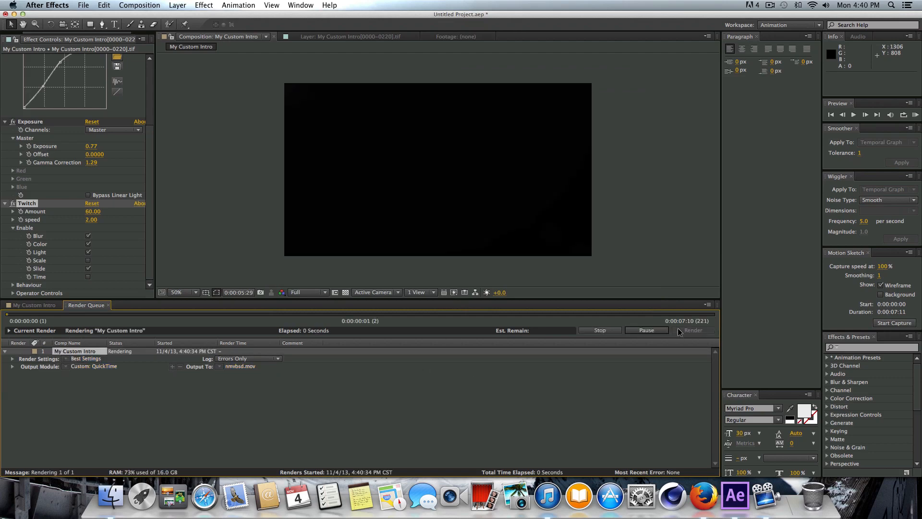